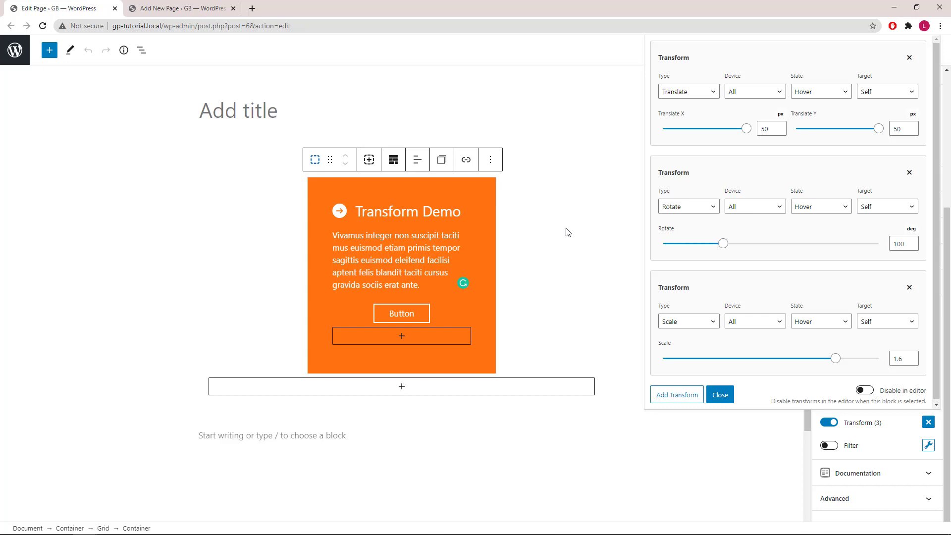
mouse_move(501, 236)
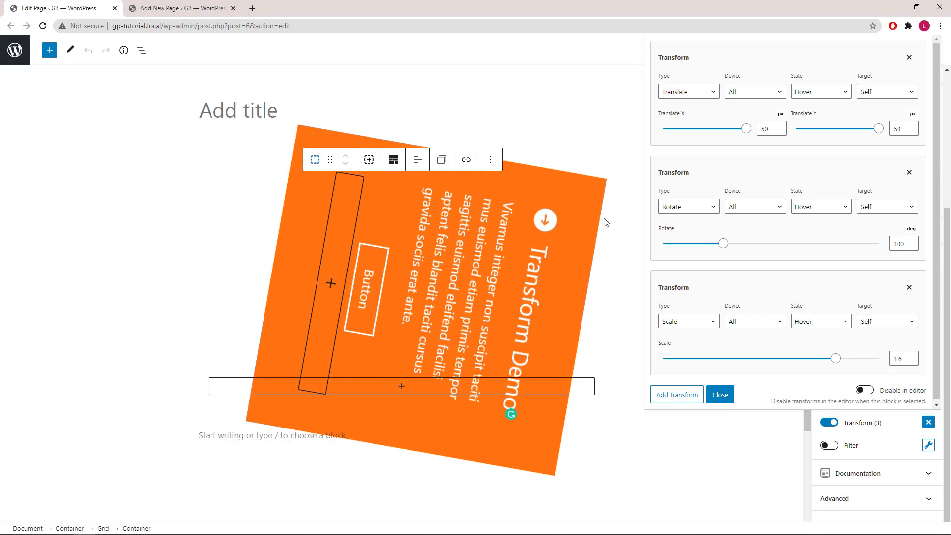
Step: Switch to the blank new page and add a Template Library block
click(865, 390)
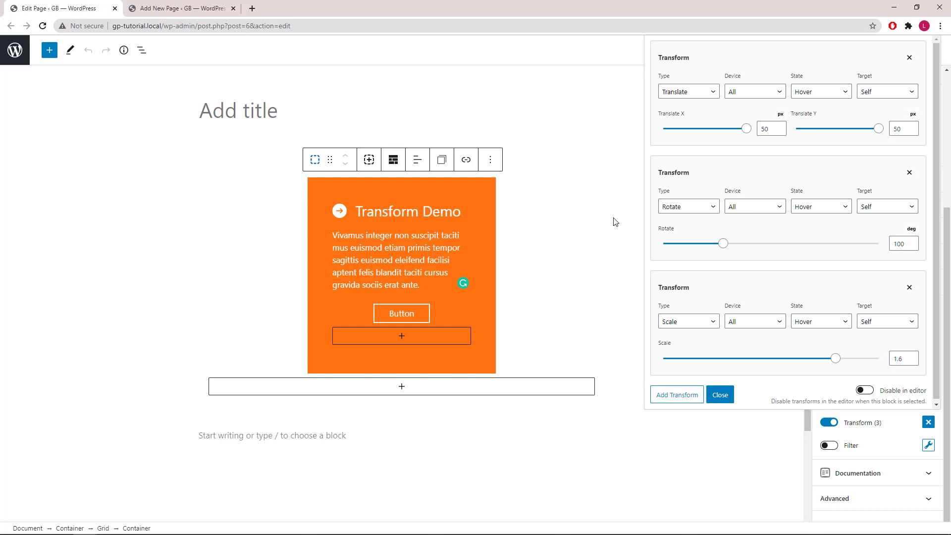
mouse_move(547, 194)
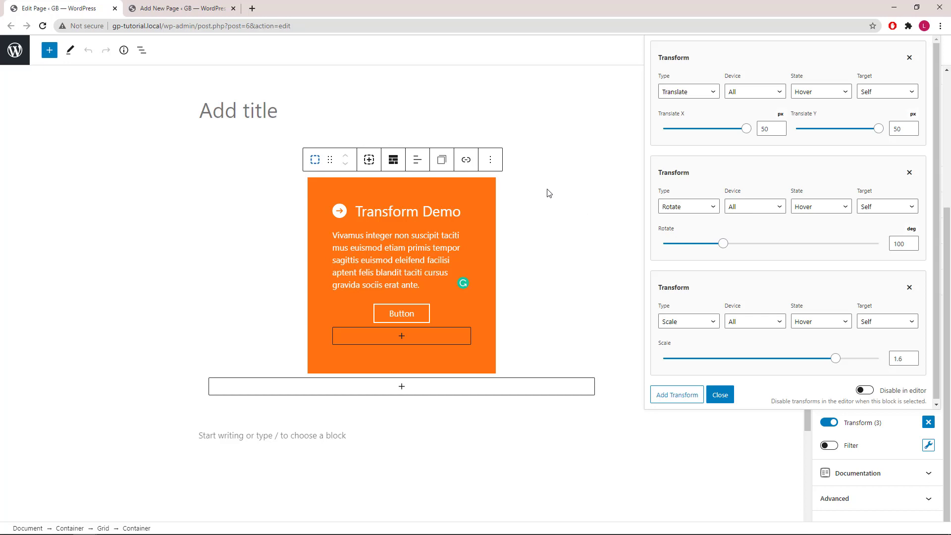
click(179, 8)
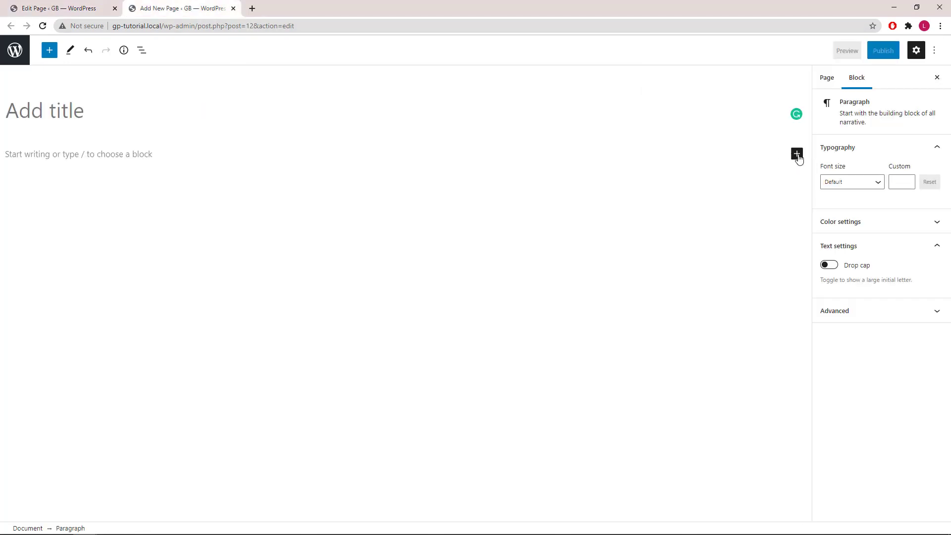
click(797, 155)
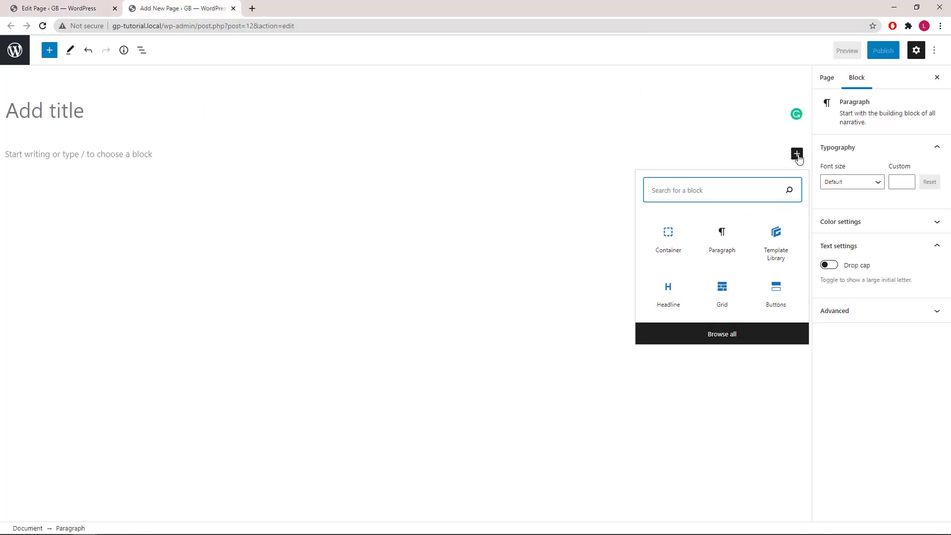
mouse_move(775, 243)
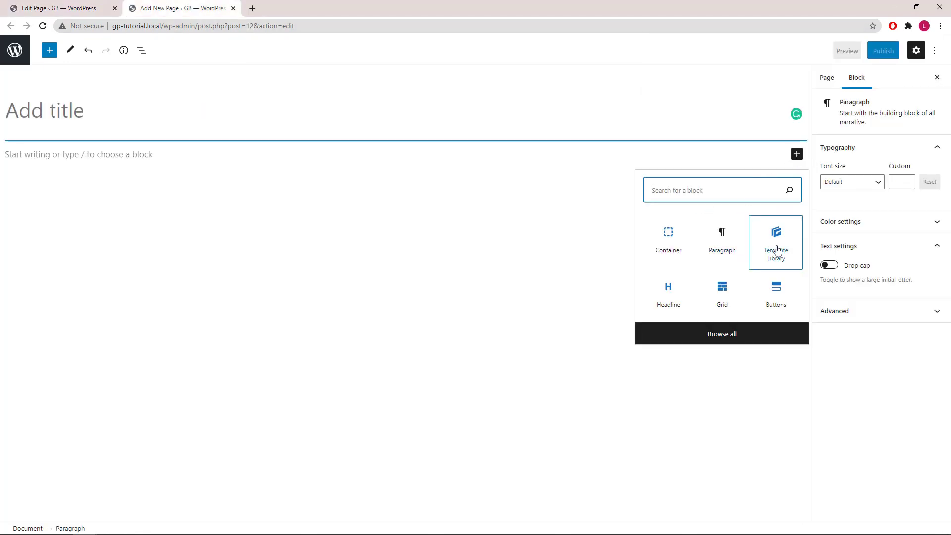
click(775, 239)
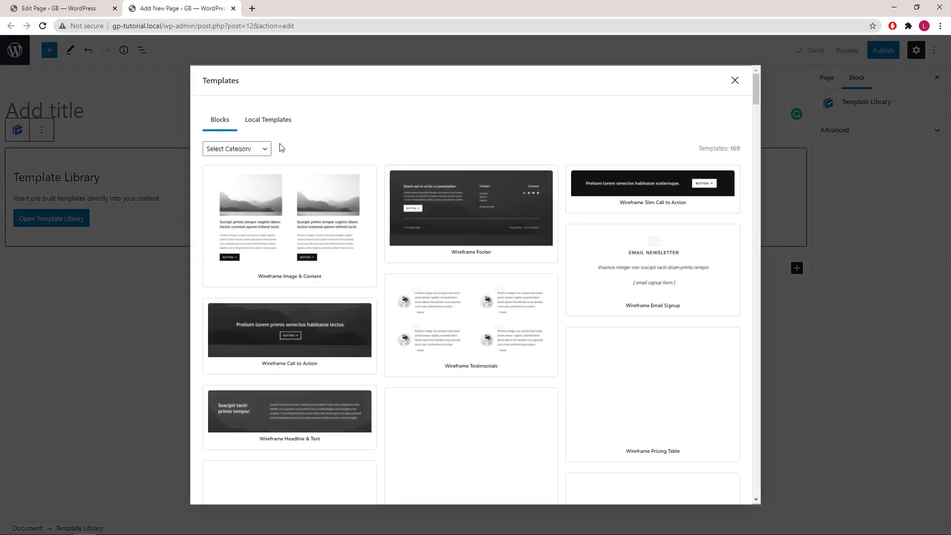
Step: Filter to Content templates and insert the features template with phone mockup
click(236, 149)
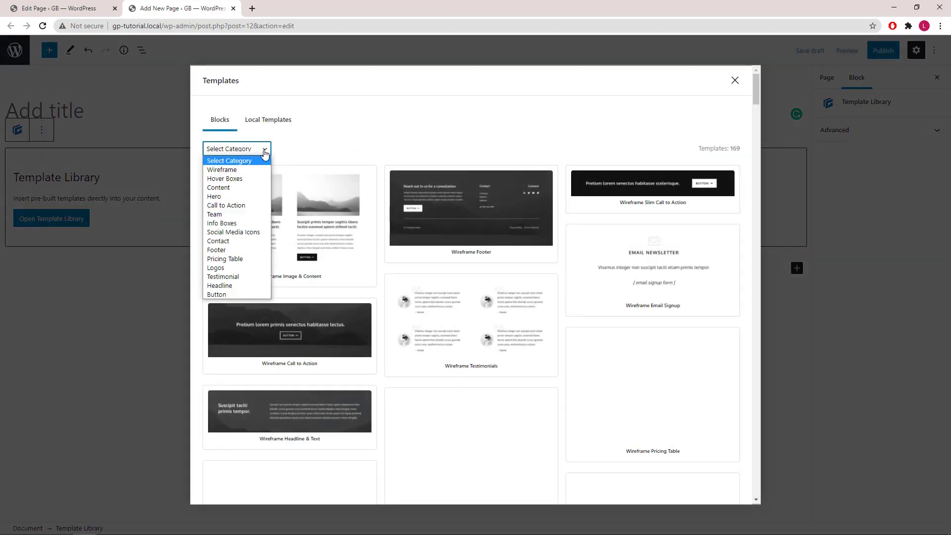
click(218, 188)
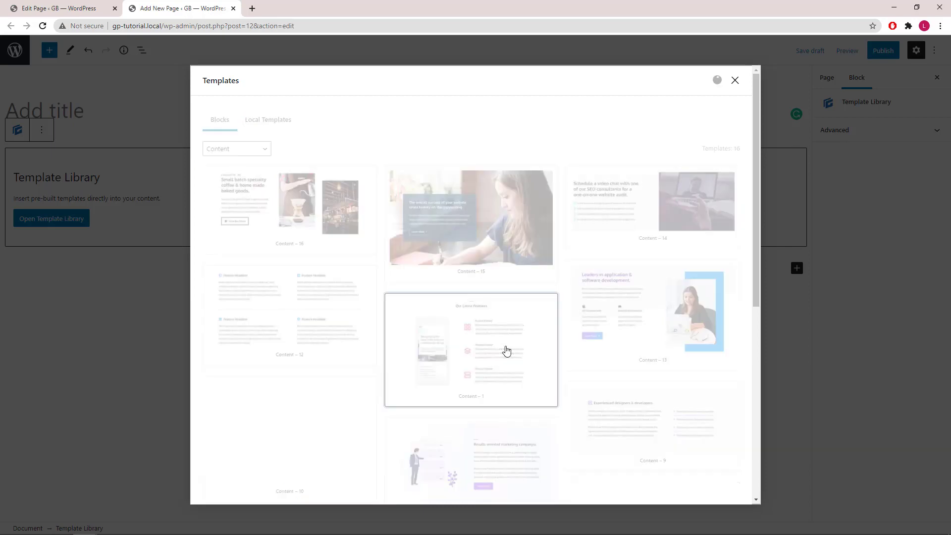
click(470, 350)
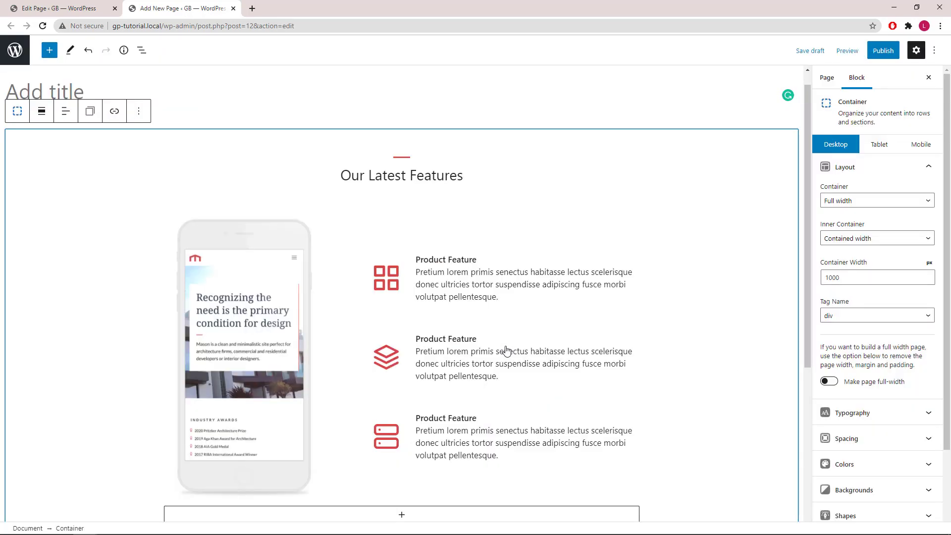
mouse_move(150, 59)
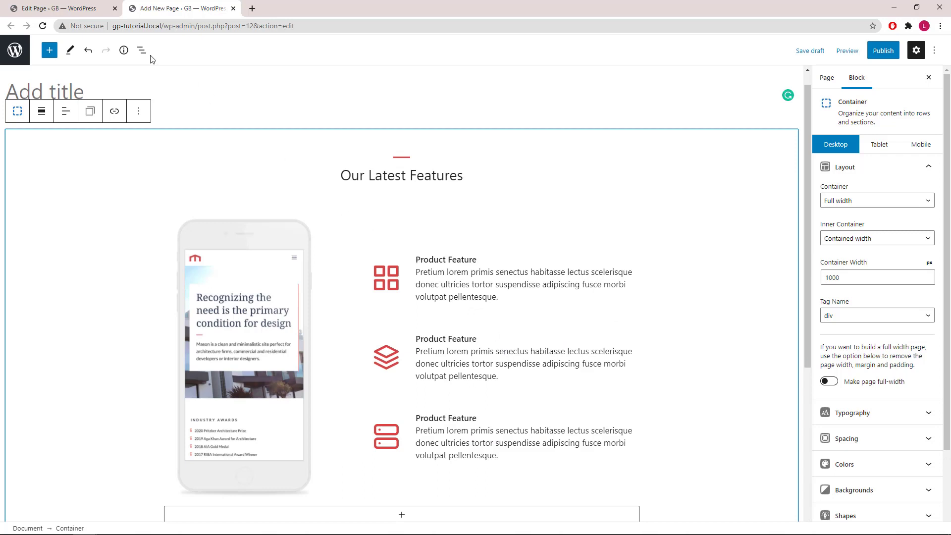
click(142, 50)
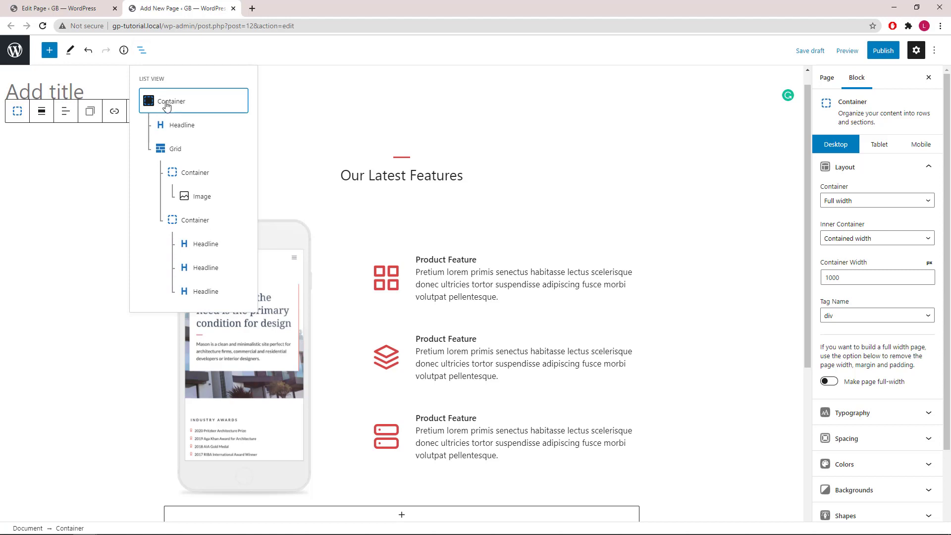
mouse_move(7, 279)
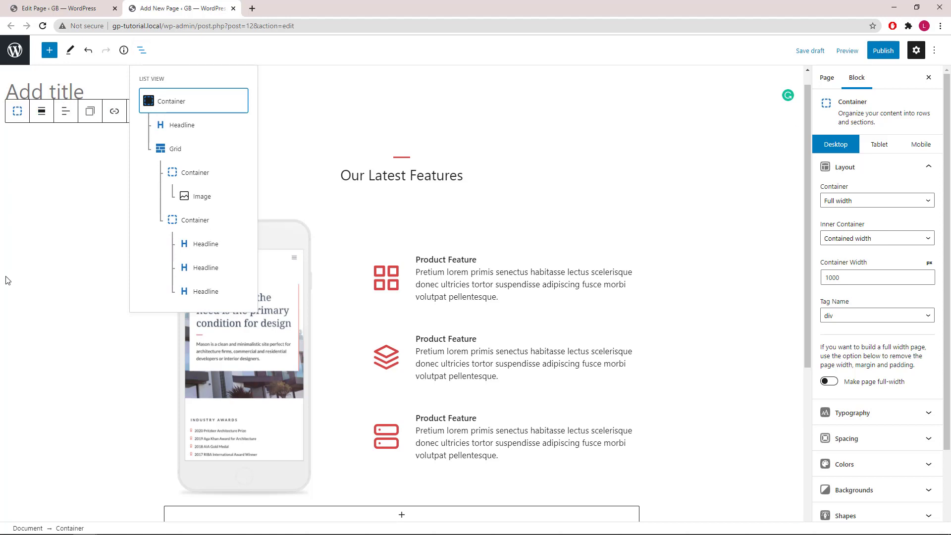
mouse_move(128, 518)
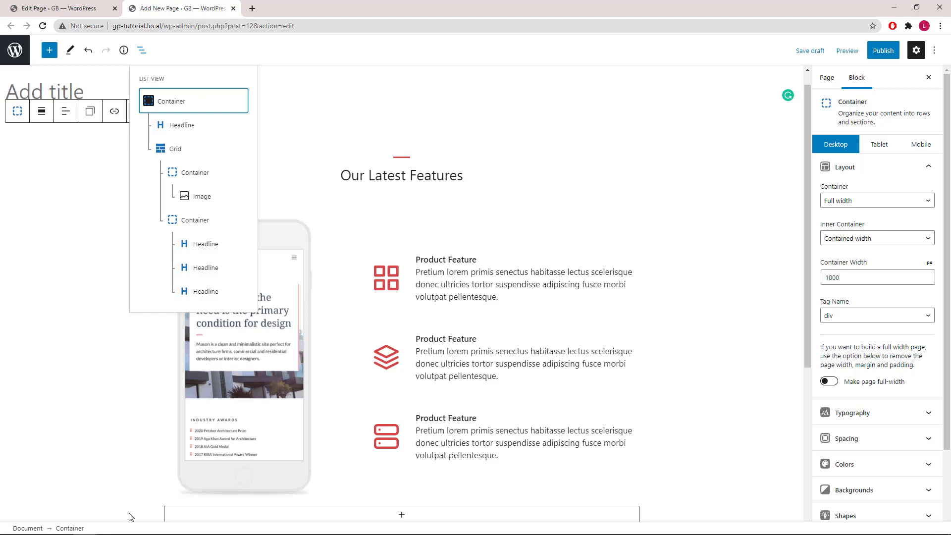
mouse_move(155, 145)
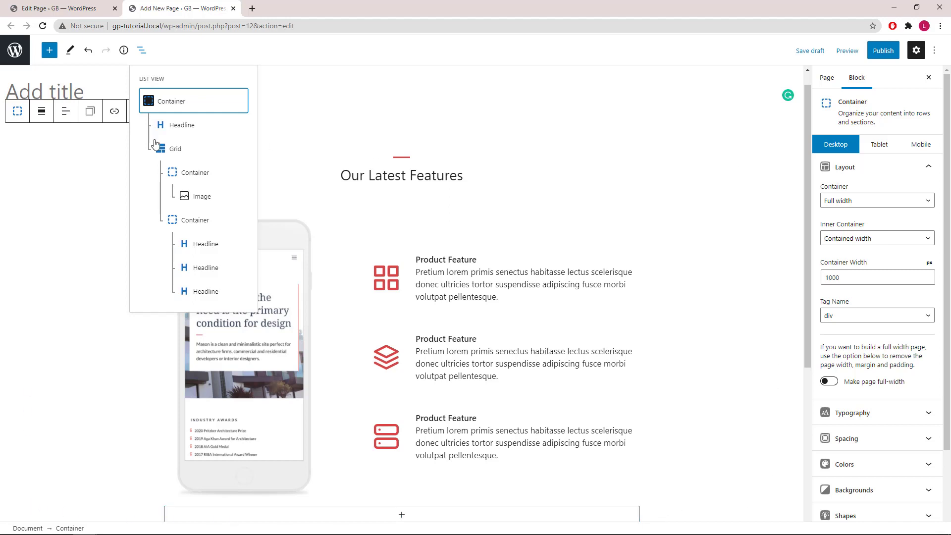
mouse_move(314, 170)
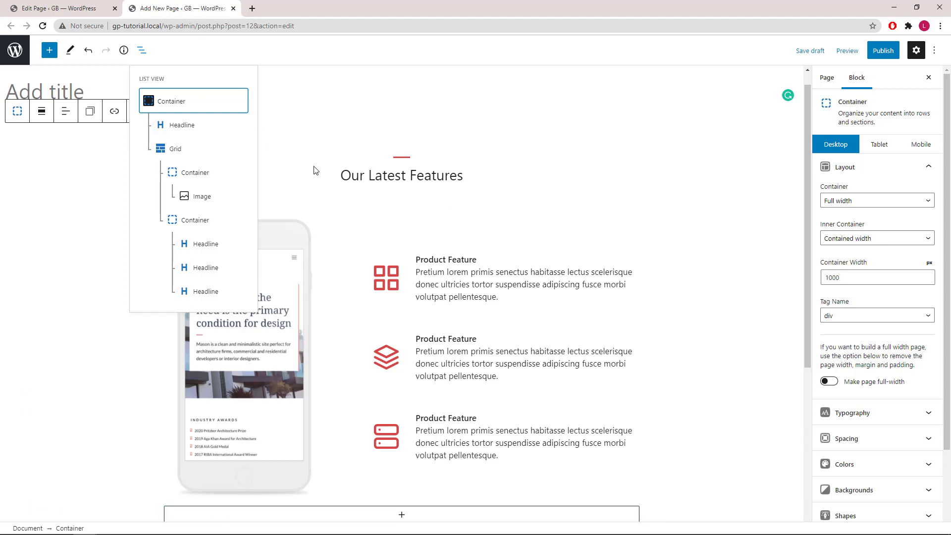
mouse_move(386, 205)
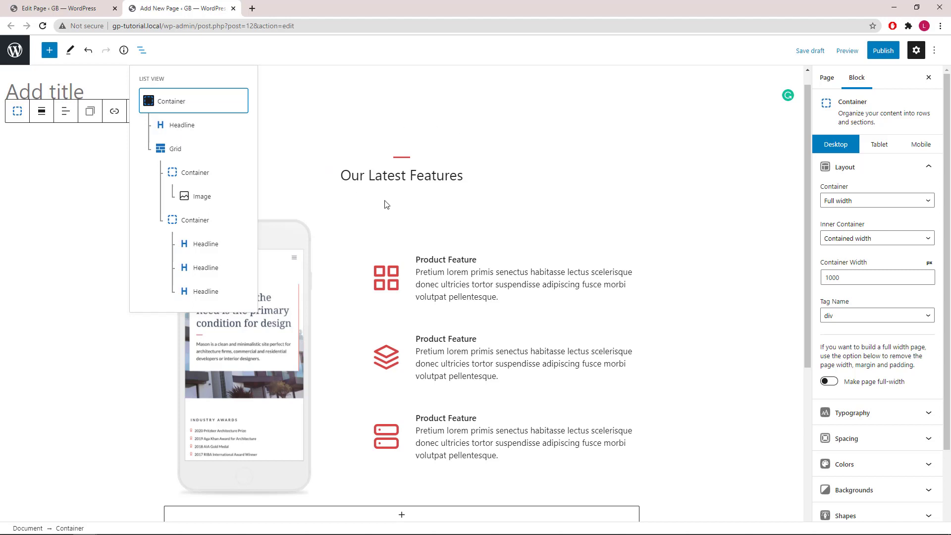
mouse_move(191, 151)
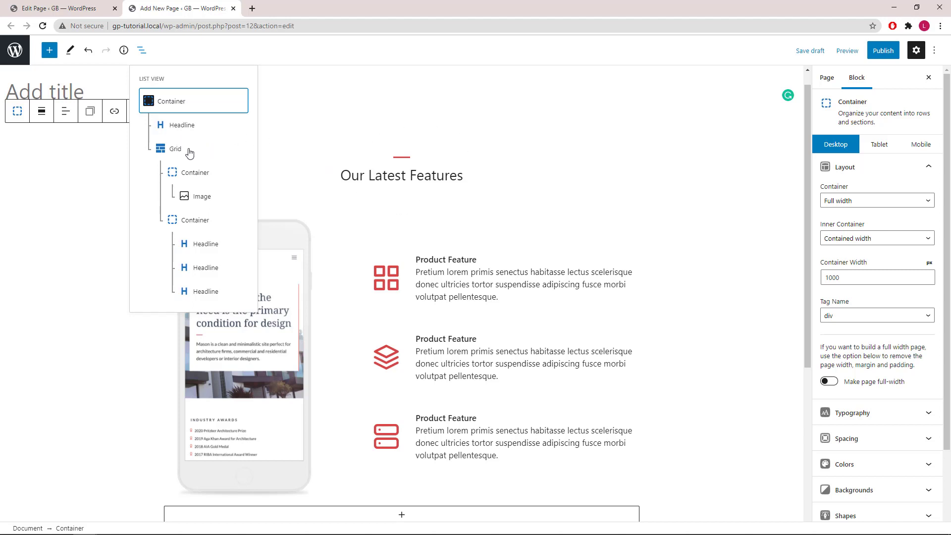
mouse_move(191, 211)
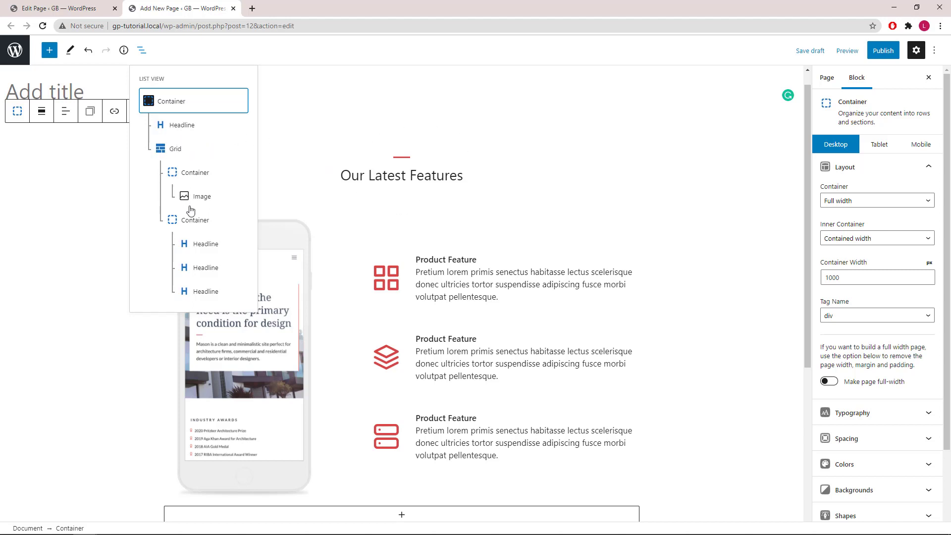
mouse_move(128, 475)
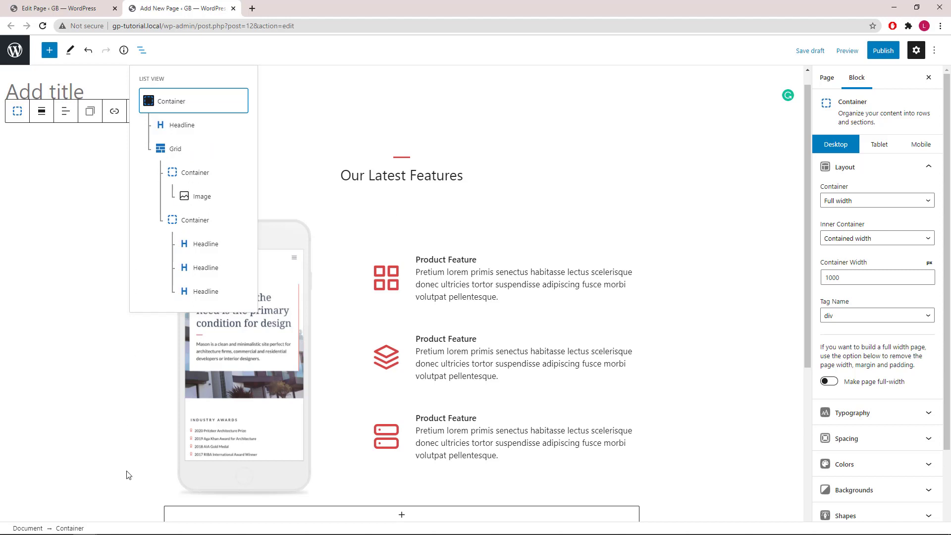
mouse_move(417, 181)
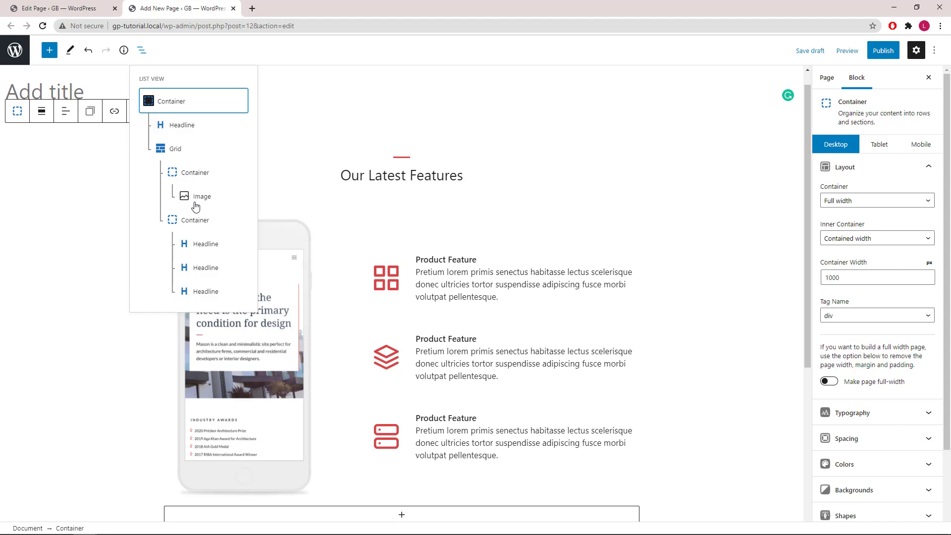
mouse_move(176, 467)
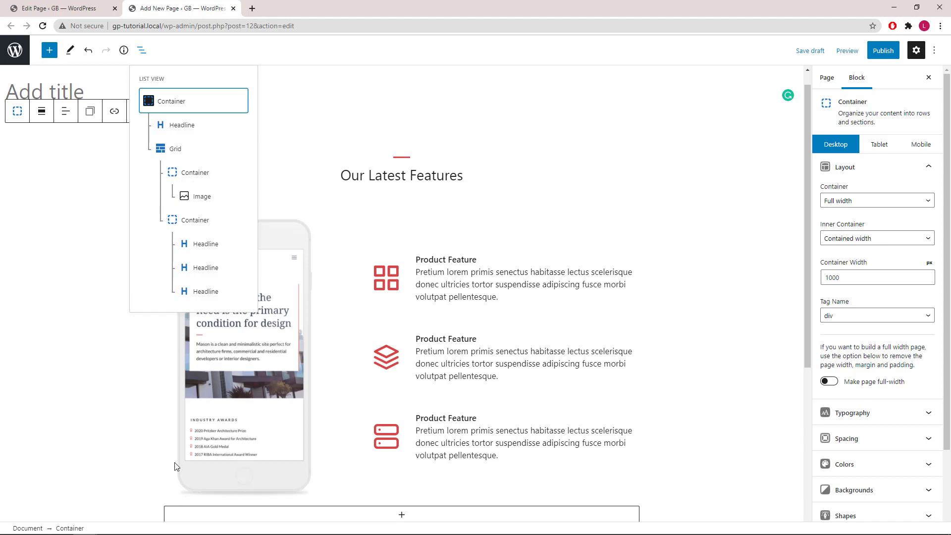
mouse_move(320, 210)
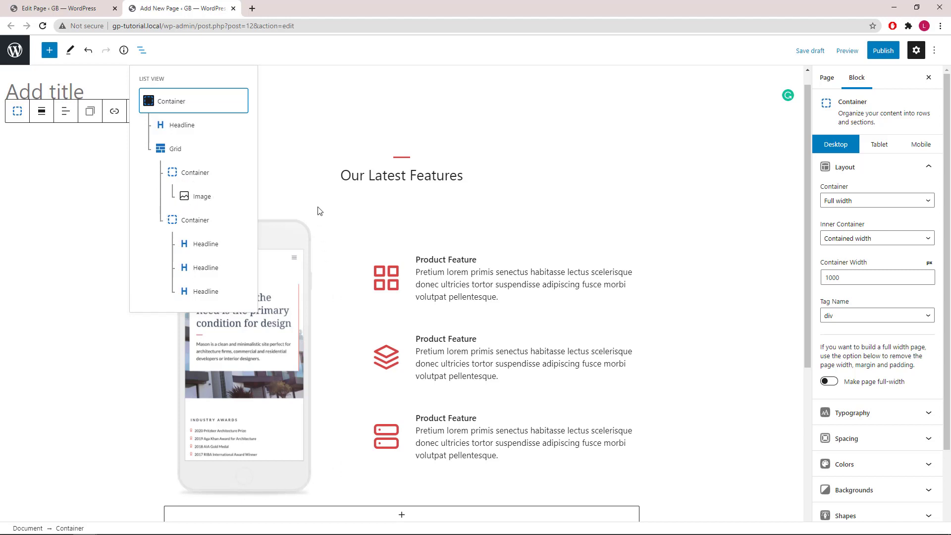
mouse_move(195, 220)
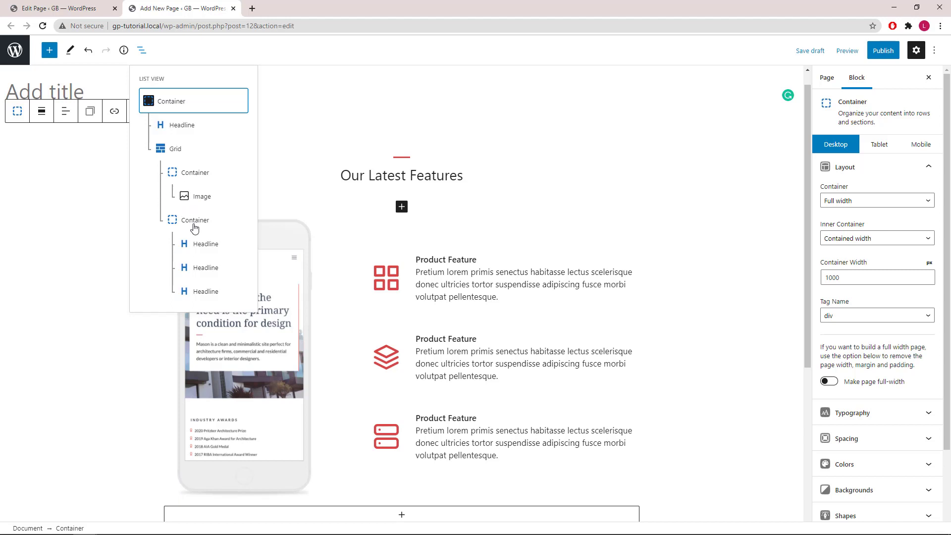
mouse_move(531, 314)
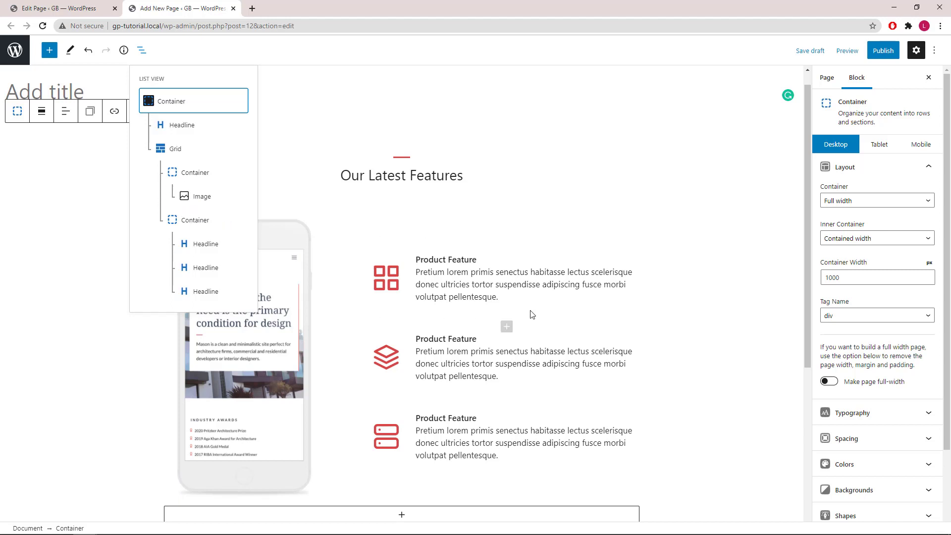
mouse_move(377, 407)
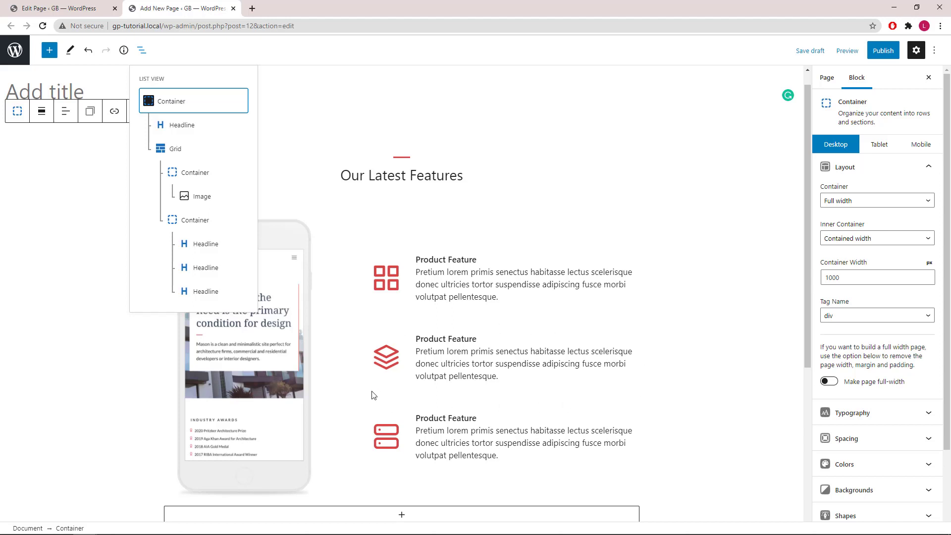
mouse_move(448, 409)
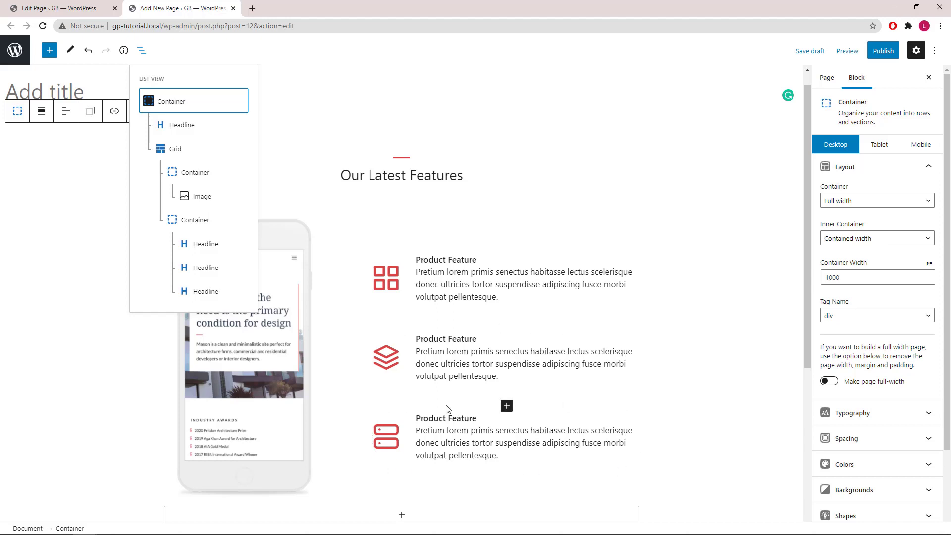
click(141, 50)
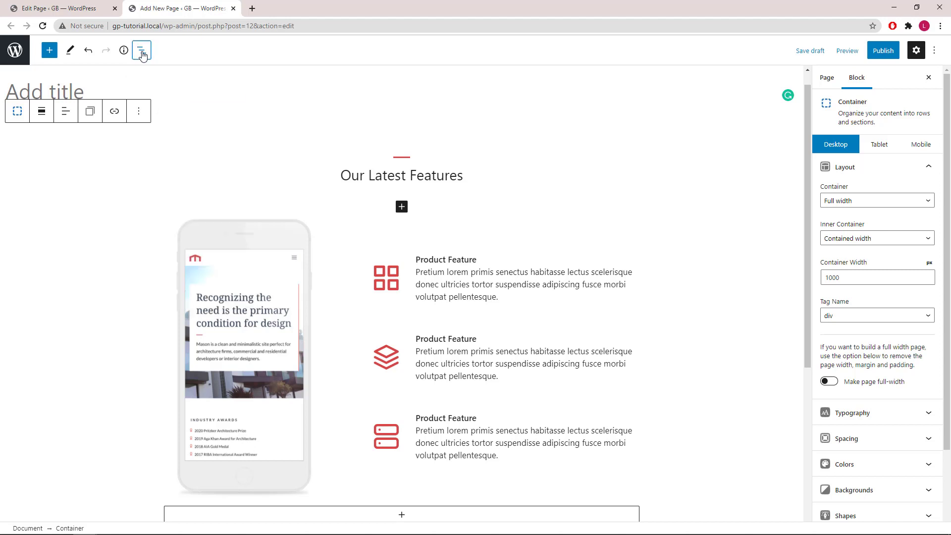
Step: Add a new, unconfigured transform in the headline's Effects > Transform settings
click(142, 50)
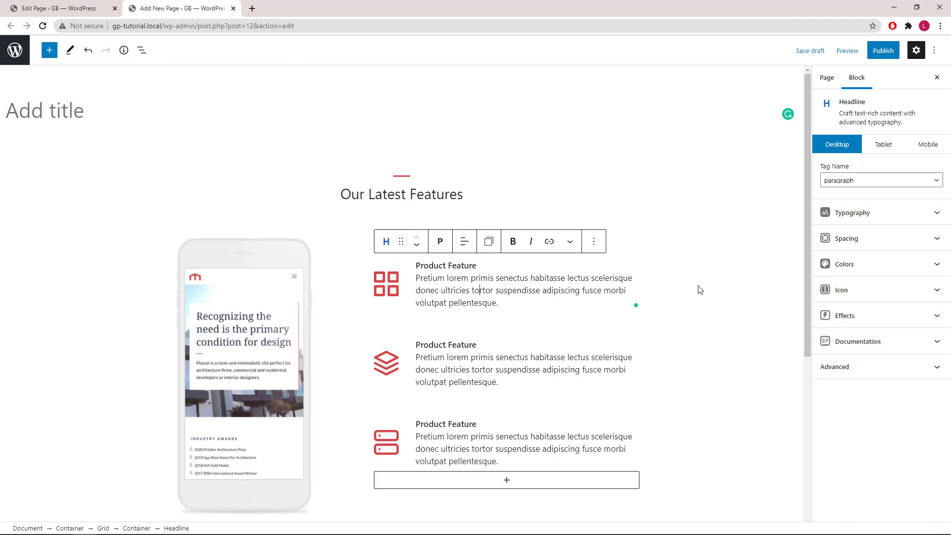
click(872, 315)
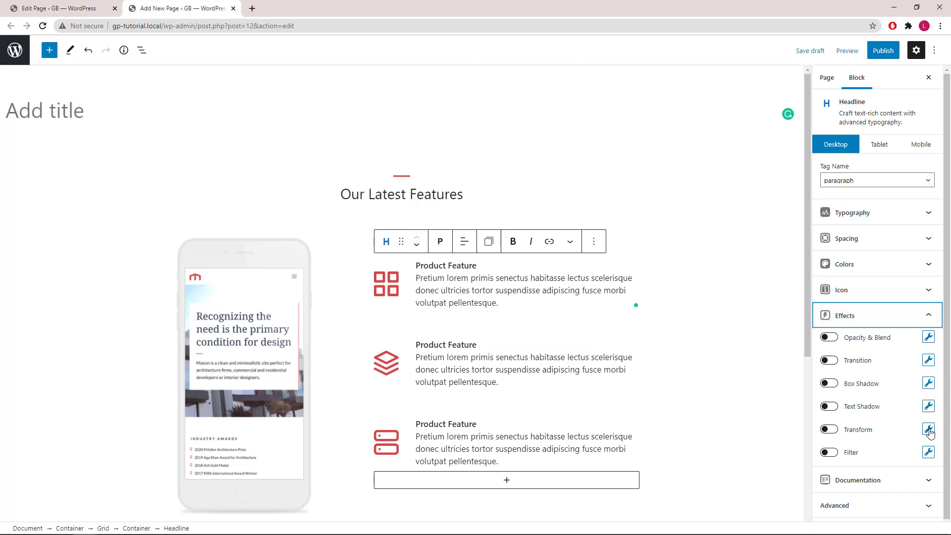
click(928, 429)
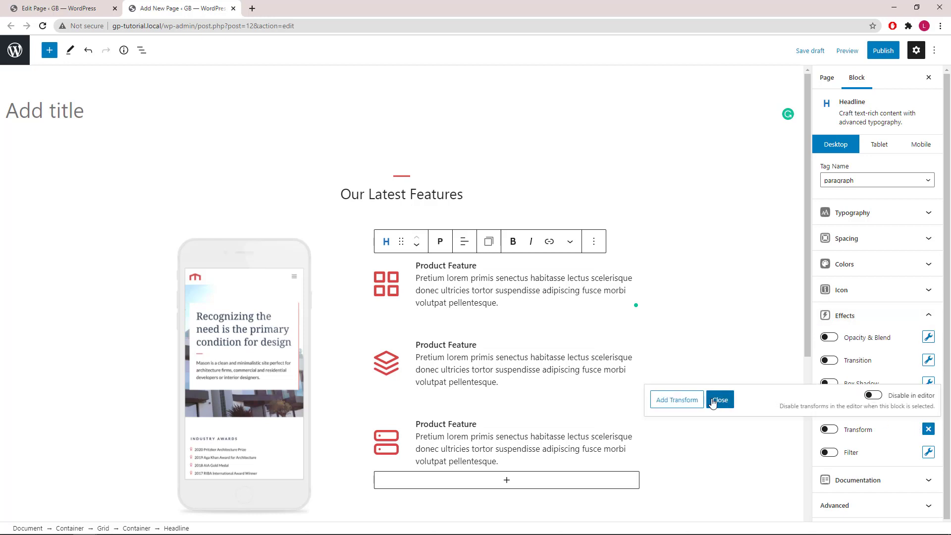
click(676, 400)
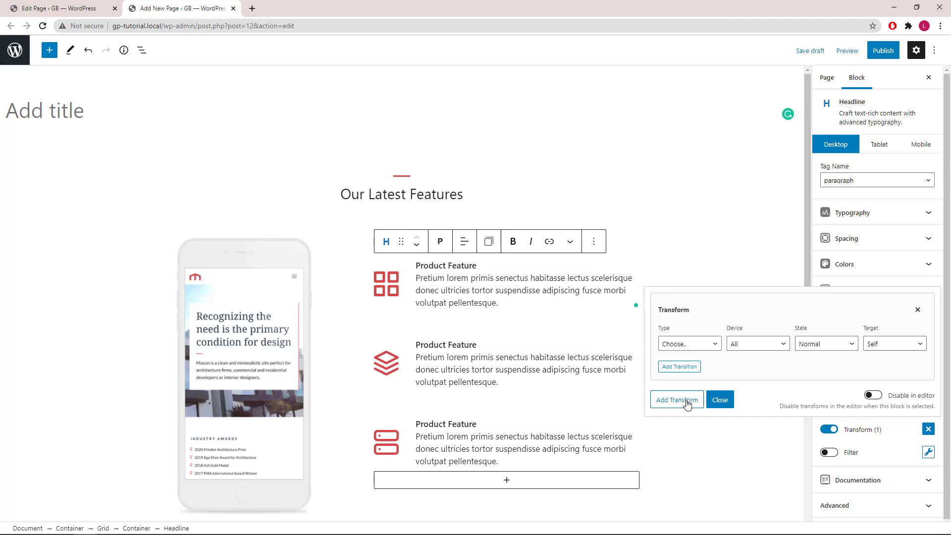
Step: Make the transform a Scale applied only on hover
click(677, 400)
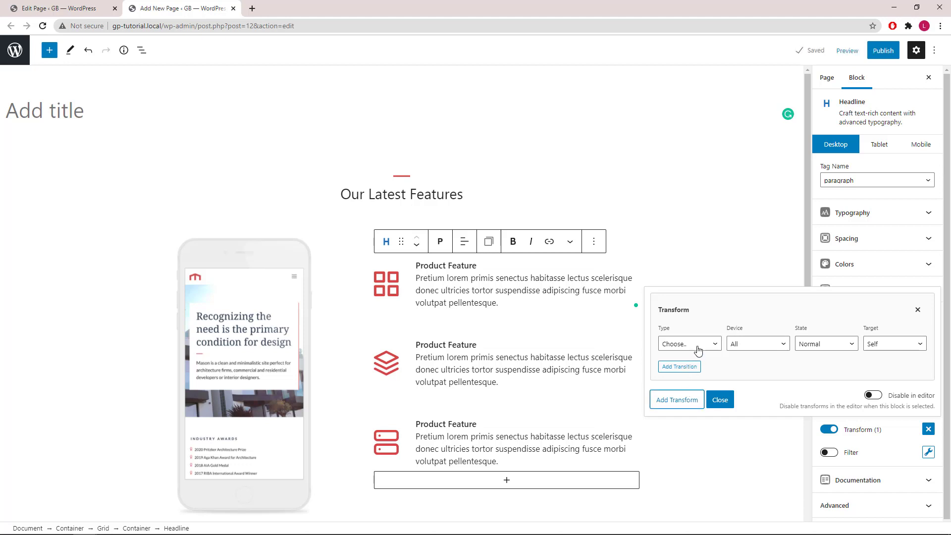
click(689, 344)
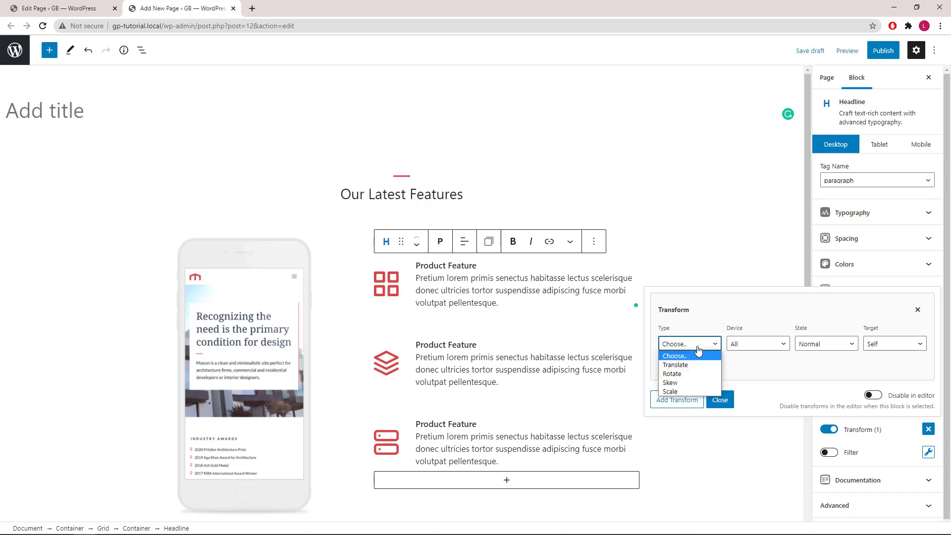
mouse_move(670, 391)
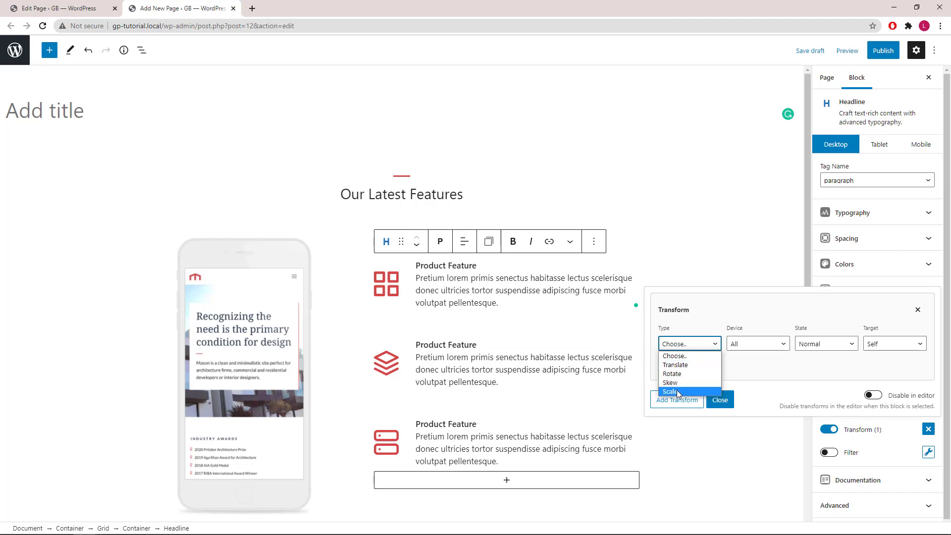
click(670, 391)
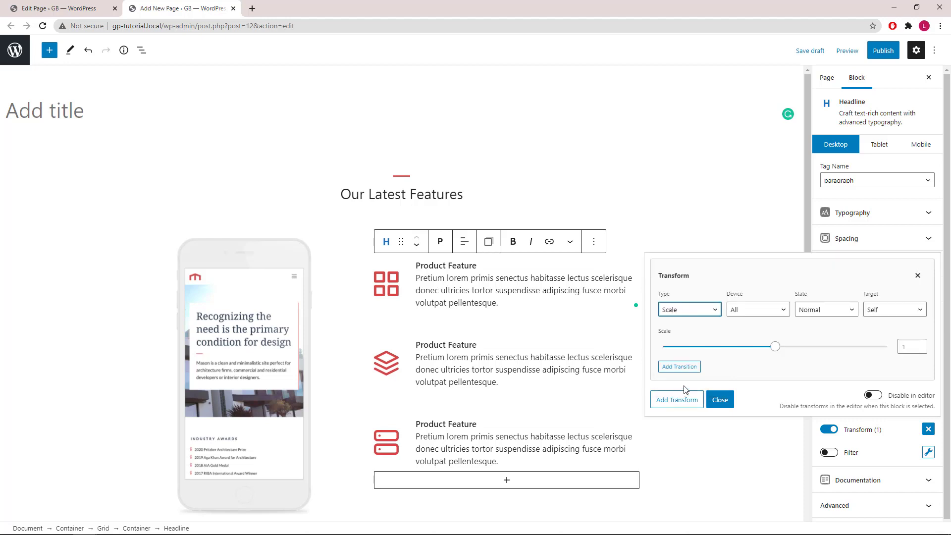
click(757, 309)
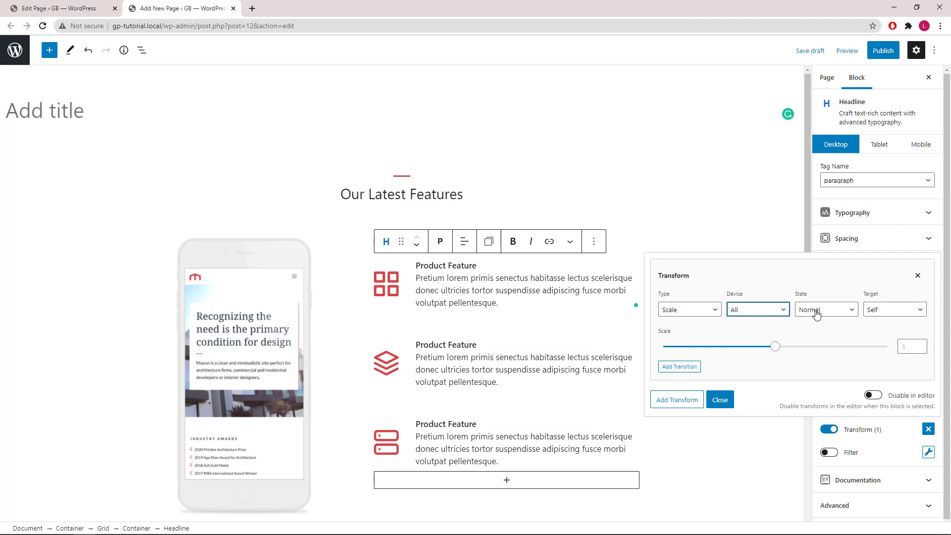
click(826, 309)
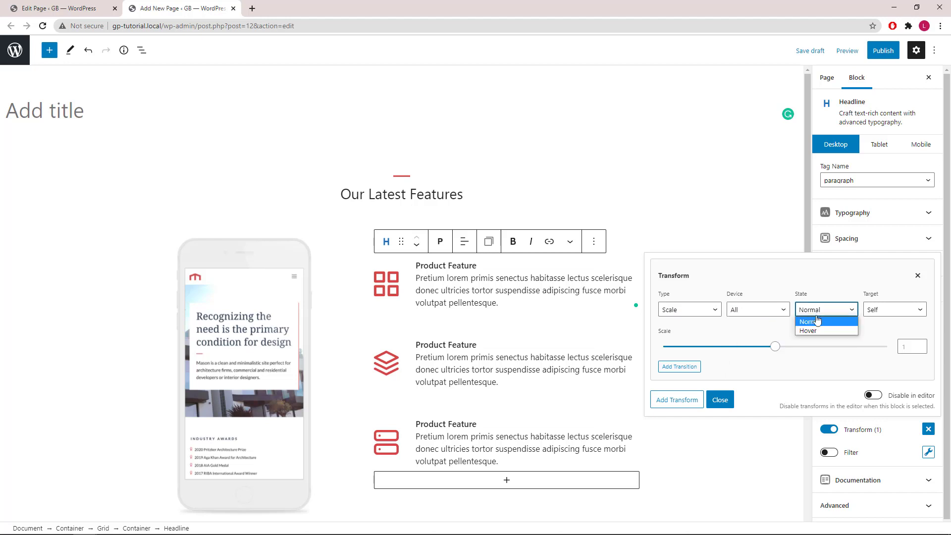
click(807, 331)
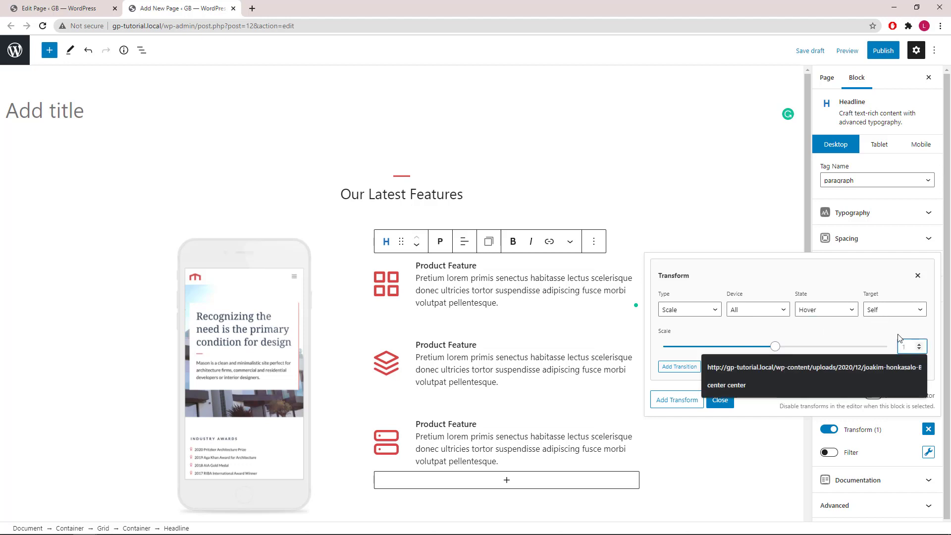
Step: Set the scale amount to 1.1 and add a smooth transition
click(915, 344)
text(1.1)
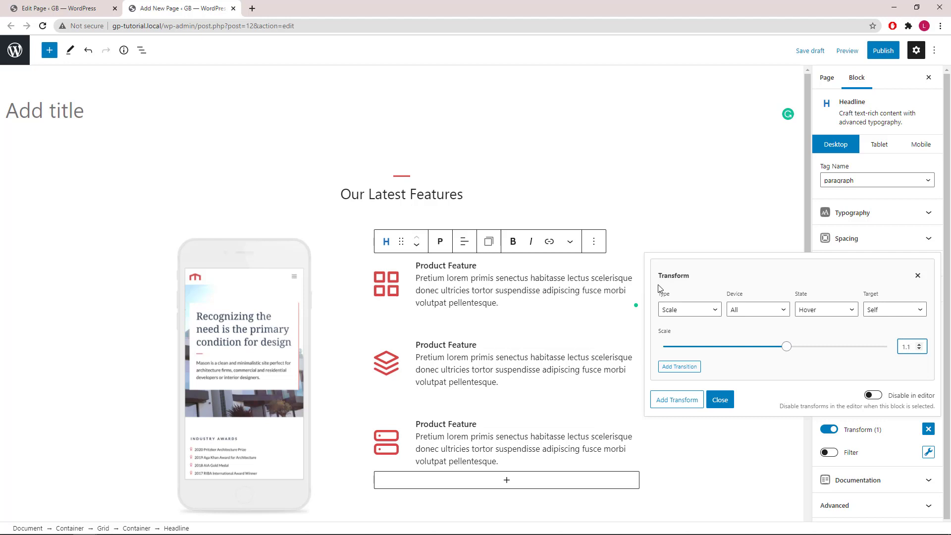
mouse_move(651, 285)
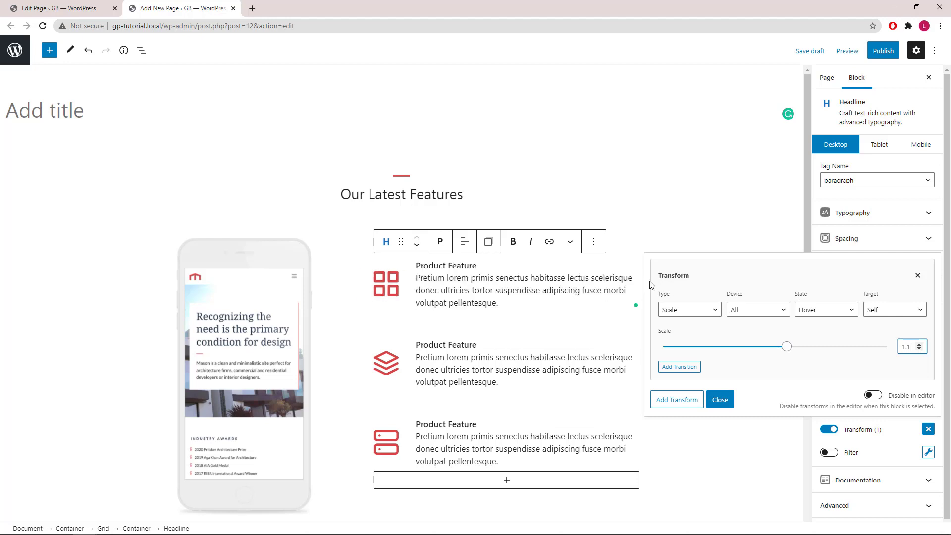
mouse_move(680, 367)
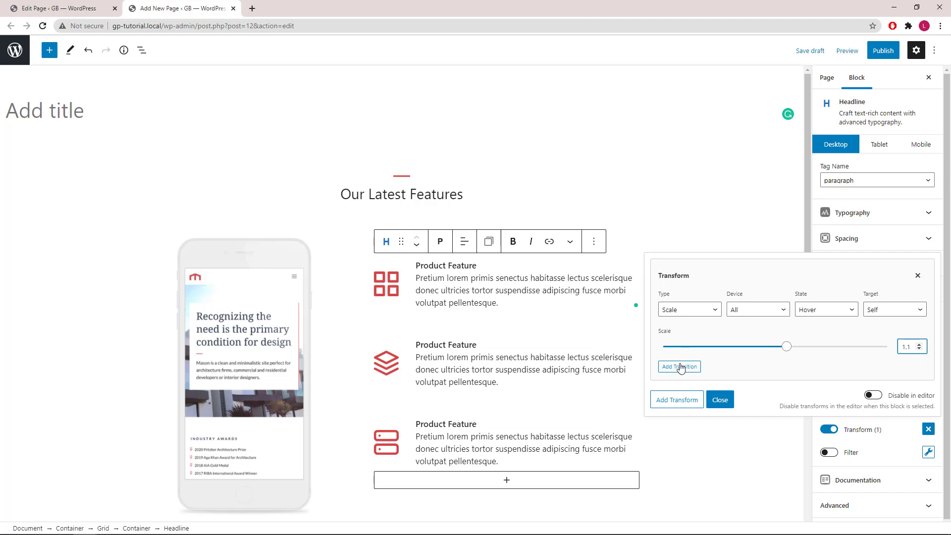
mouse_move(680, 366)
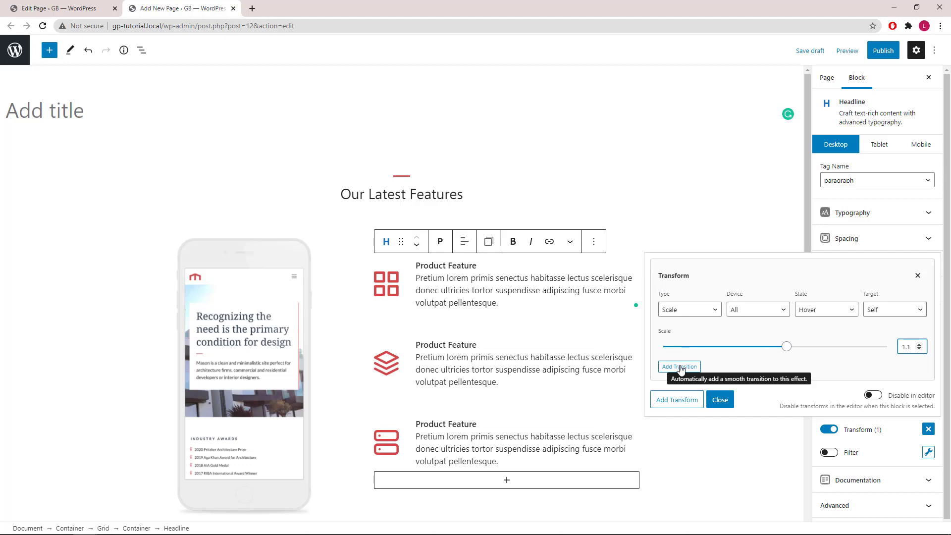
click(679, 367)
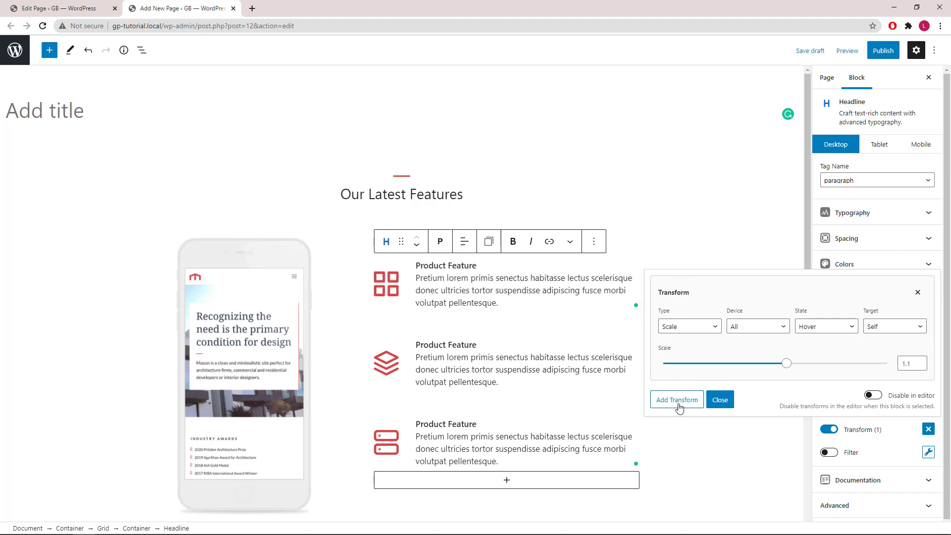
Step: Add a second transform: Rotate on hover targeting the icon, 360 degrees
click(677, 399)
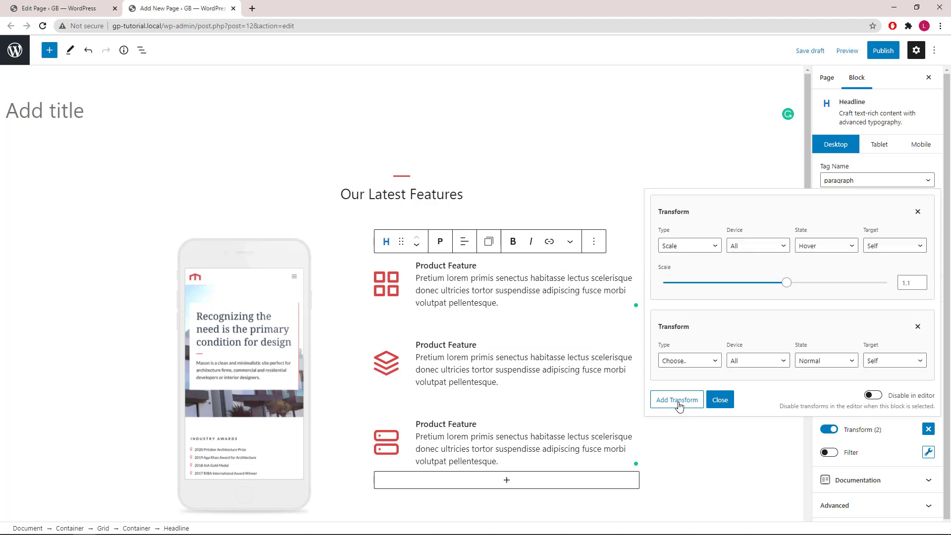
click(689, 361)
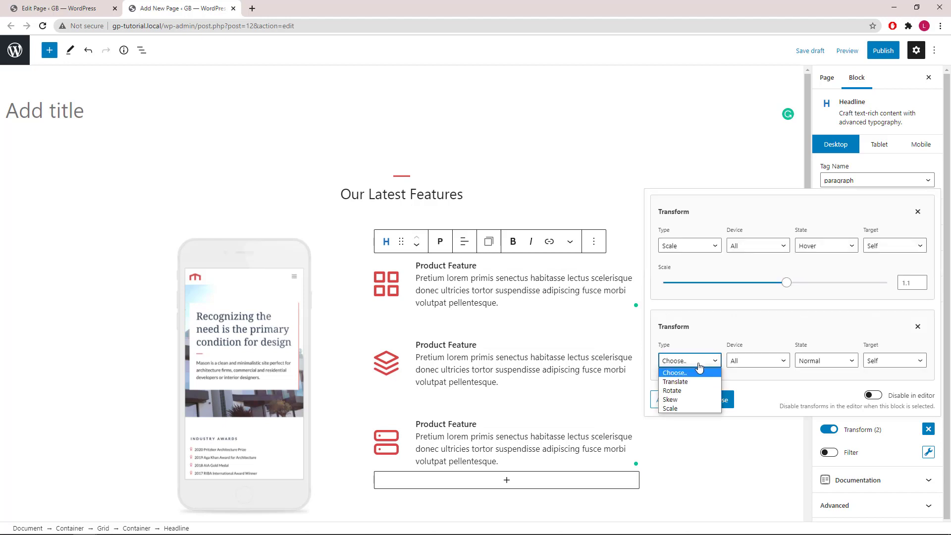
mouse_move(699, 390)
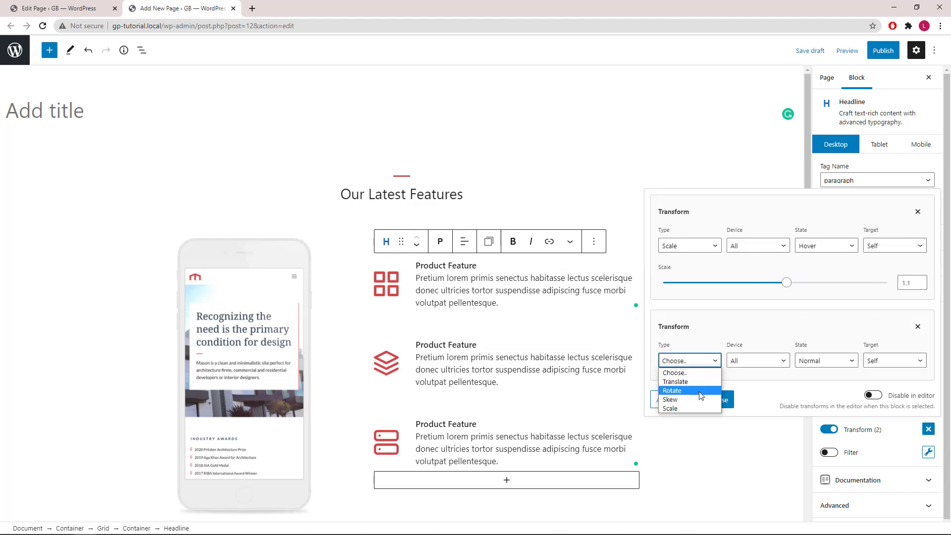
click(672, 390)
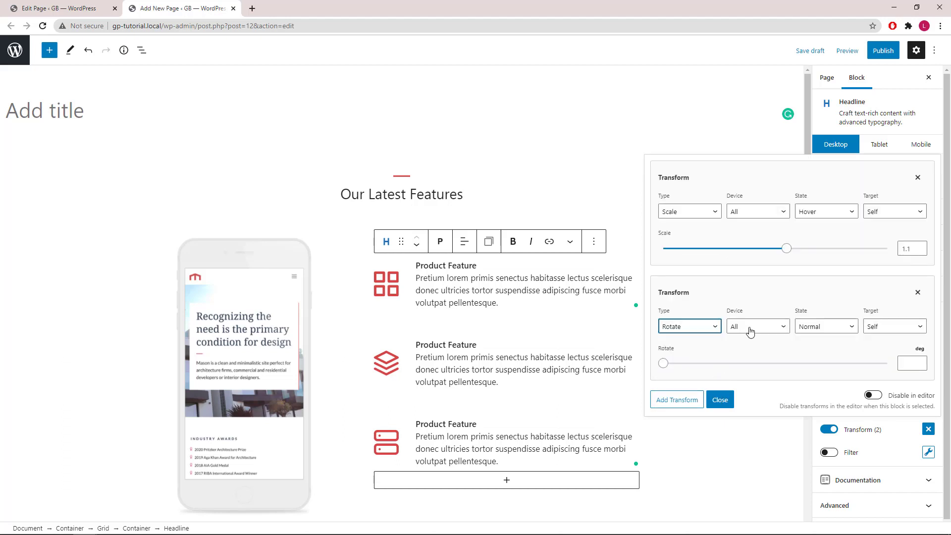
click(825, 326)
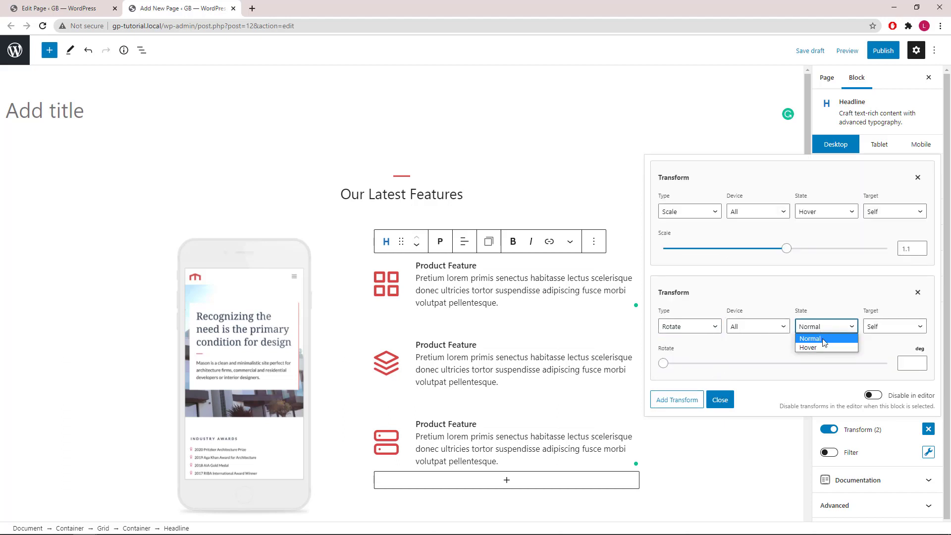
click(806, 346)
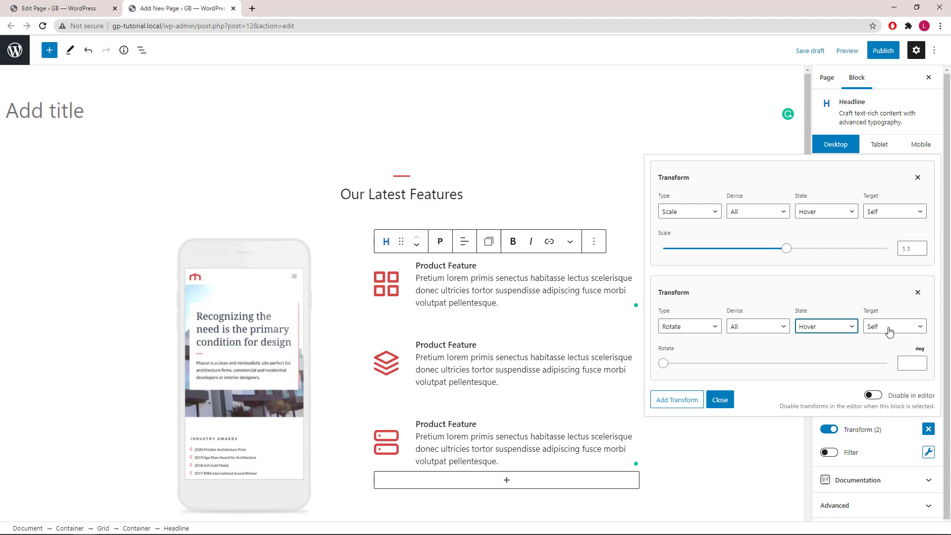
click(893, 326)
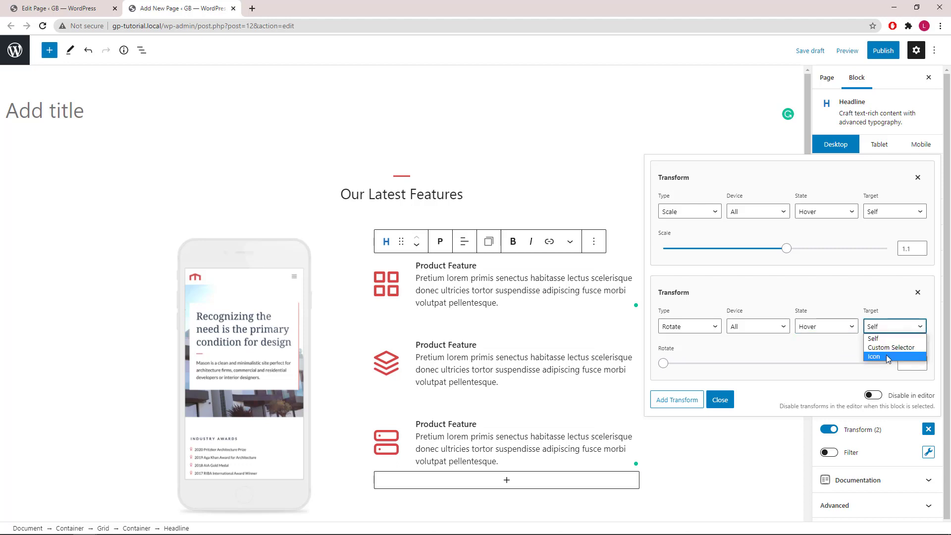
click(874, 357)
text(360)
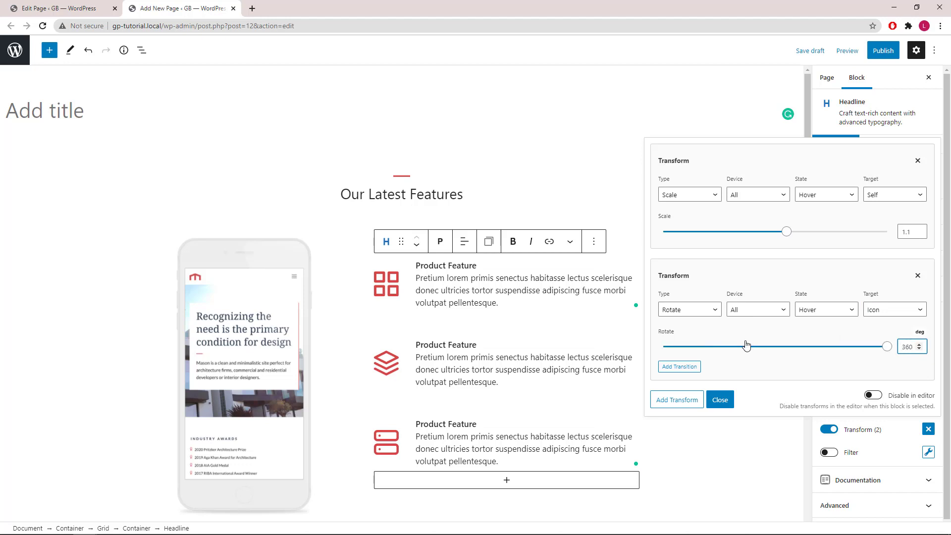
mouse_move(679, 366)
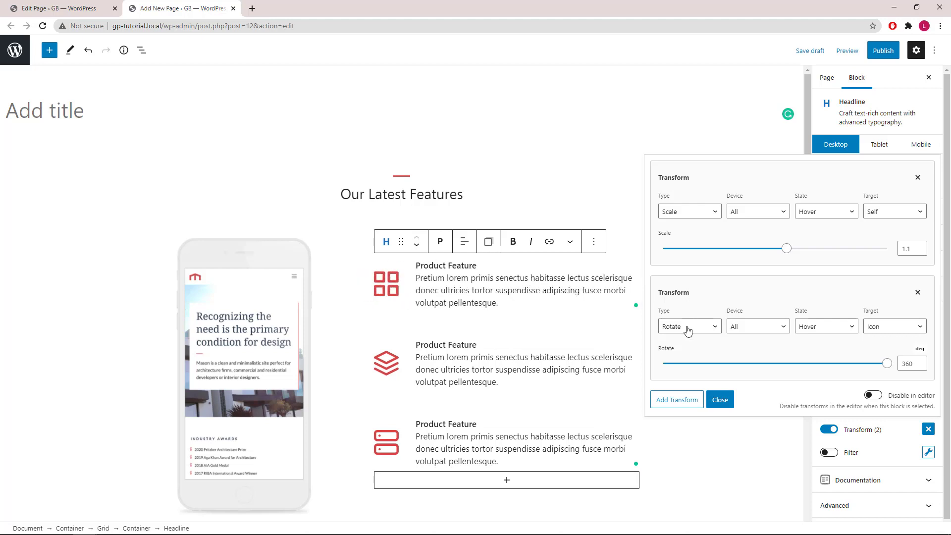
mouse_move(678, 408)
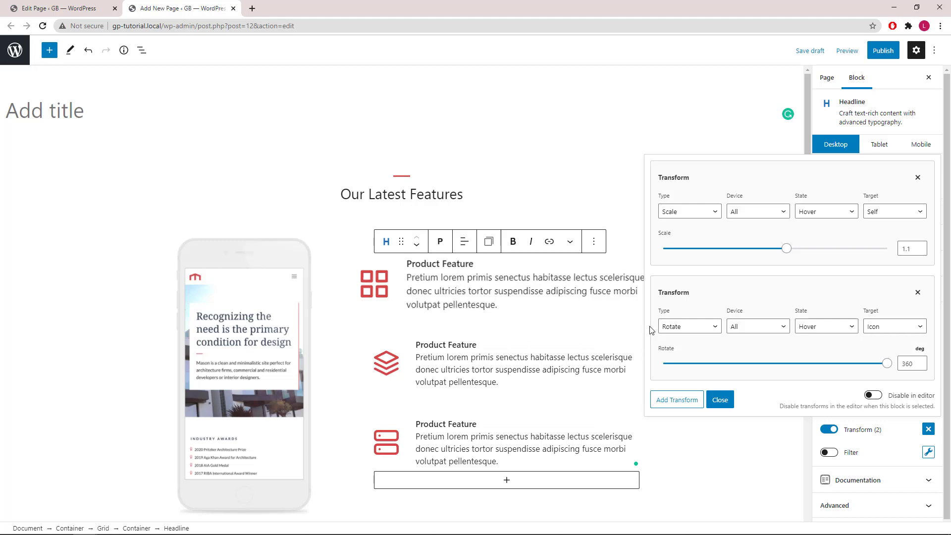
Step: Add a third transform: Translate on hover targeting the icon
click(675, 400)
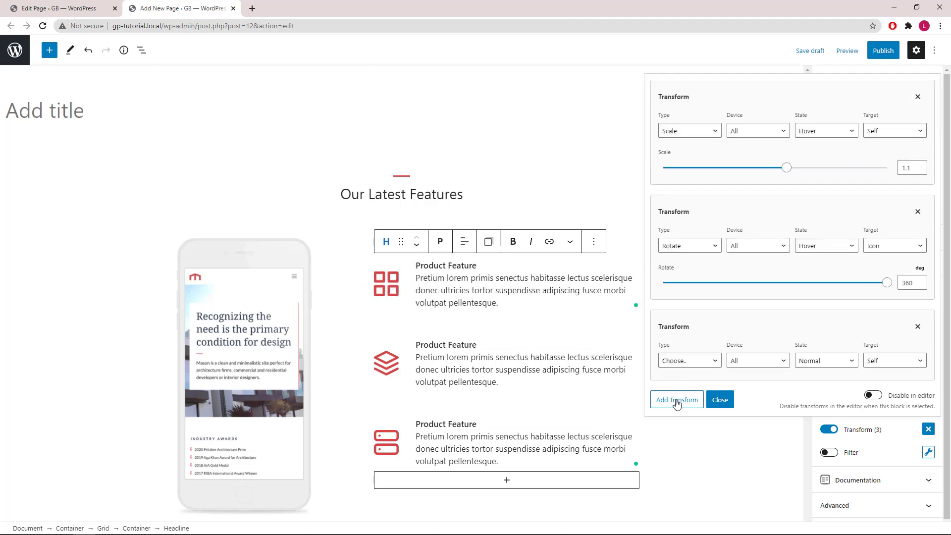
click(688, 360)
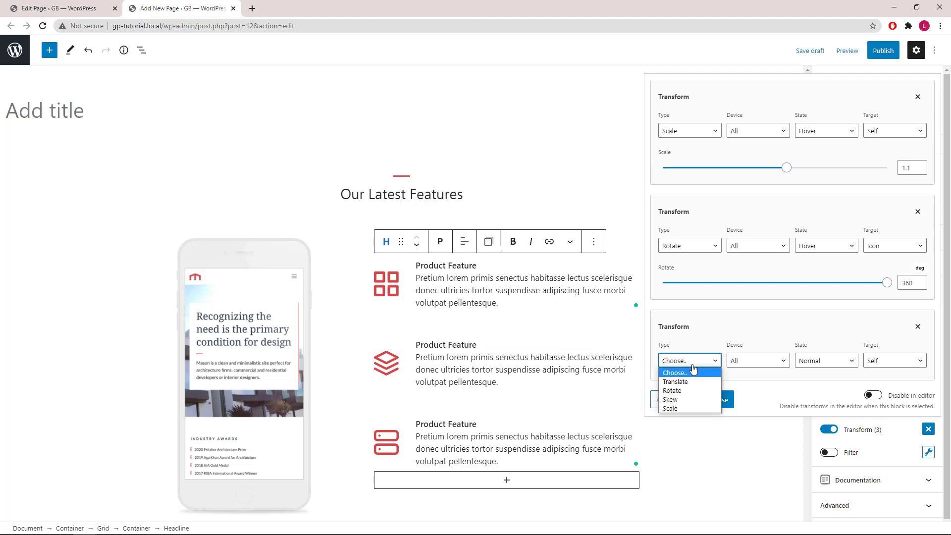
click(675, 382)
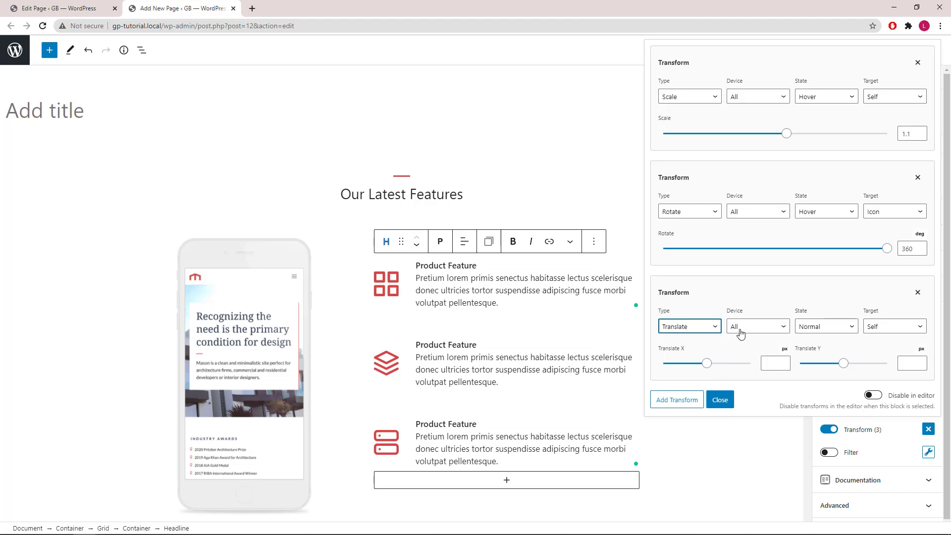
click(825, 326)
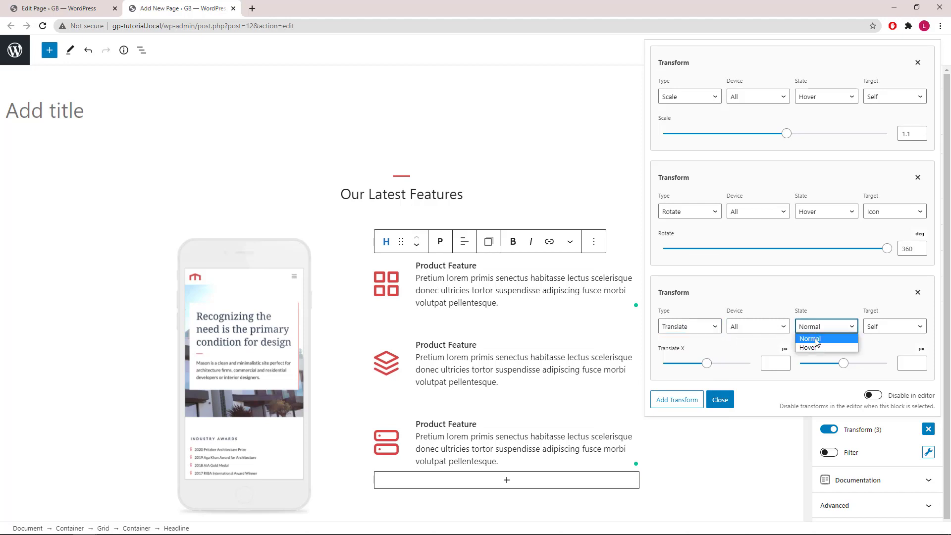
click(809, 348)
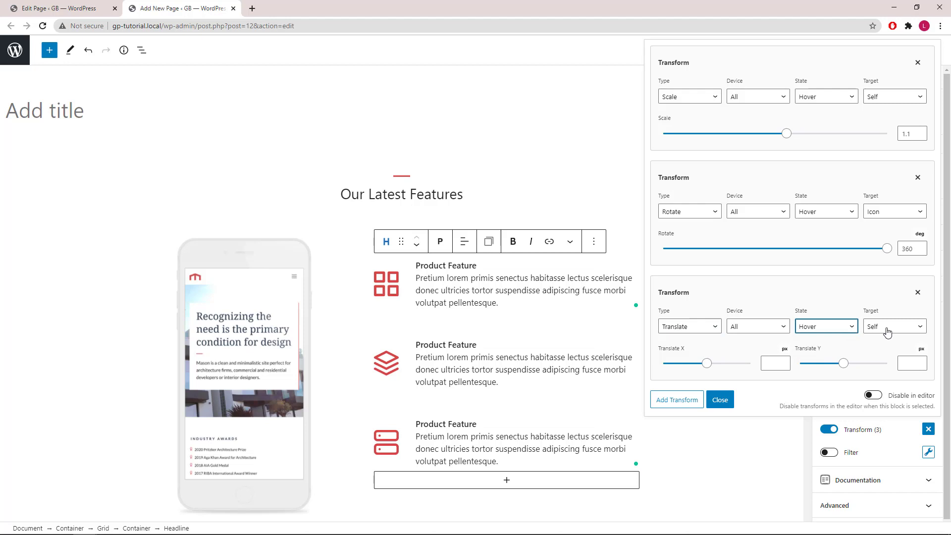
click(894, 326)
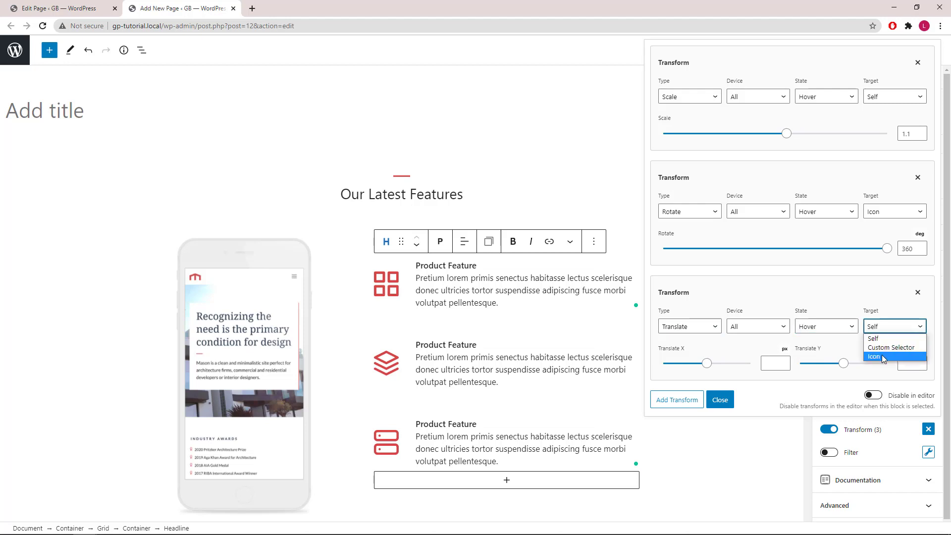
click(874, 356)
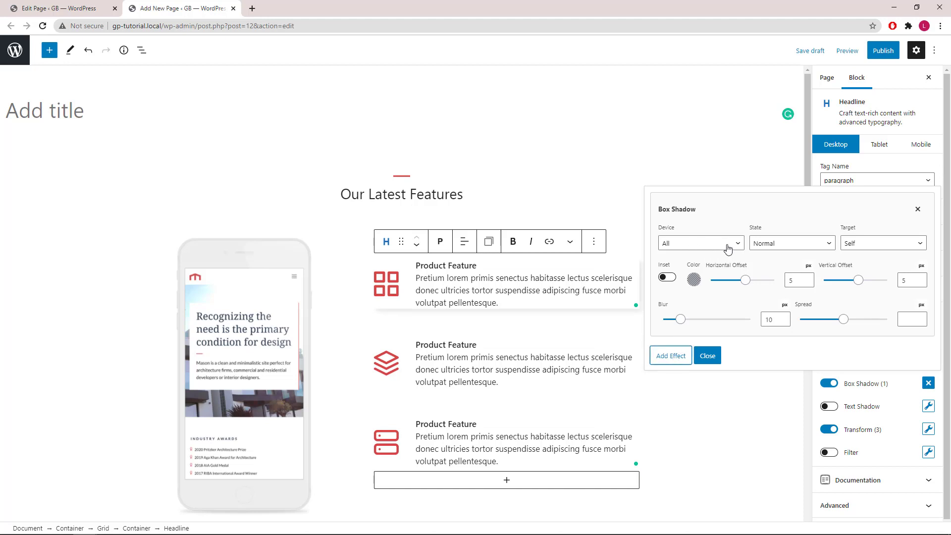
Step: Set the box shadow to hover with 10px offsets and 15px blur
click(791, 243)
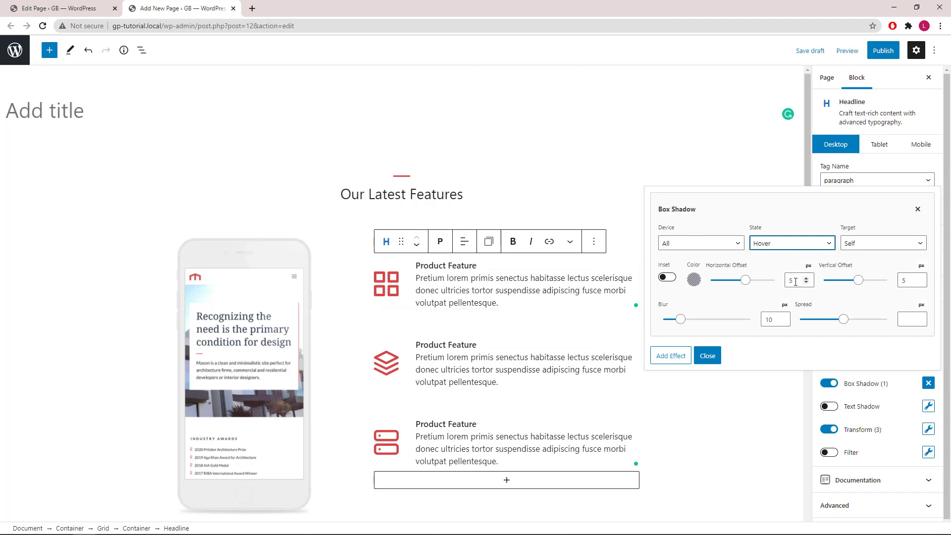
triple_click(795, 280)
text(10)
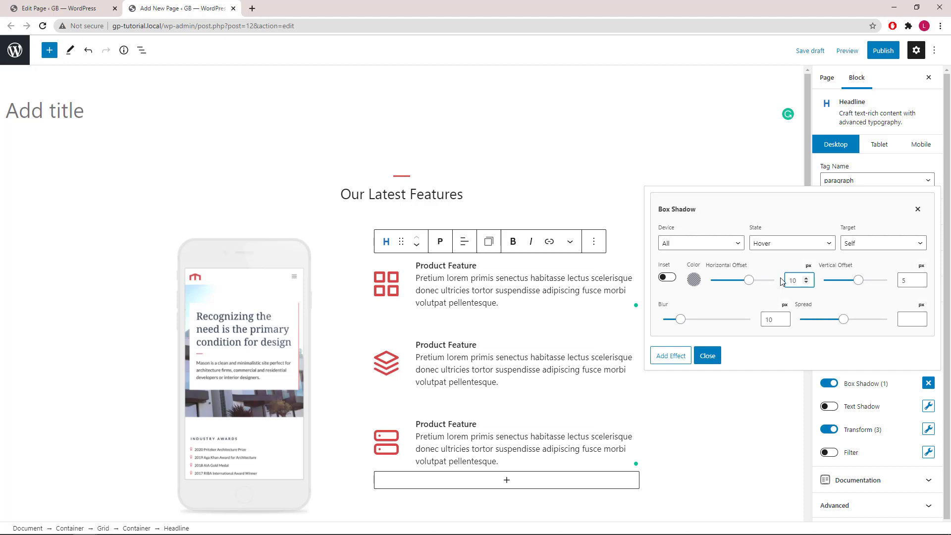
click(912, 280)
text(10)
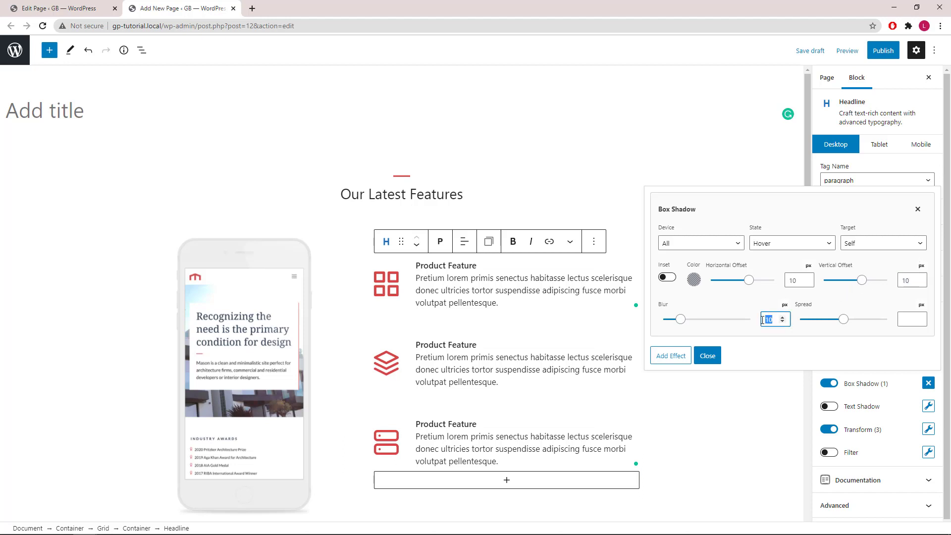
text(15)
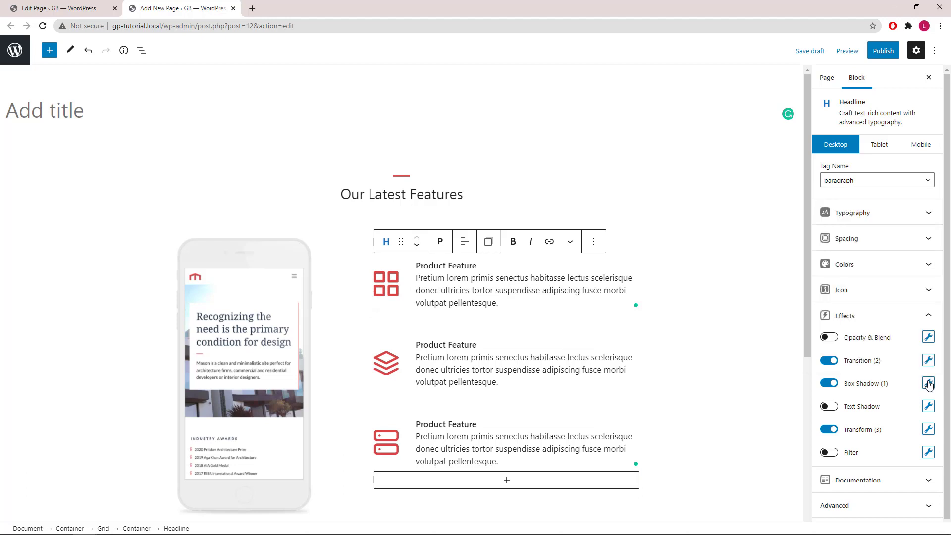
mouse_move(869, 436)
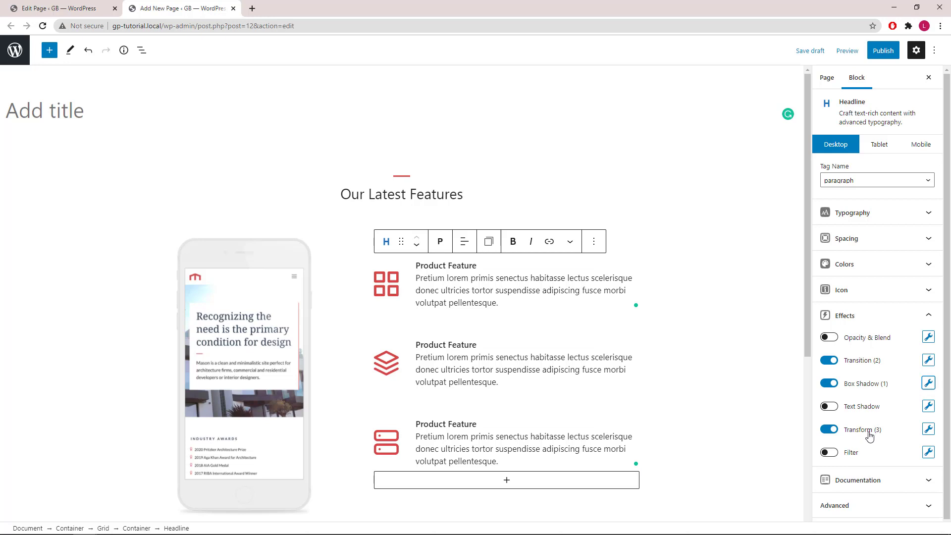
mouse_move(883, 389)
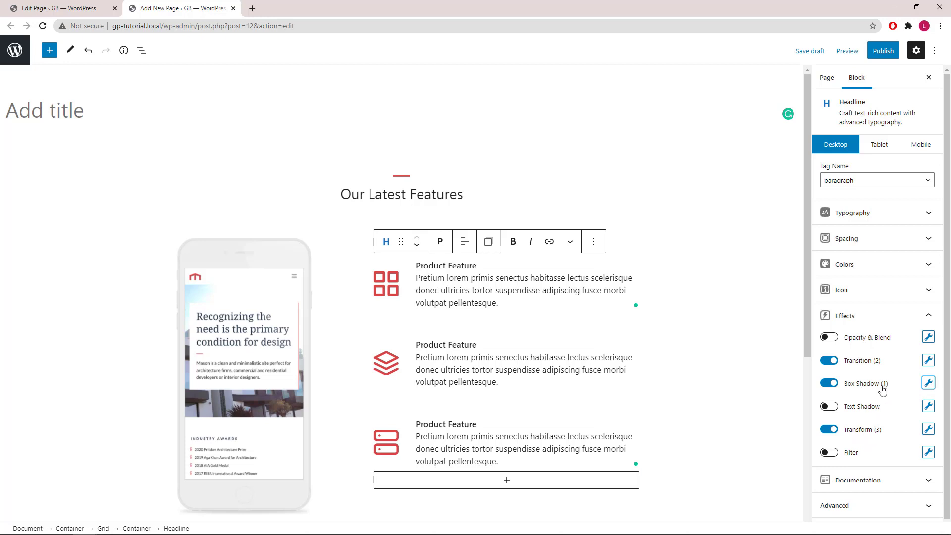
mouse_move(864, 368)
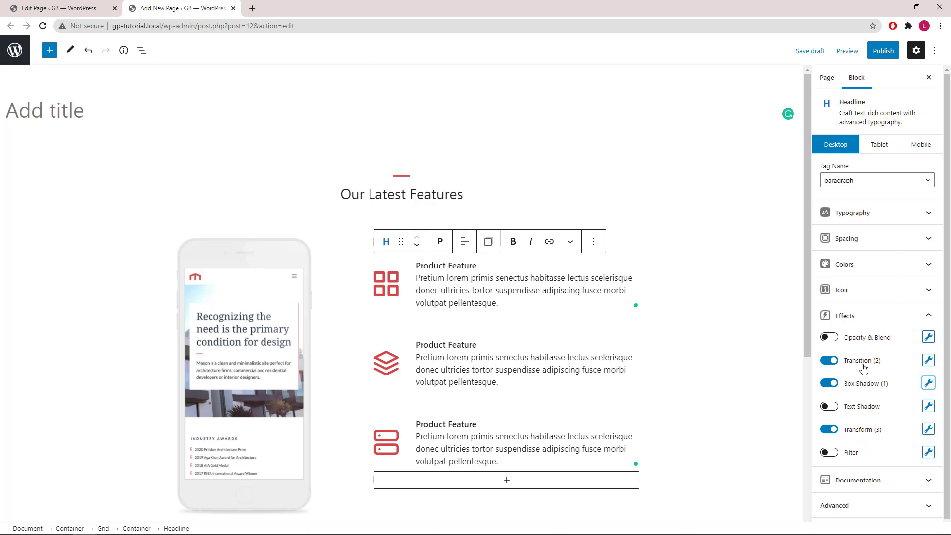
mouse_move(871, 365)
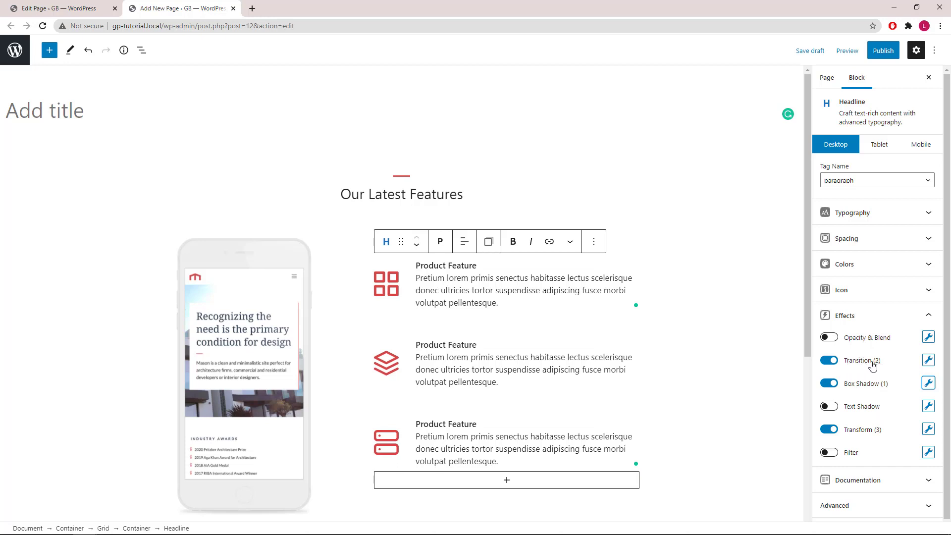
mouse_move(929, 363)
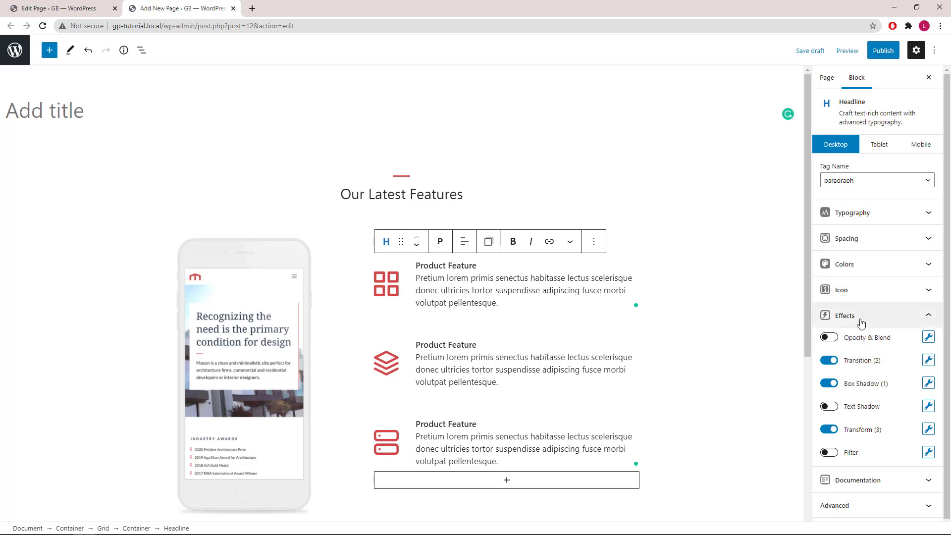
mouse_move(616, 324)
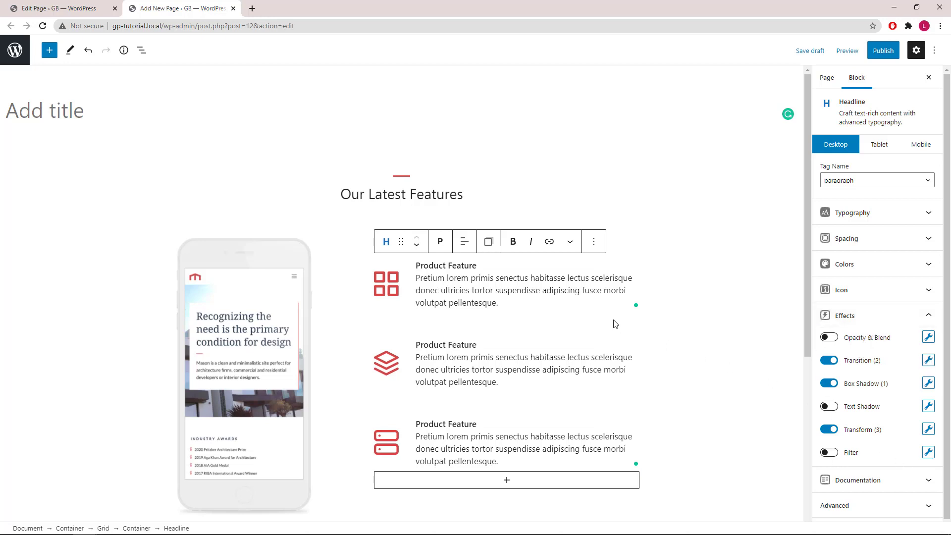
mouse_move(474, 367)
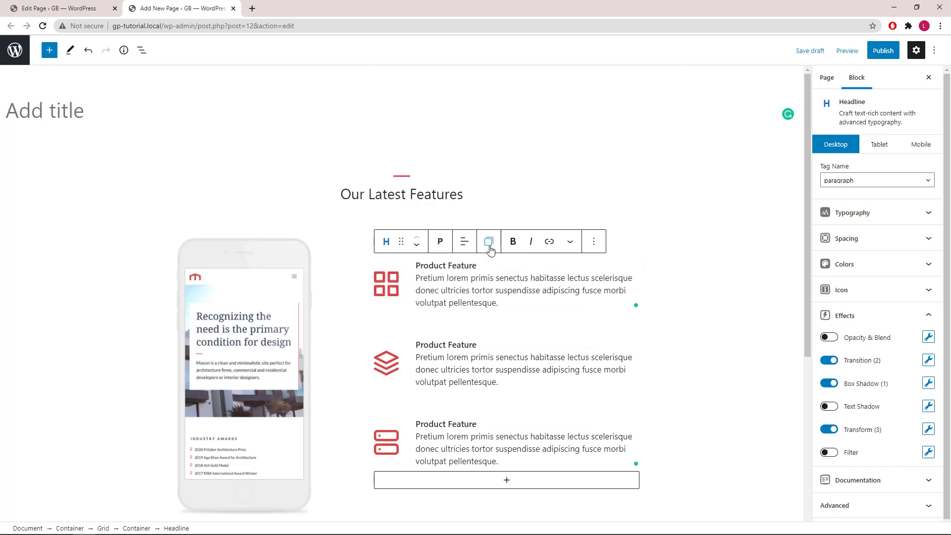
mouse_move(489, 242)
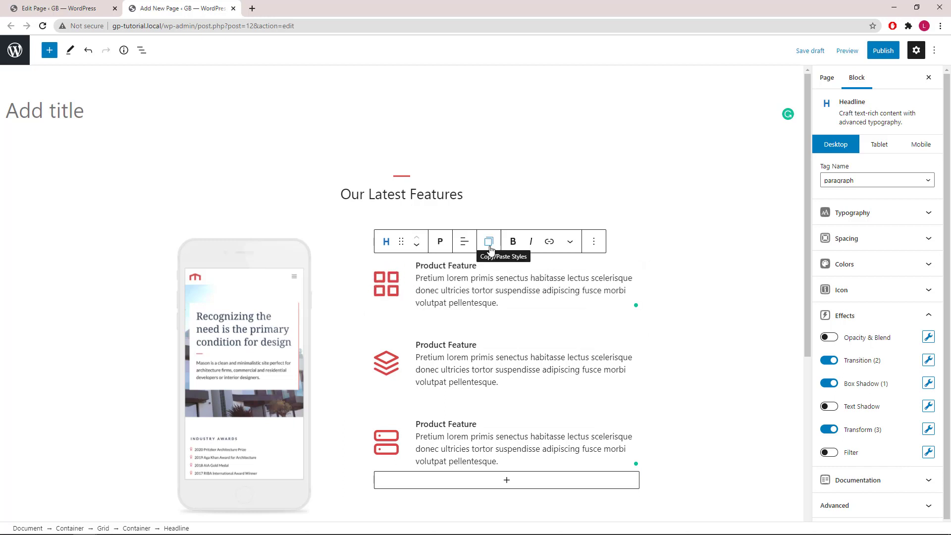
Step: Copy the first feature headline's styles and paste them onto the second headline
click(488, 241)
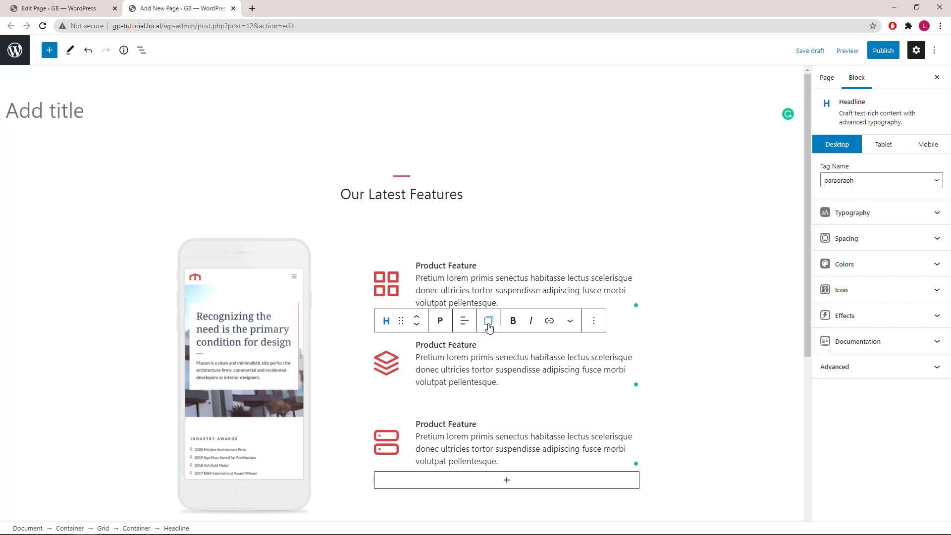
click(489, 320)
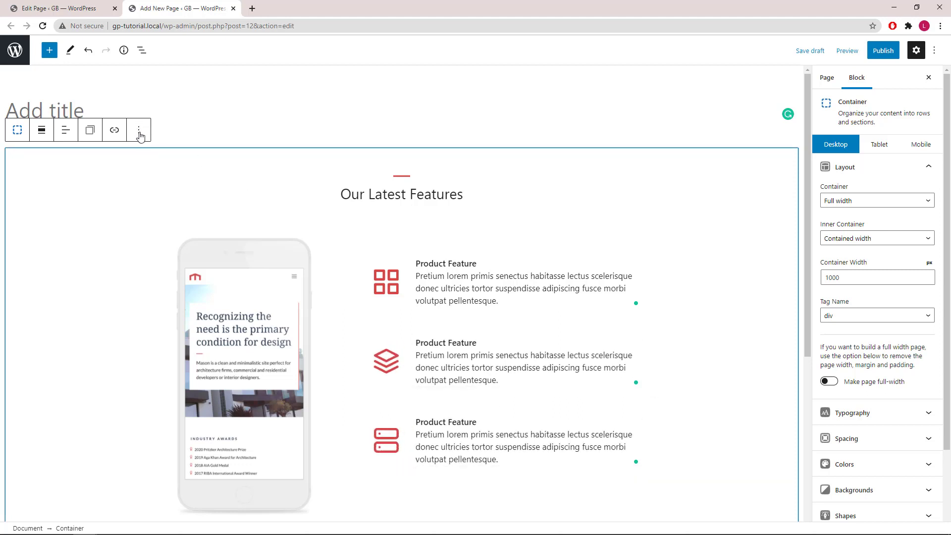
Step: Remove the whole features section and bring up the block inserter
click(139, 129)
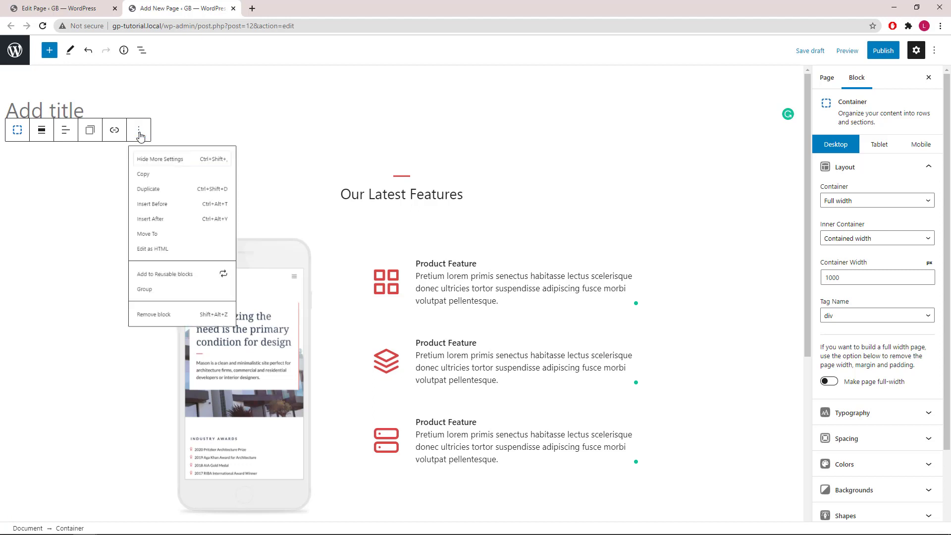
click(152, 314)
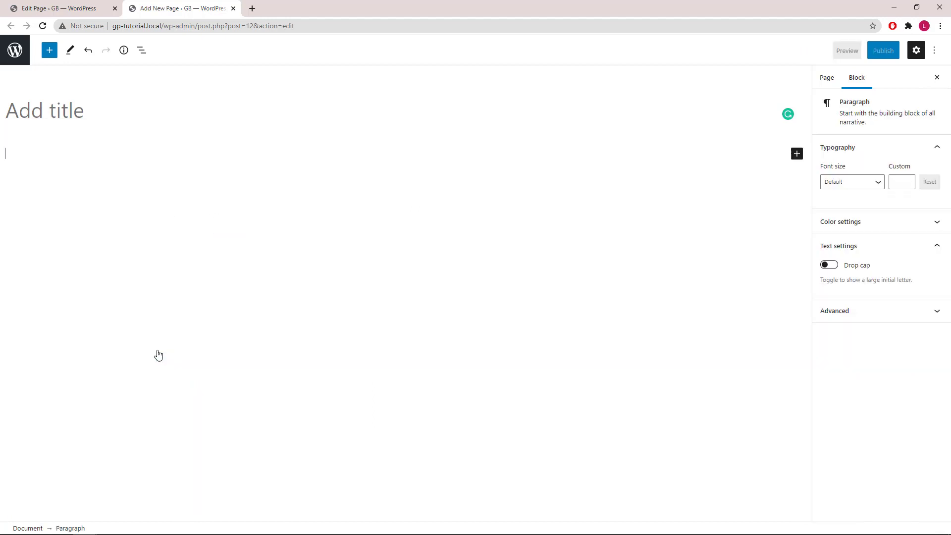
click(797, 153)
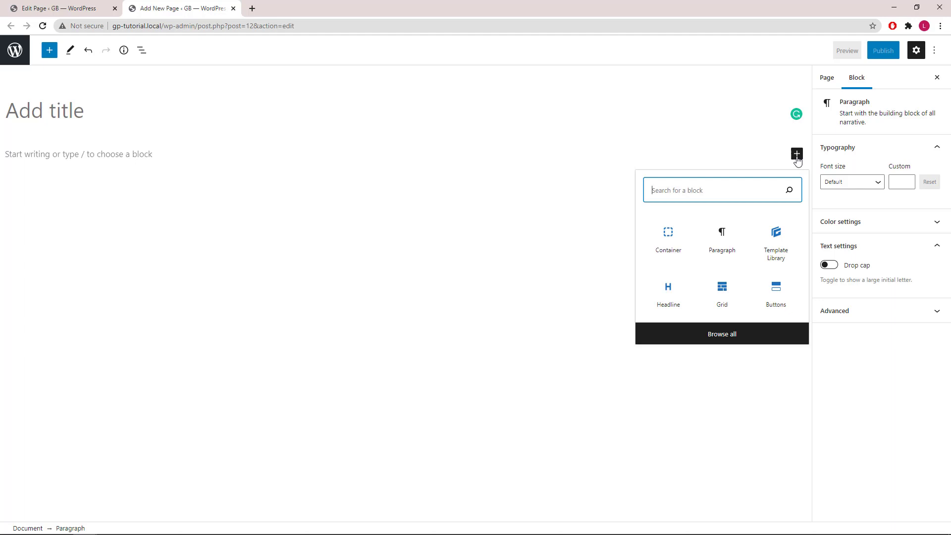
mouse_move(775, 242)
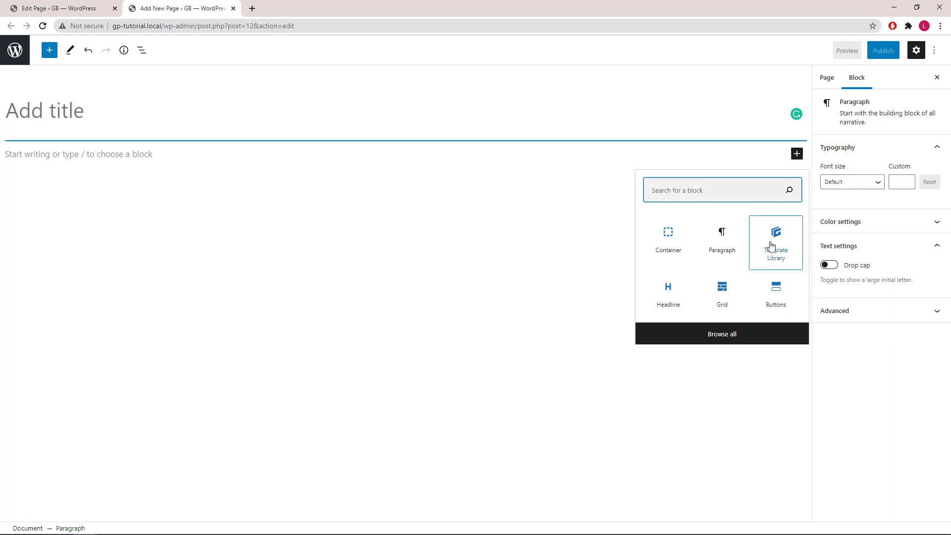
Step: Insert the purple Pricing Table – 8 template from the Template Library
click(775, 240)
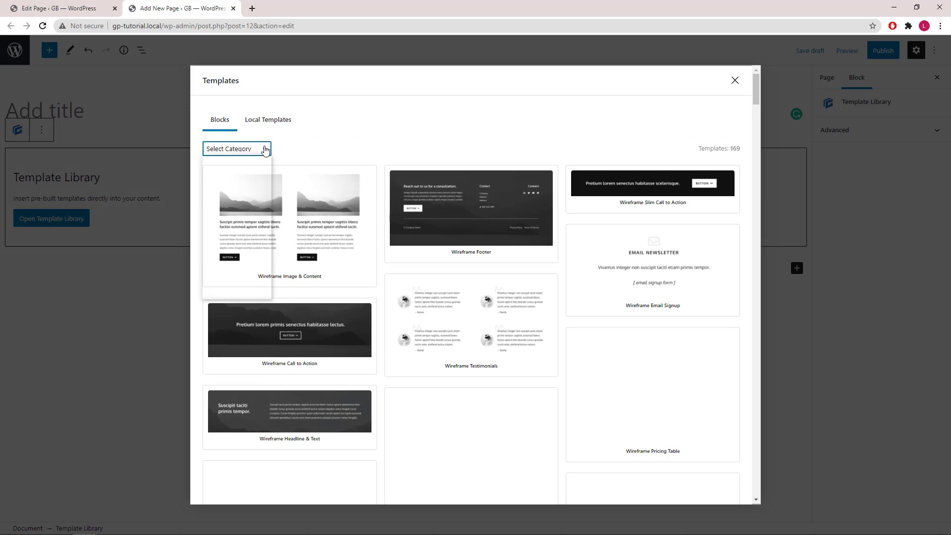
click(237, 149)
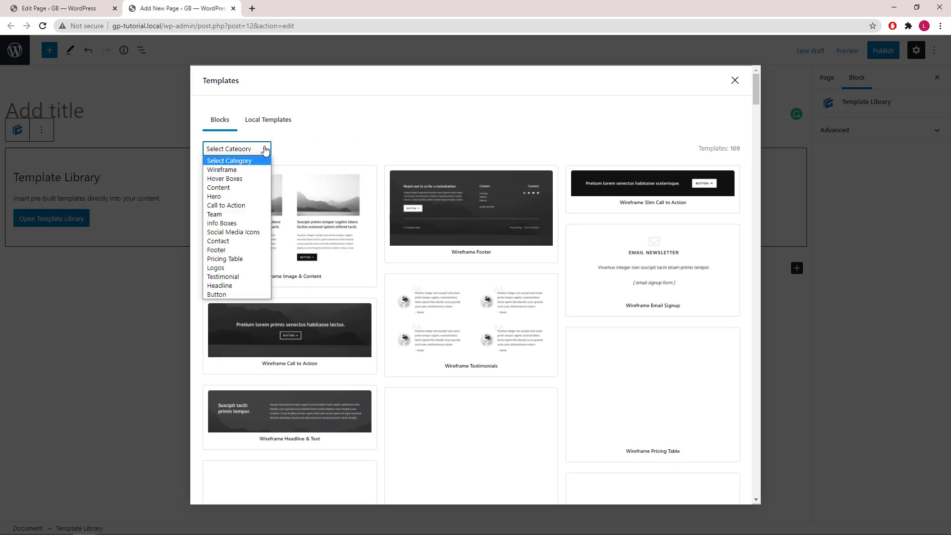
mouse_move(237, 259)
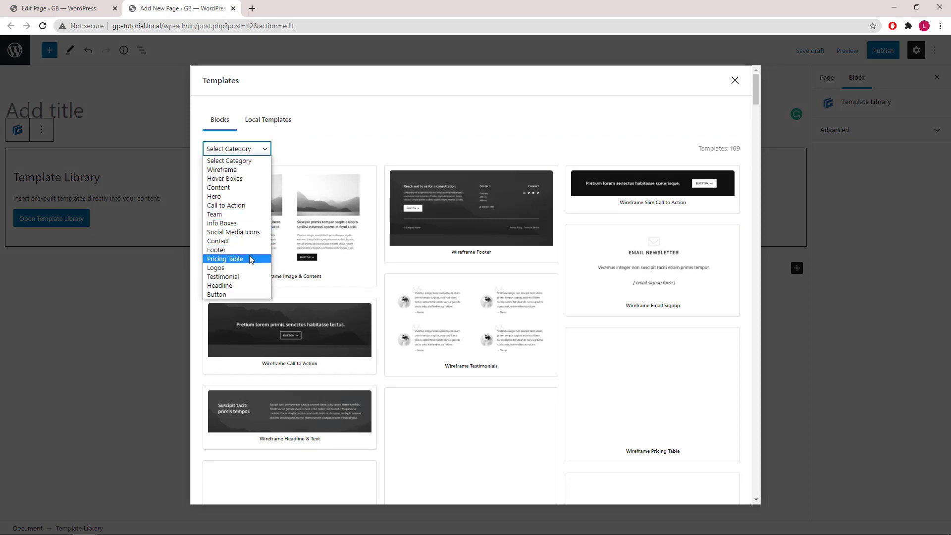
click(224, 259)
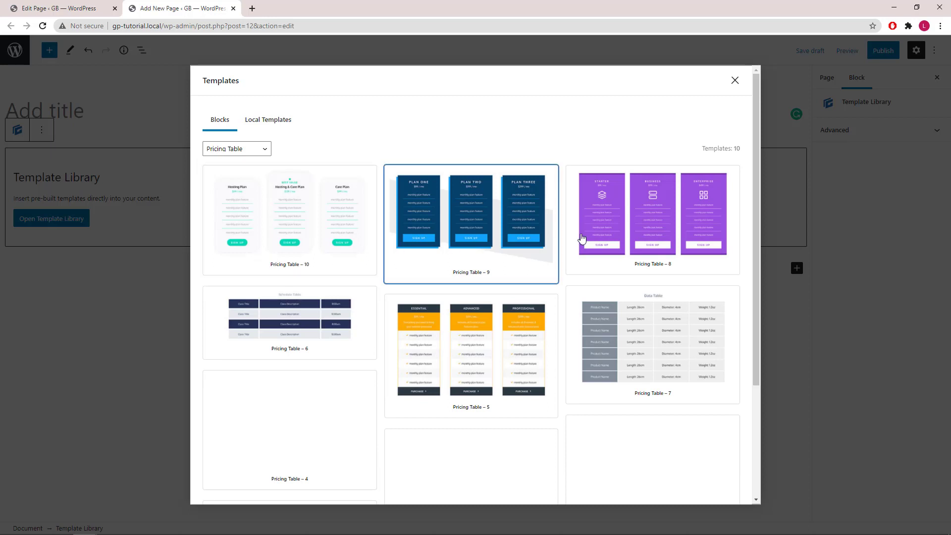
click(652, 218)
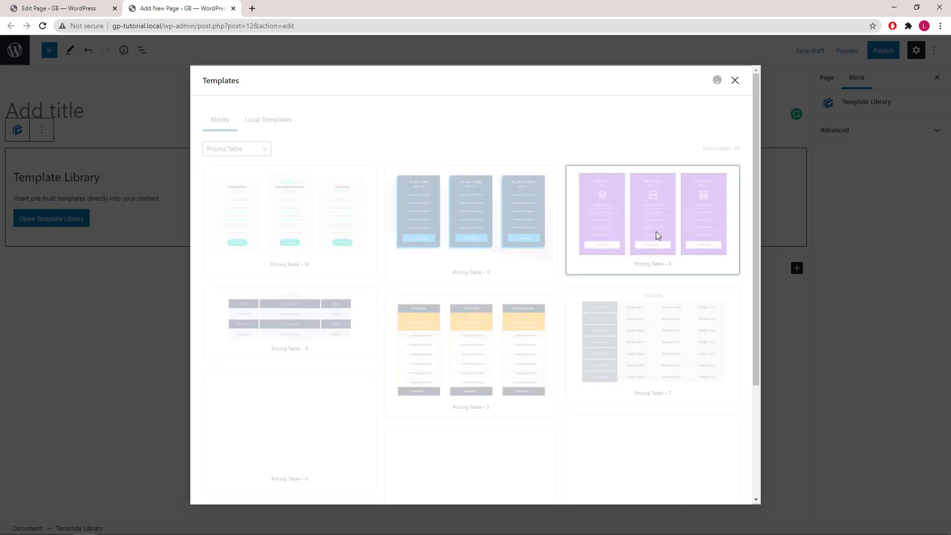
click(653, 219)
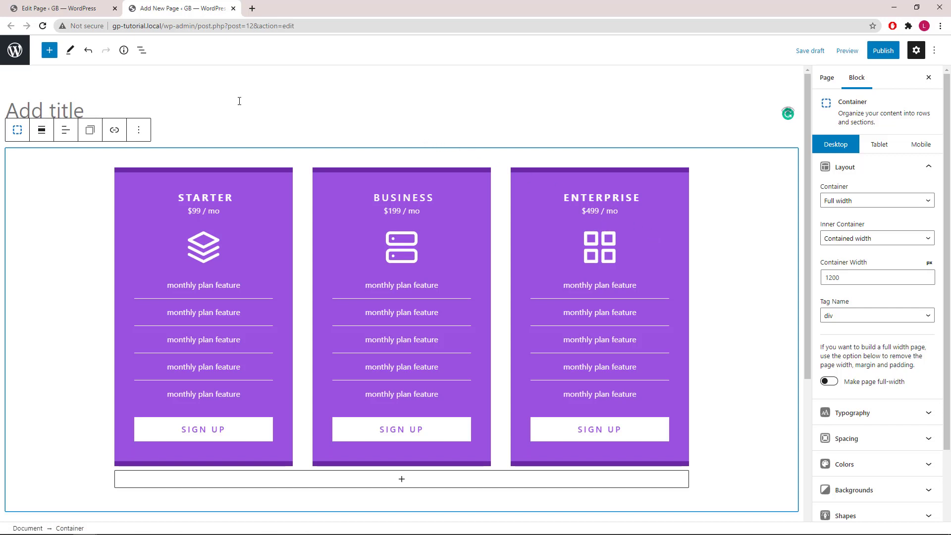
click(141, 50)
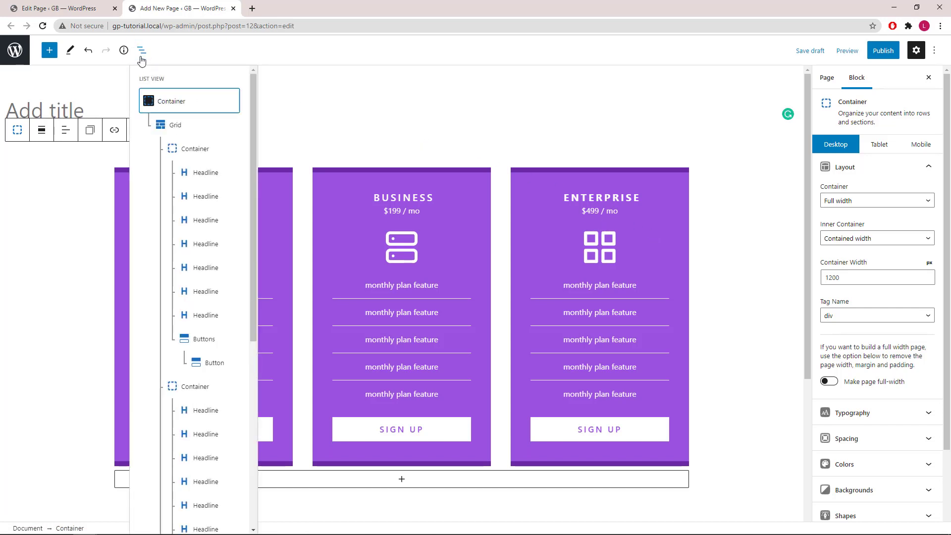
mouse_move(90, 129)
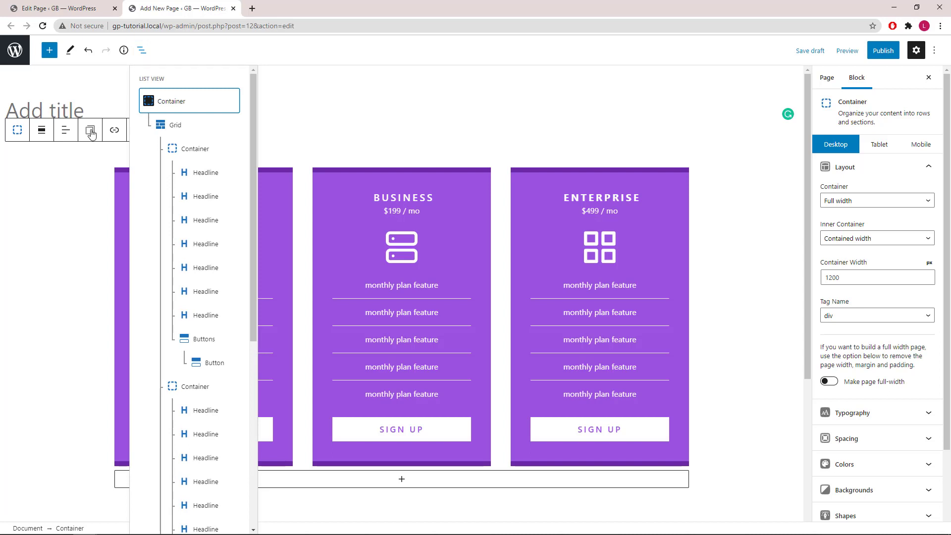
mouse_move(791, 493)
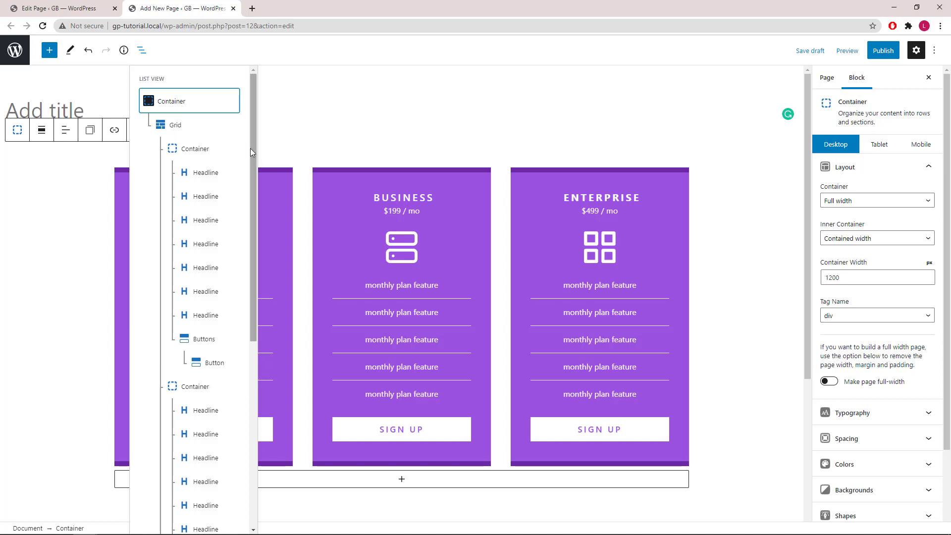
scroll(down, 3)
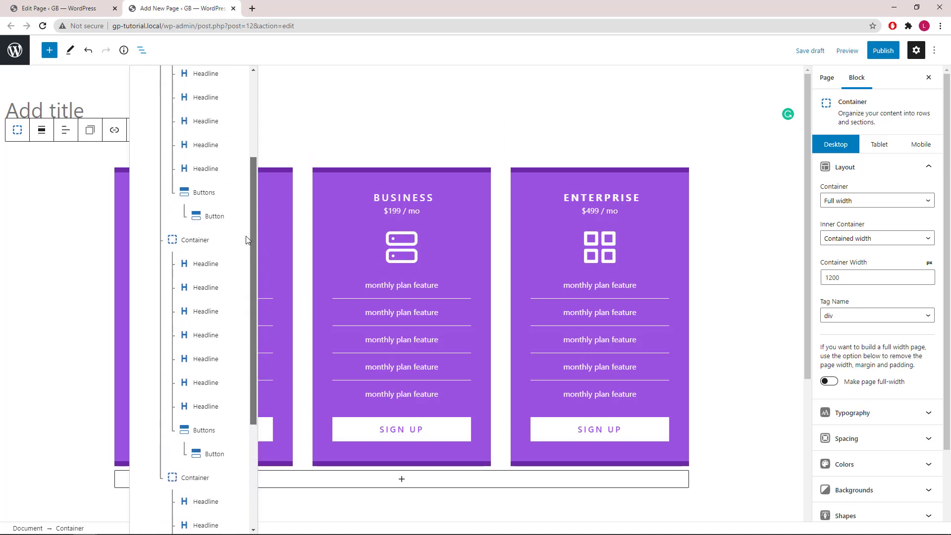
scroll(up, 3)
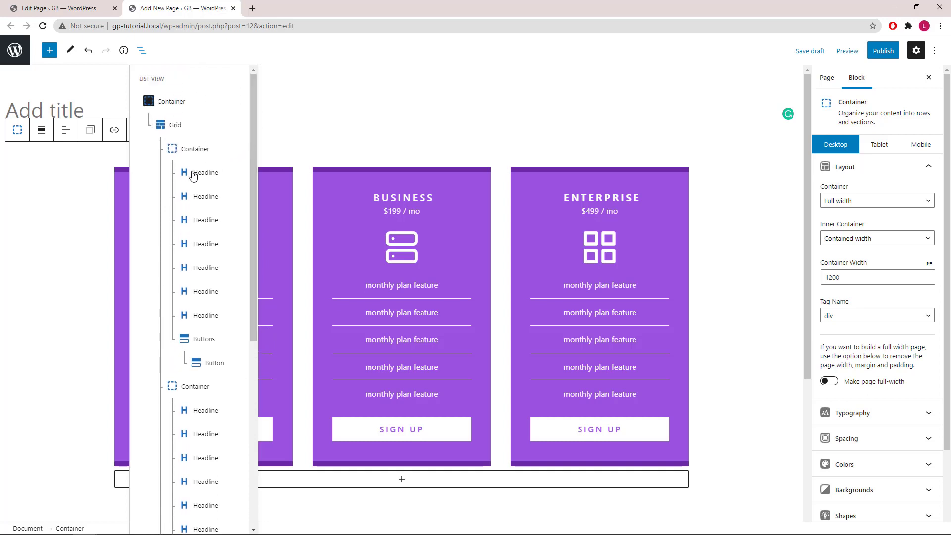
mouse_move(210, 236)
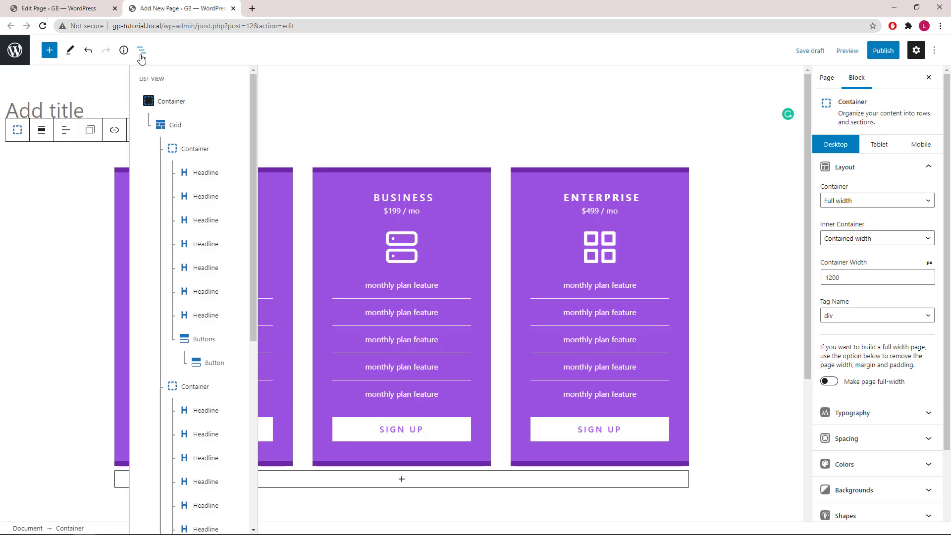
Step: Give the STARTER card title the additional CSS class pricing-title
click(142, 51)
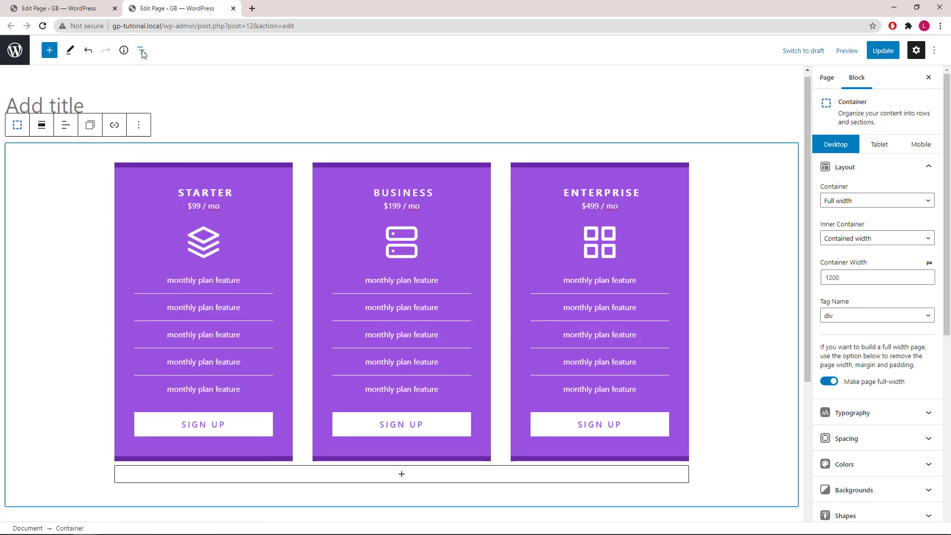
mouse_move(142, 50)
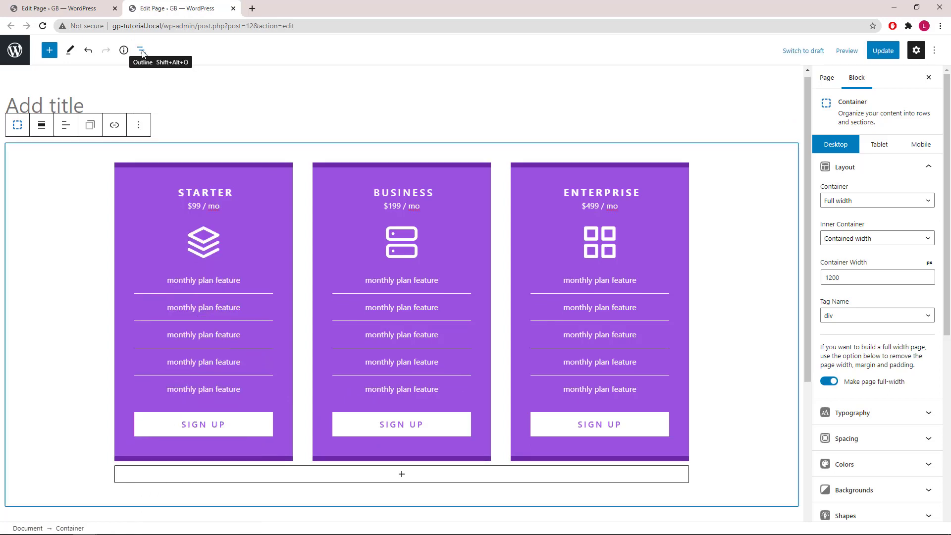
mouse_move(177, 76)
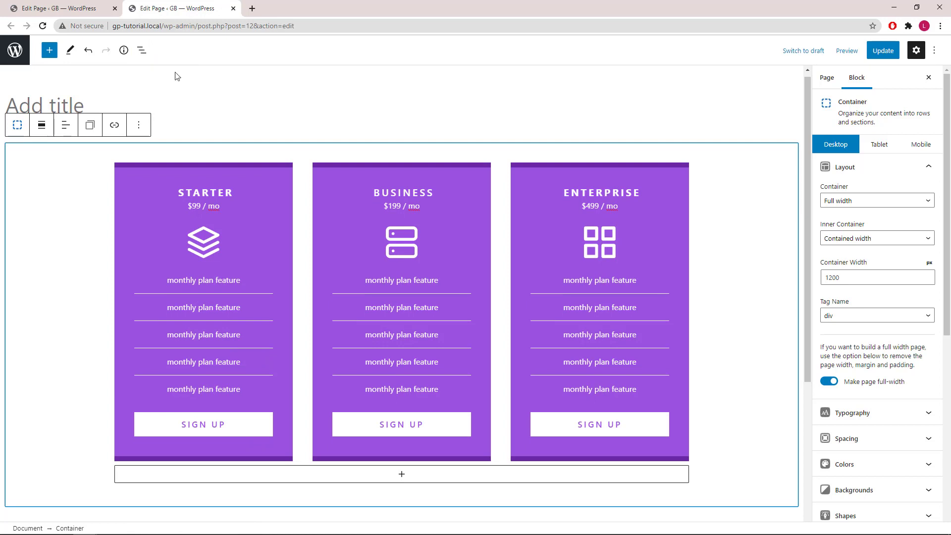
click(205, 193)
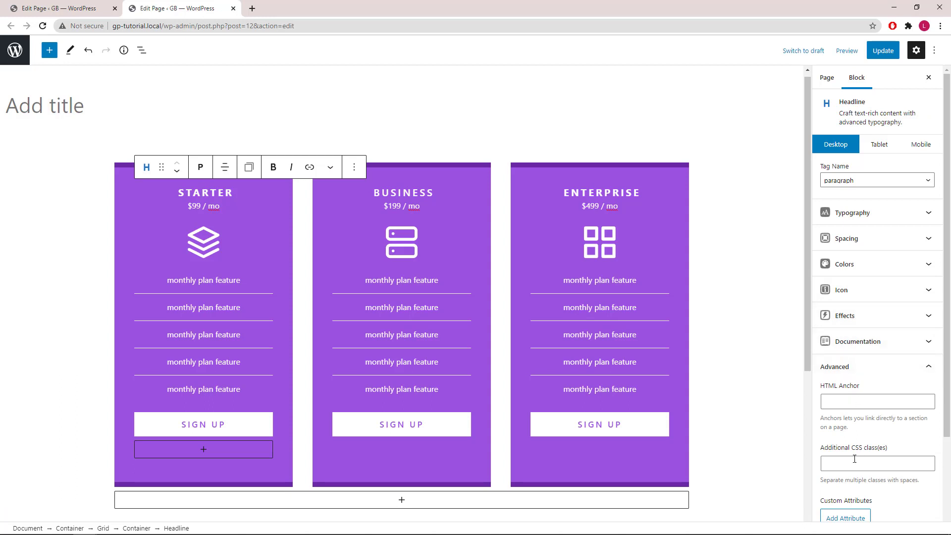
right_click(877, 462)
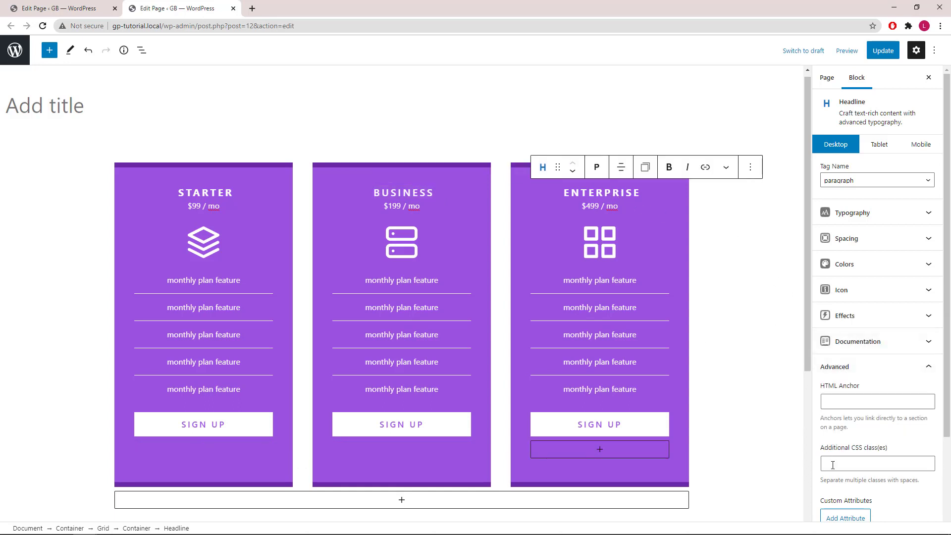
text(pricing-title)
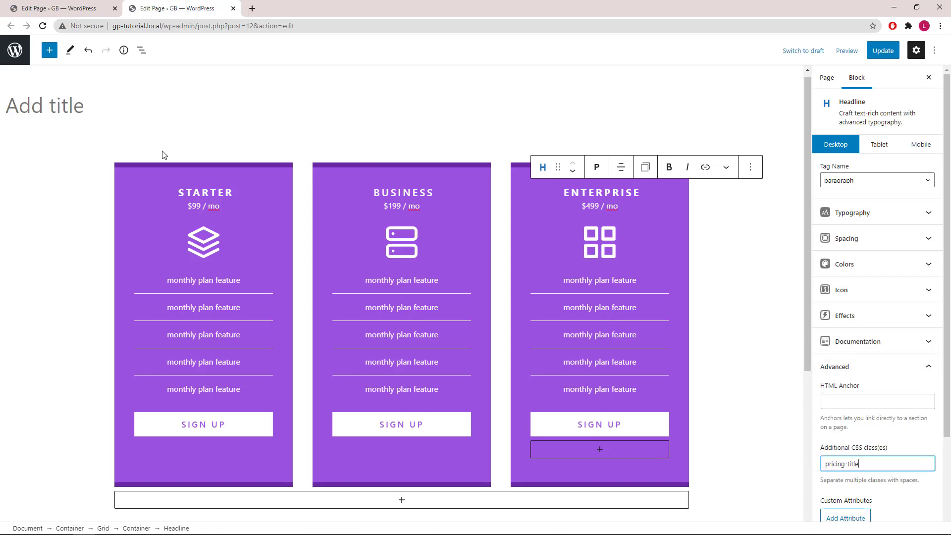
mouse_move(138, 195)
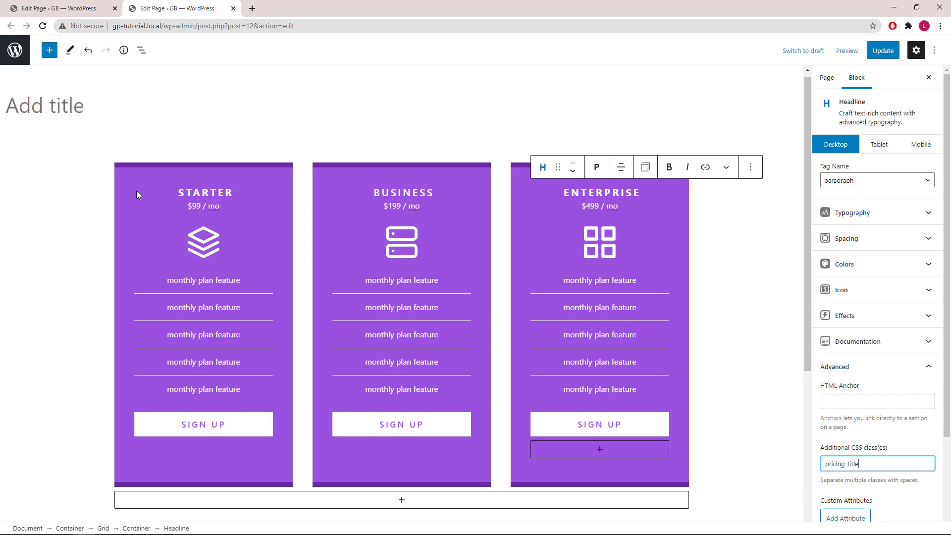
Step: Add a Translate transform to the STARTER card Container with State Hover and Translate Y -10
click(205, 192)
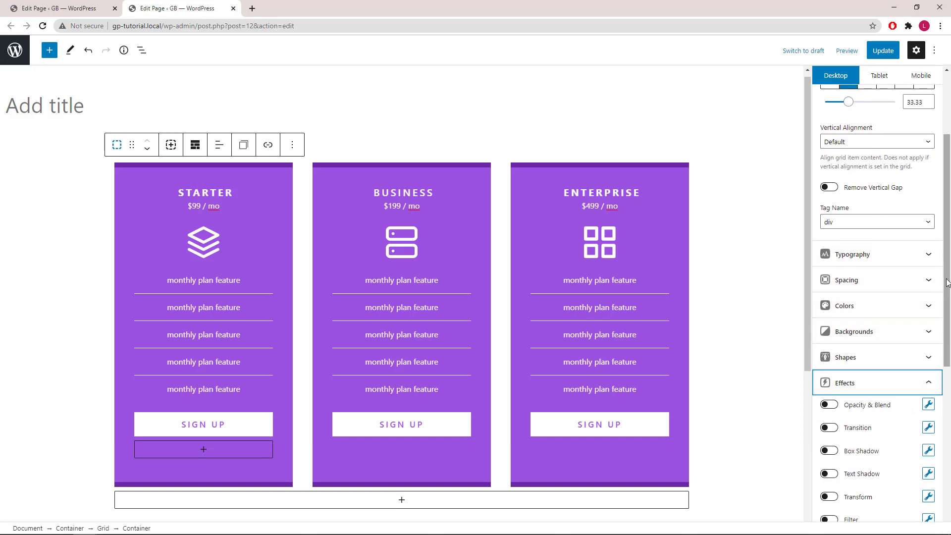
scroll(down, 3)
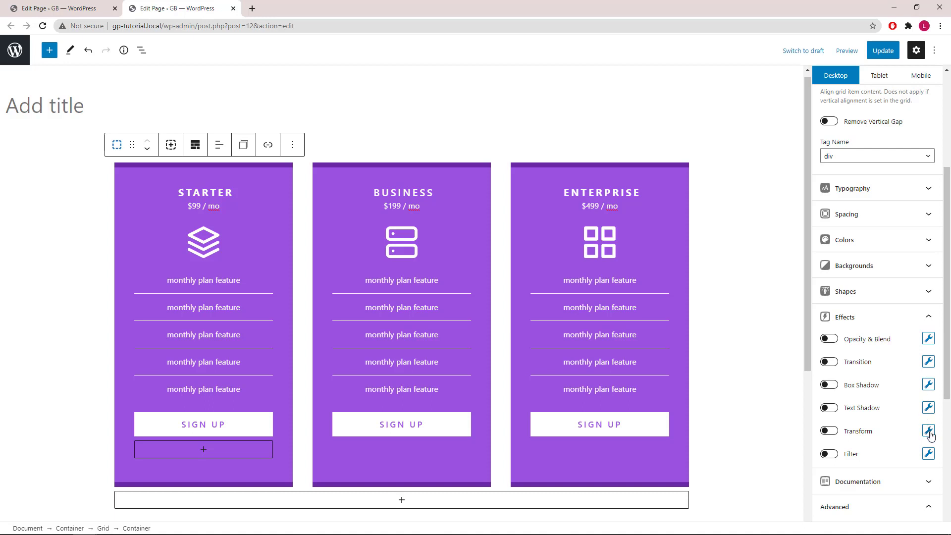
click(929, 431)
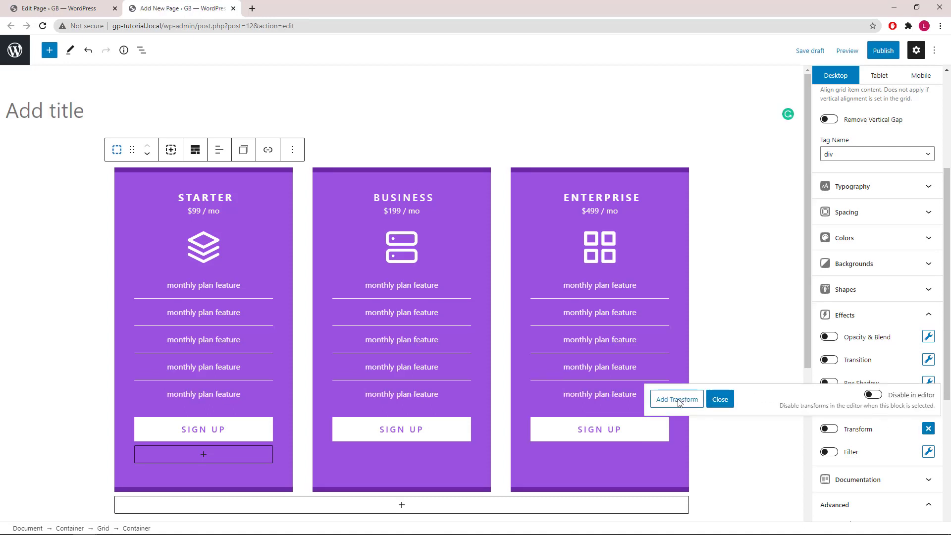
click(676, 400)
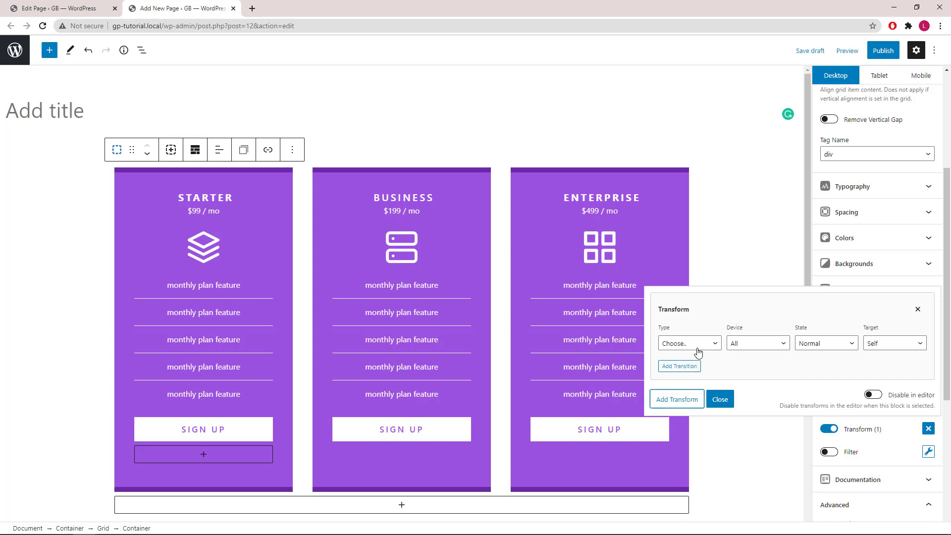
click(689, 343)
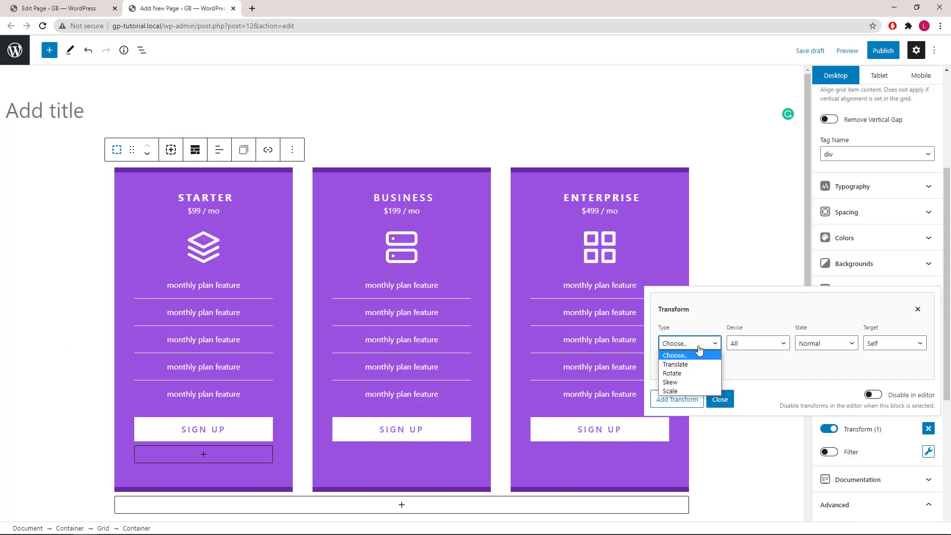
mouse_move(700, 363)
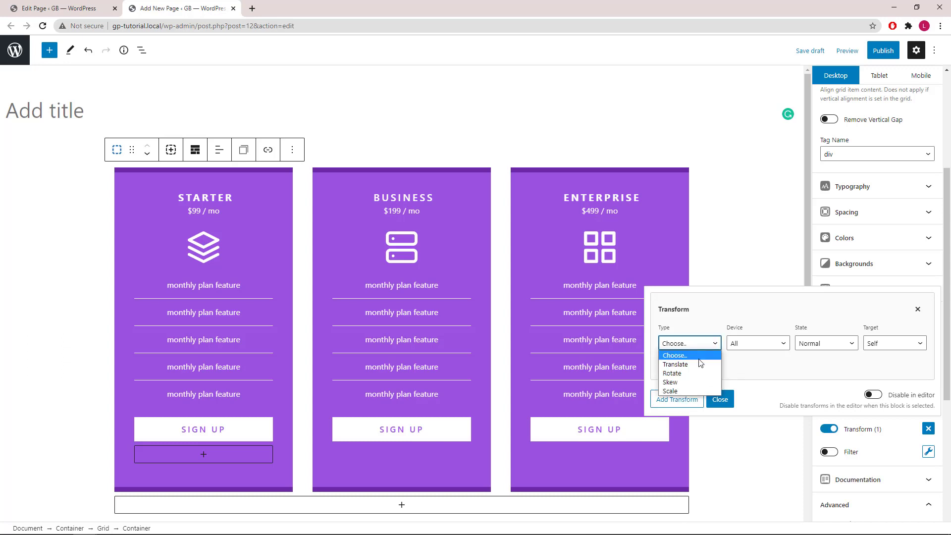
click(675, 364)
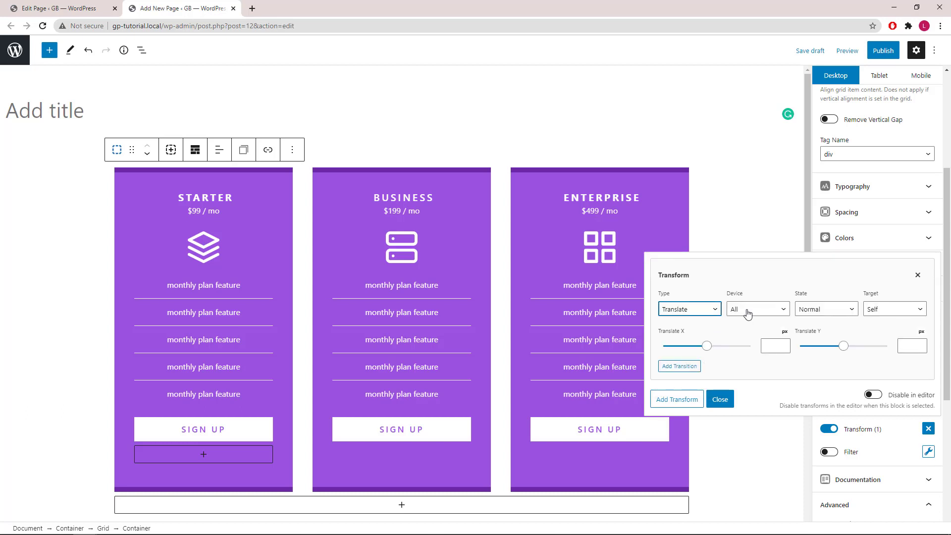
click(824, 309)
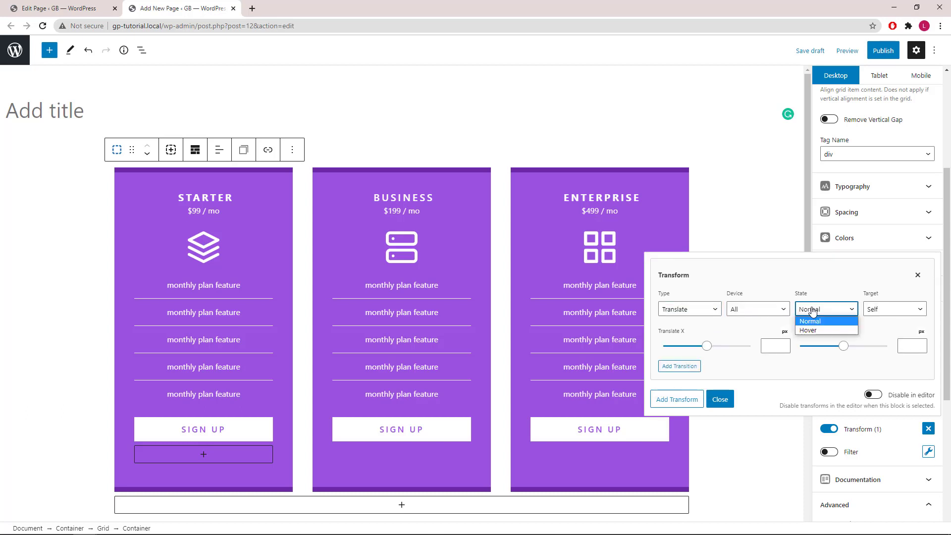
click(809, 320)
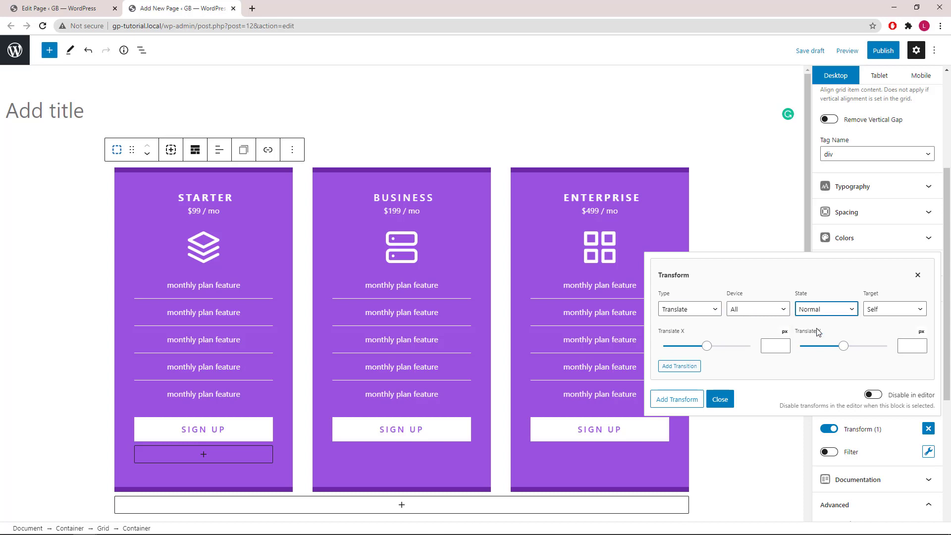
click(826, 310)
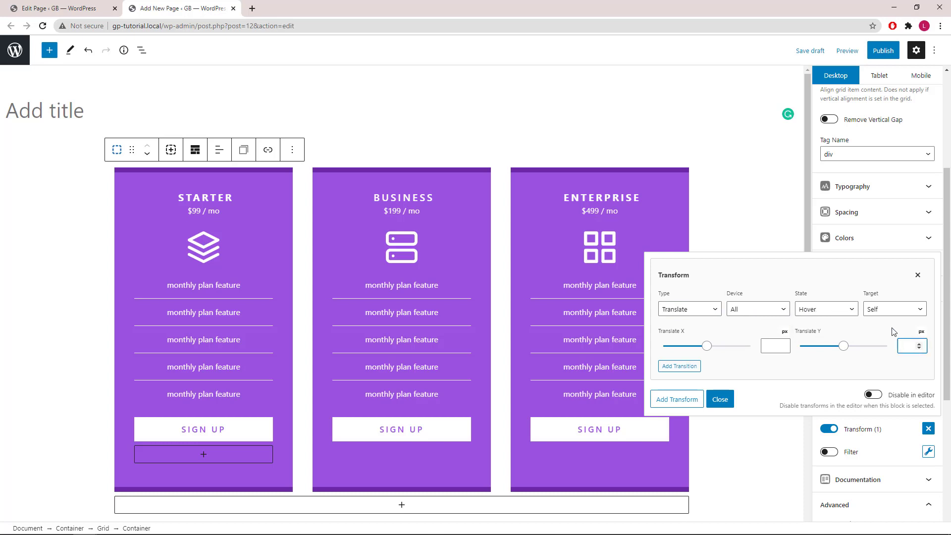
click(909, 346)
text(-10)
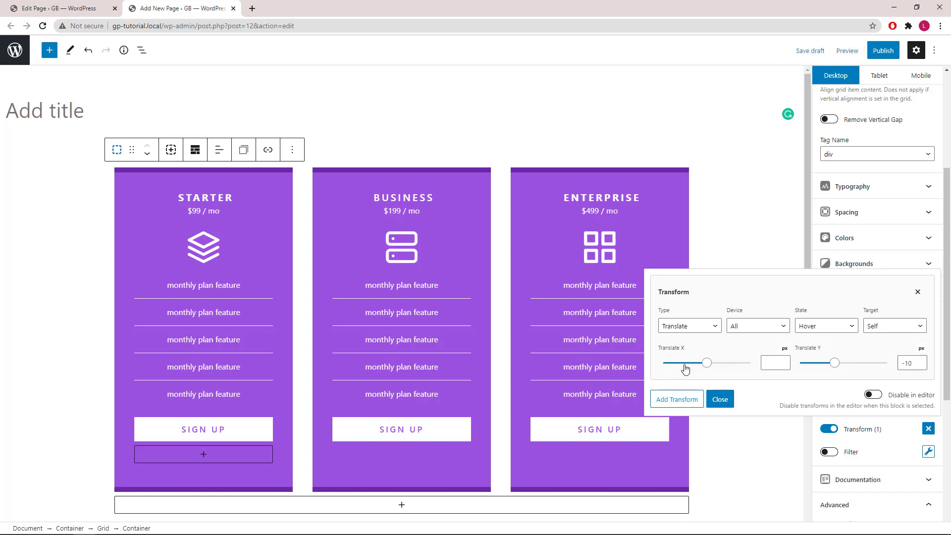
mouse_move(552, 317)
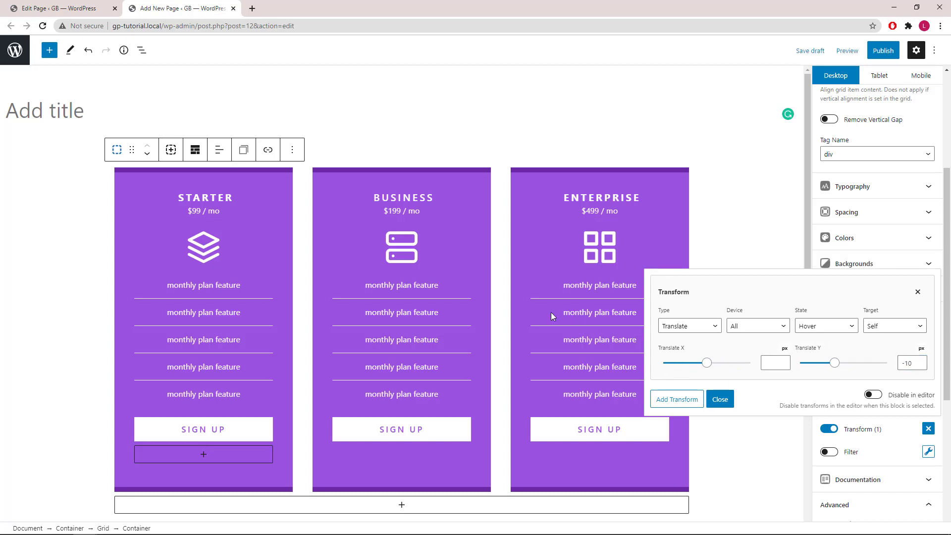
mouse_move(259, 277)
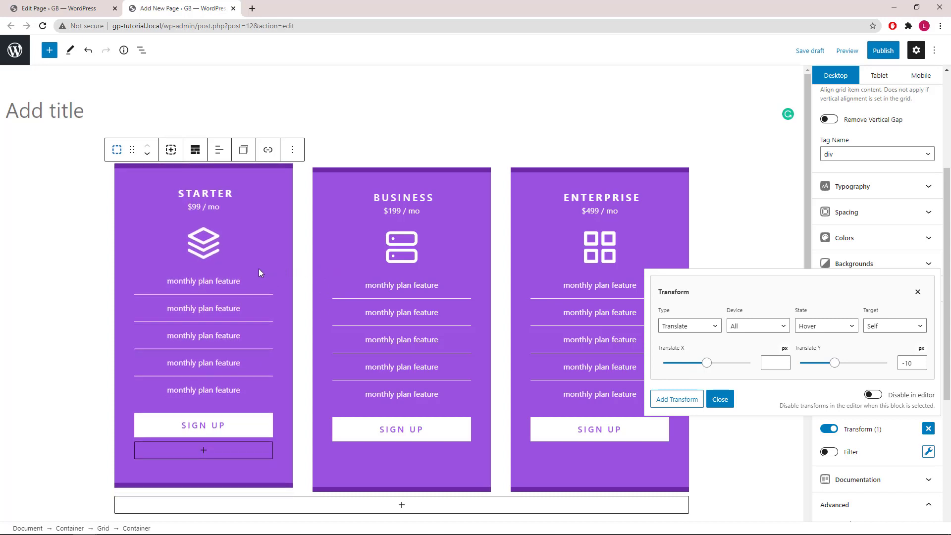
mouse_move(389, 271)
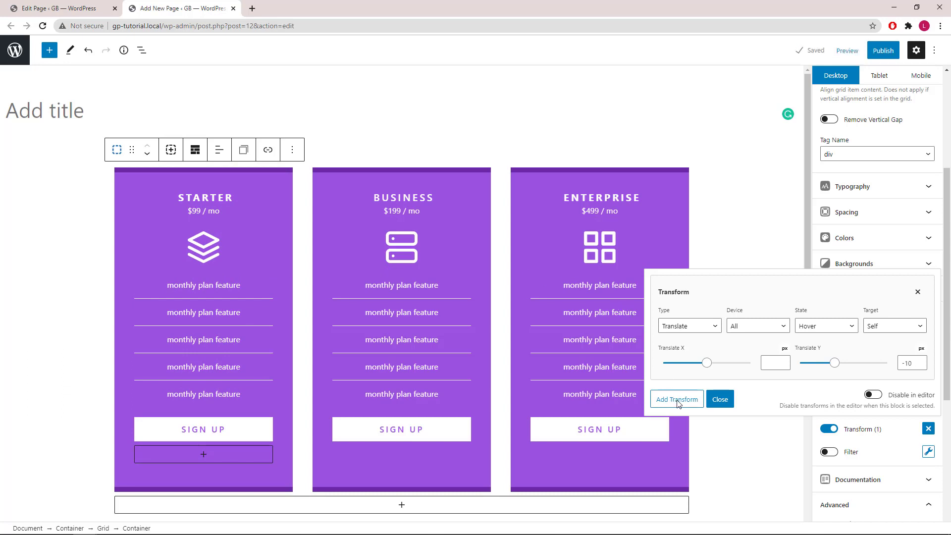
Step: Add a second transform: Scale 1.1 on Hover targeting the custom selector .gb-button
click(677, 400)
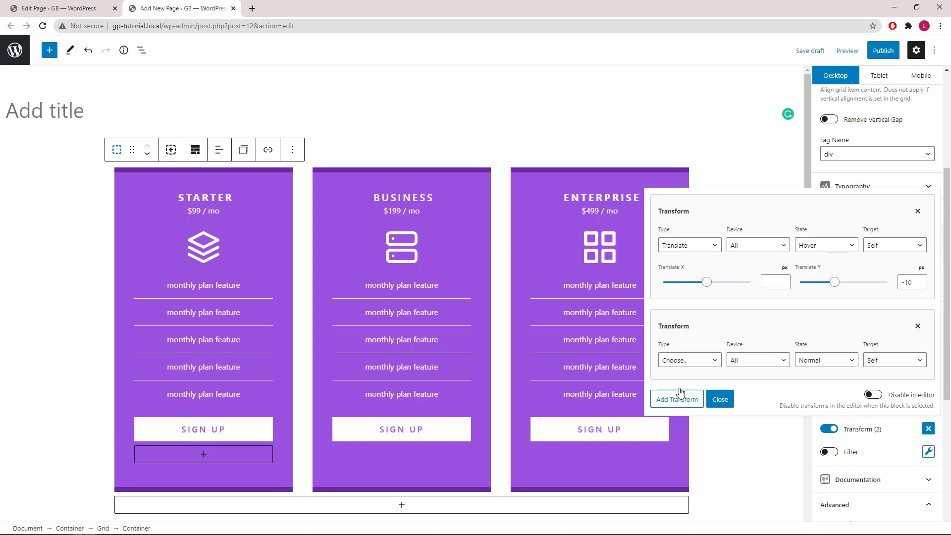
click(689, 360)
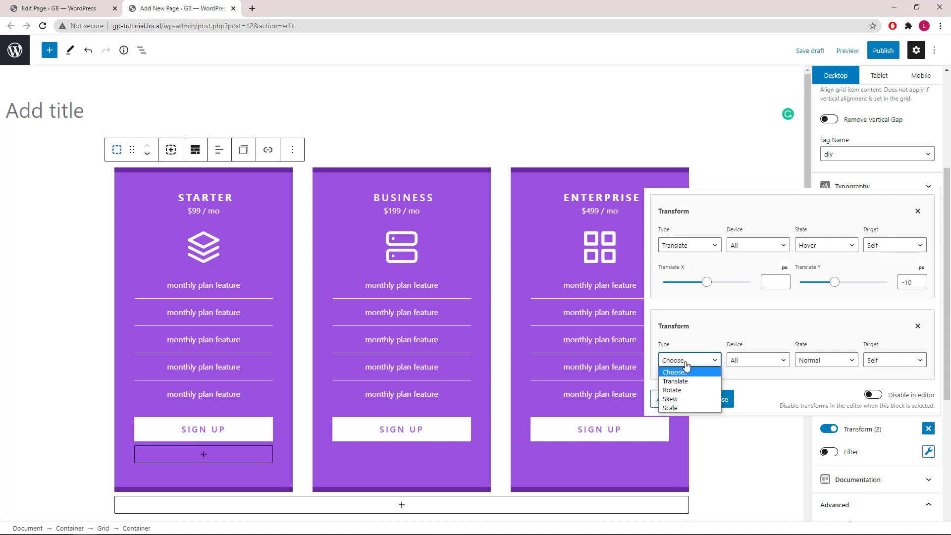
mouse_move(671, 399)
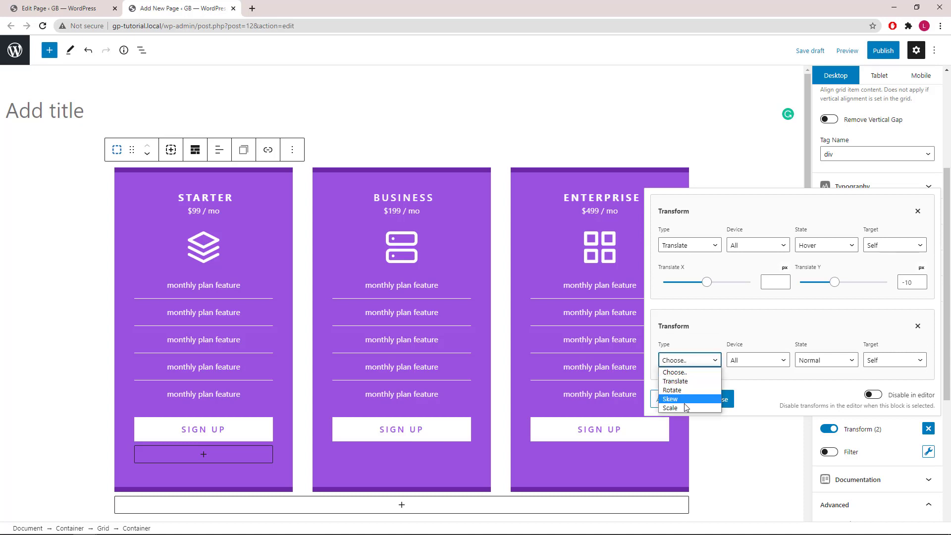
click(670, 407)
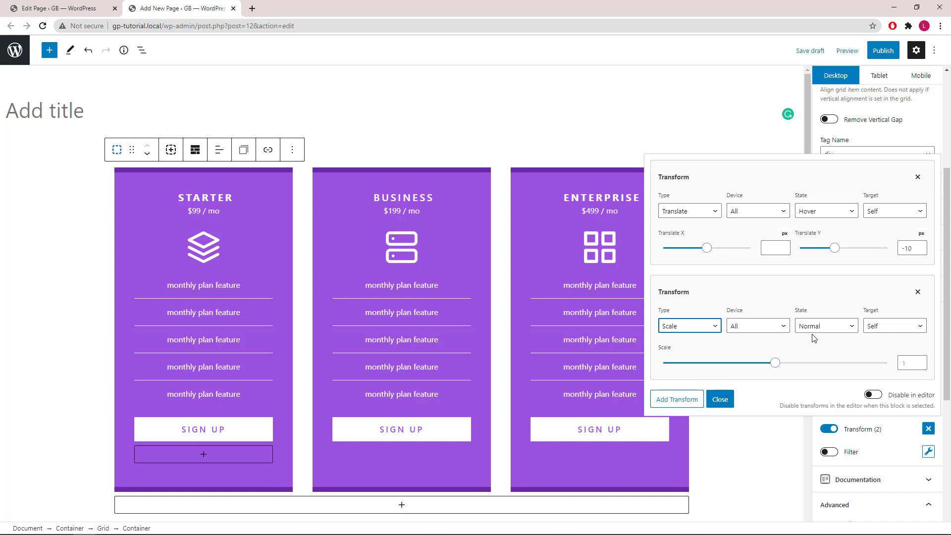
click(825, 326)
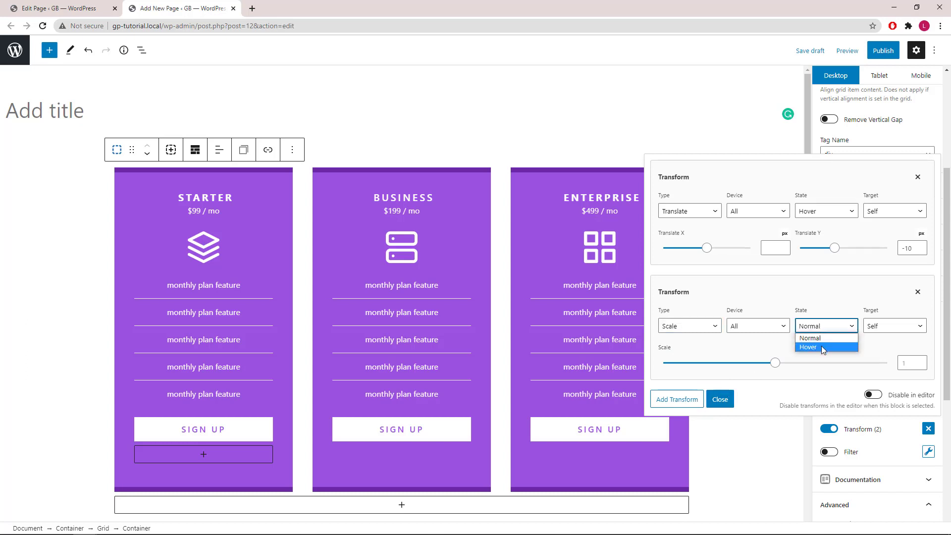
click(807, 346)
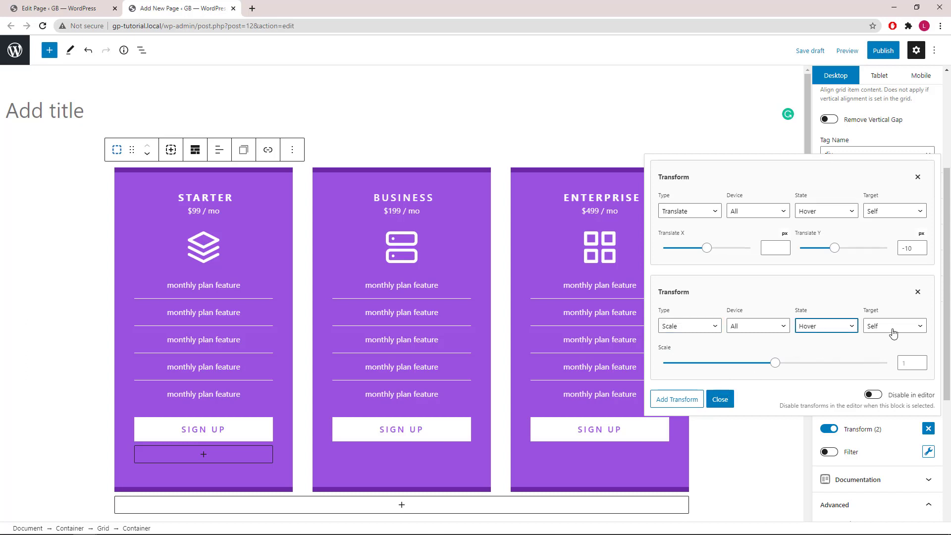
click(892, 326)
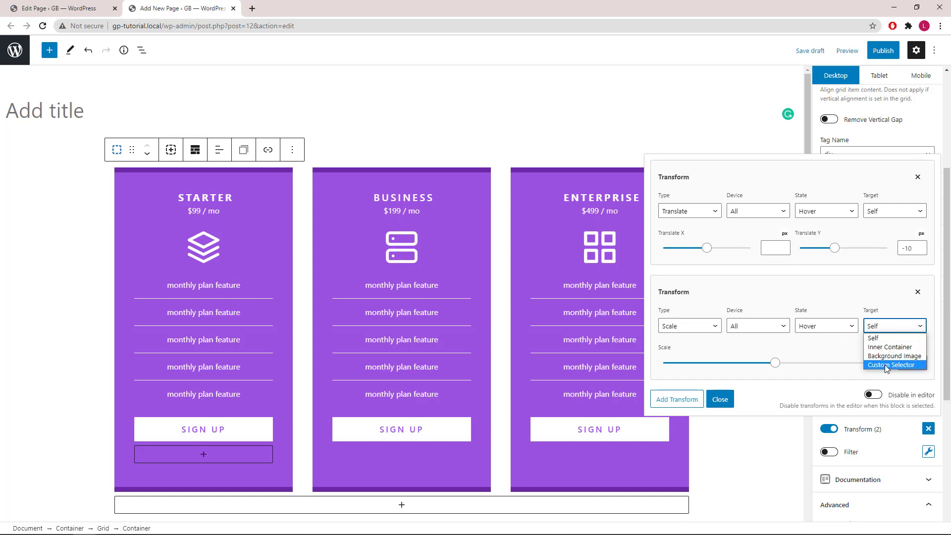
click(893, 365)
text(.)
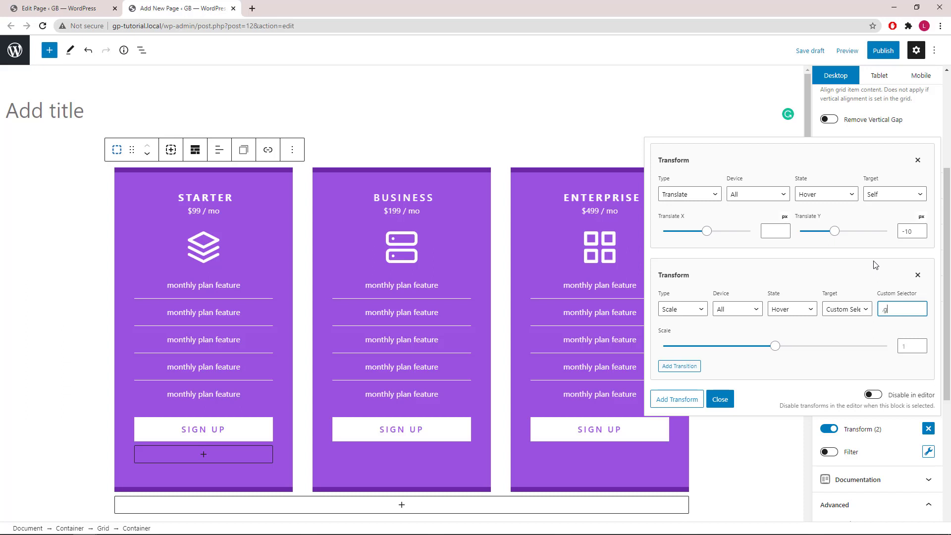
text(gb-bu)
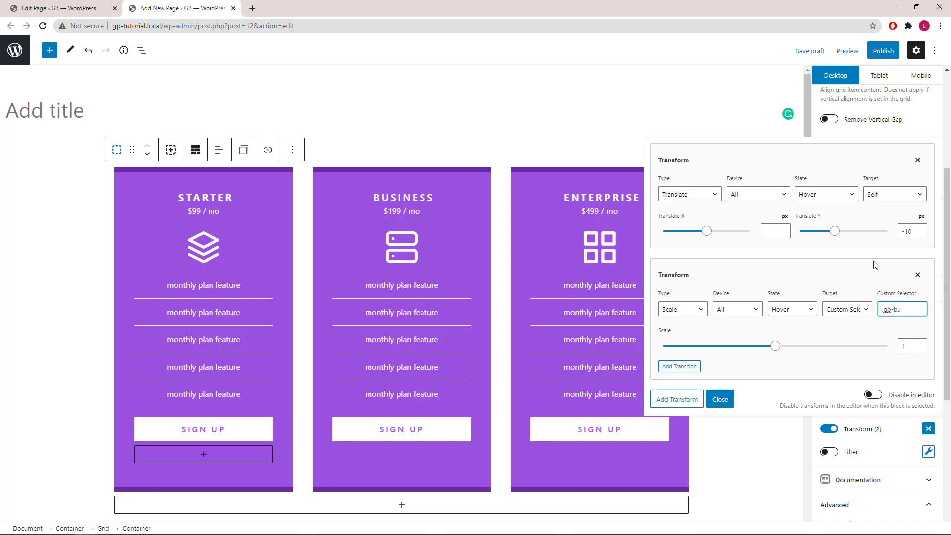
text(tton)
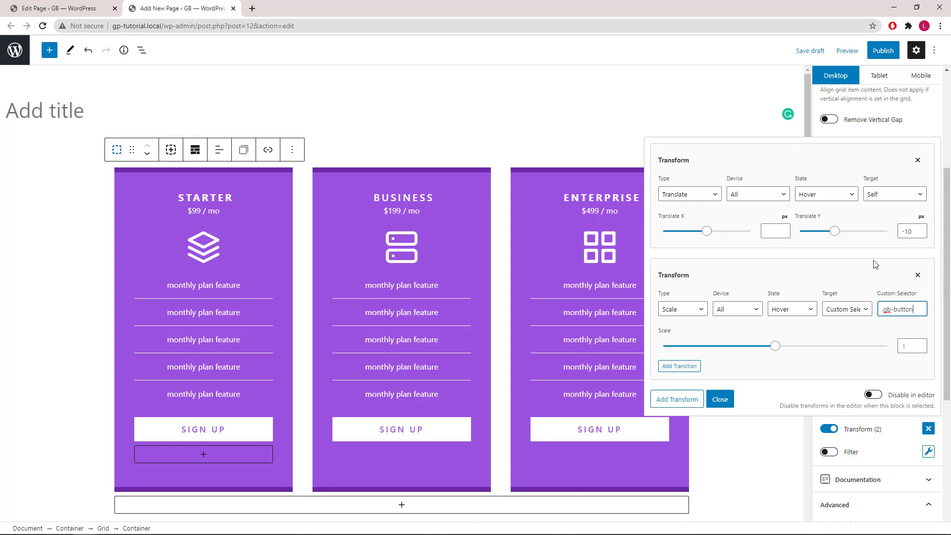
click(910, 346)
text(1.1)
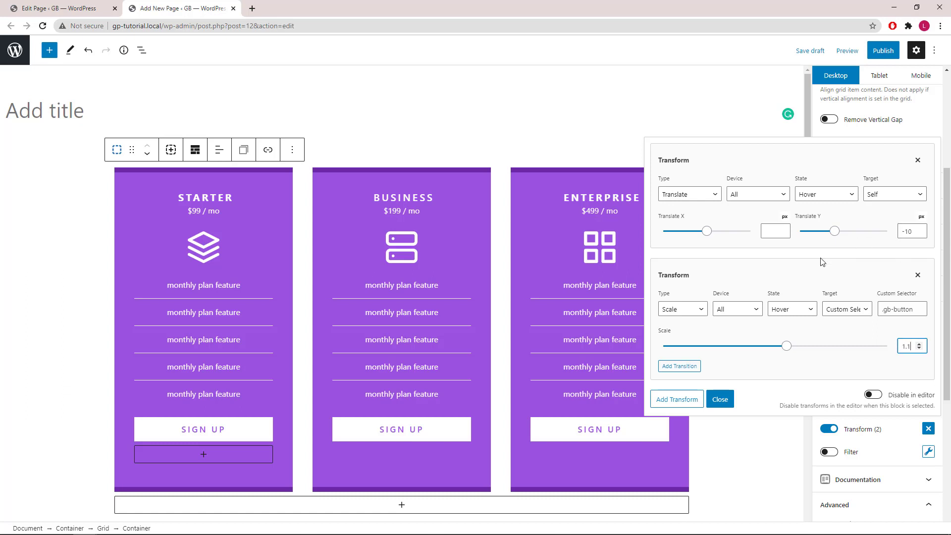
mouse_move(679, 366)
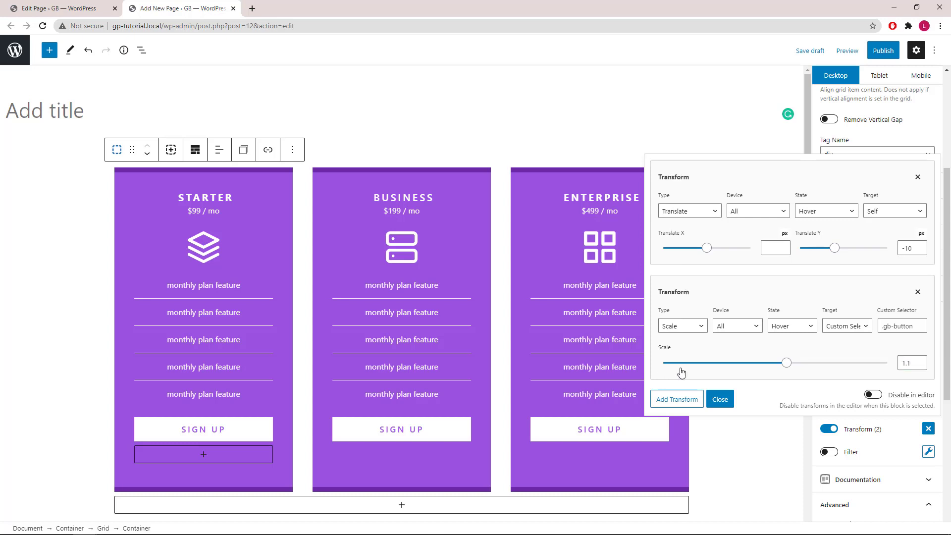
mouse_move(278, 274)
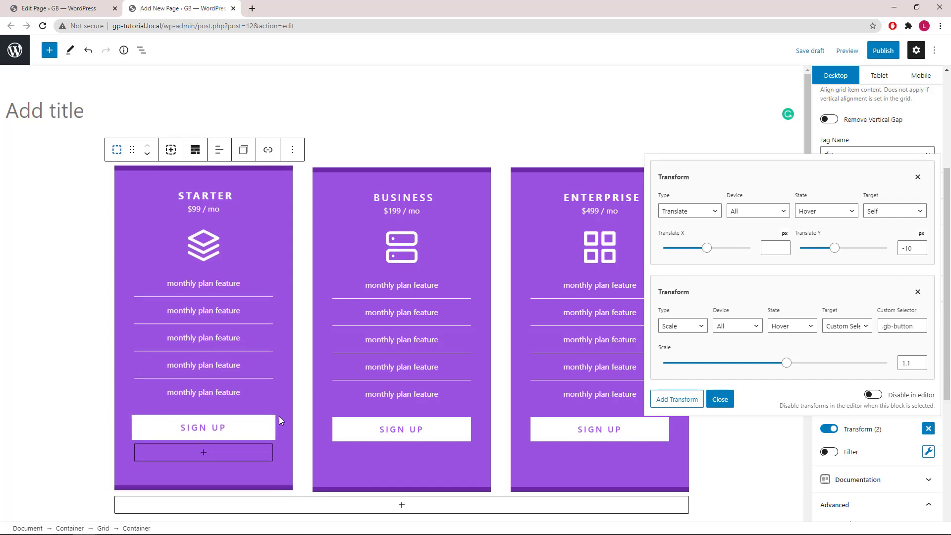
mouse_move(303, 420)
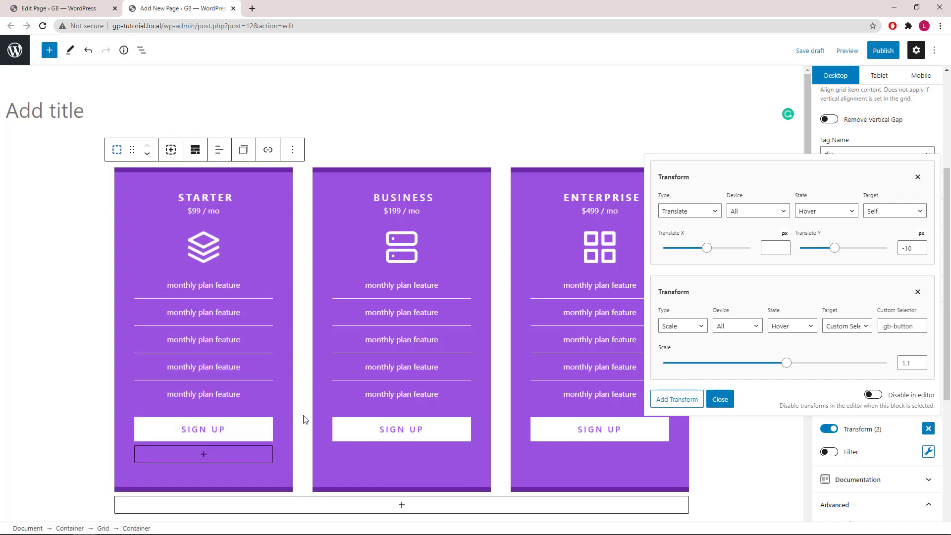
mouse_move(677, 399)
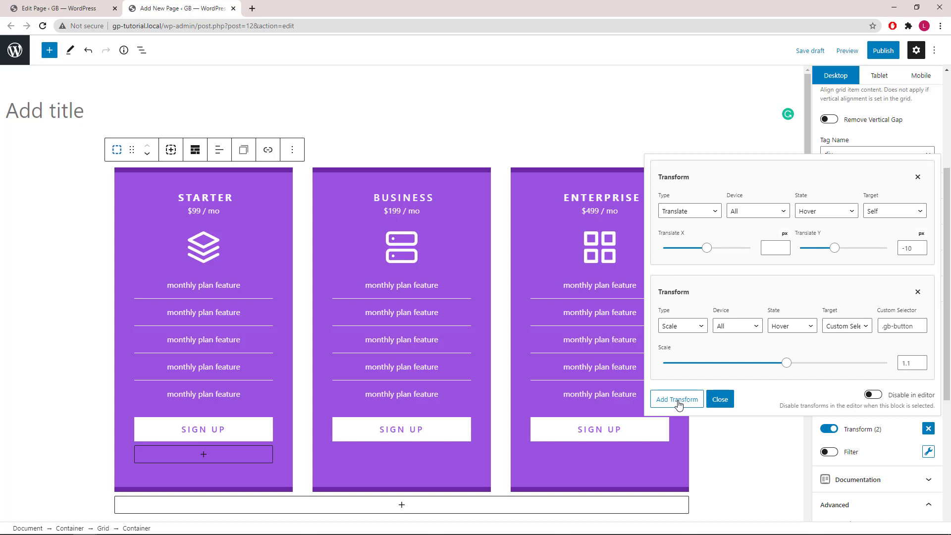
Step: Add a third transform: Skew X 10 deg on Hover targeting the custom selector .gb-button
click(677, 399)
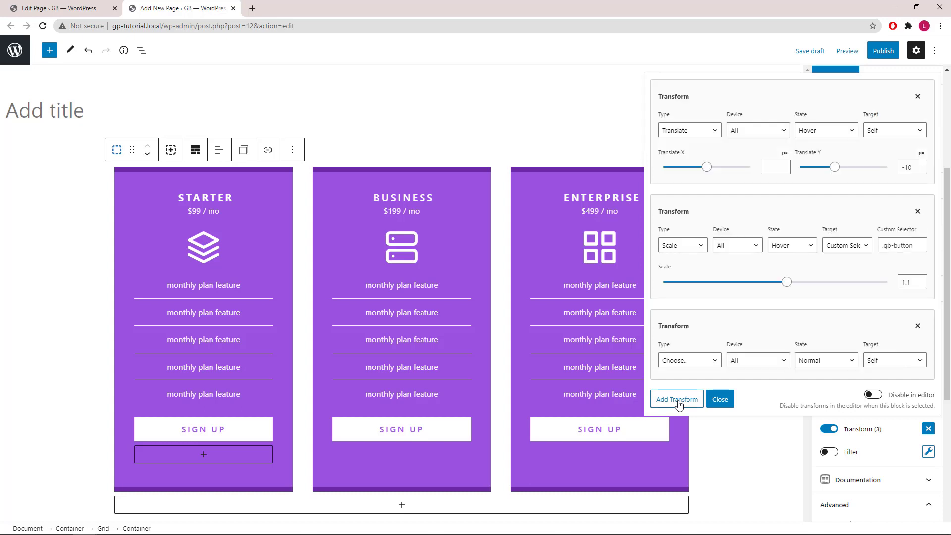
click(689, 359)
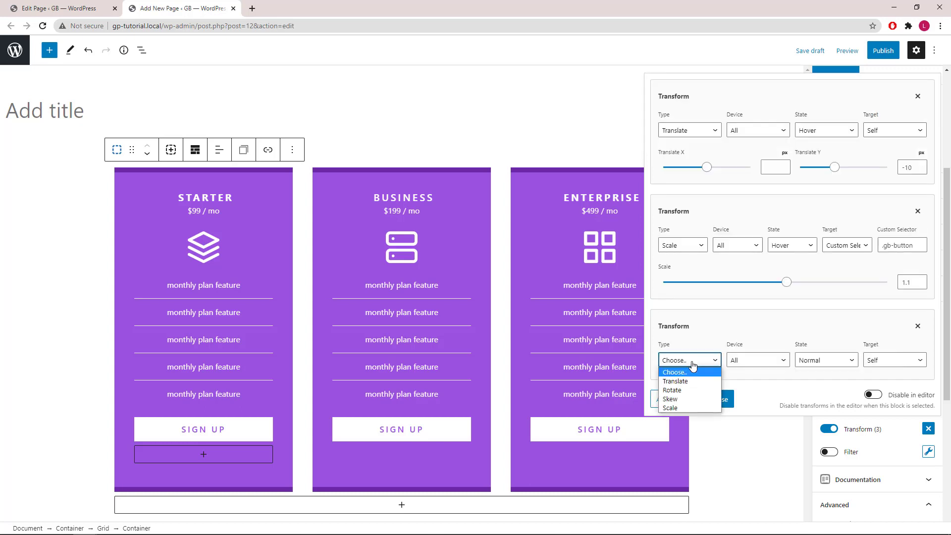
mouse_move(678, 399)
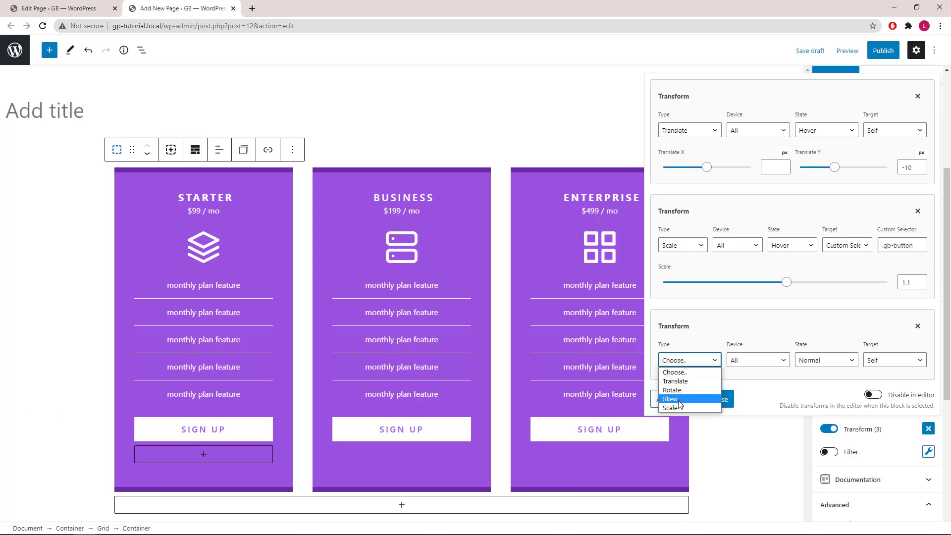
click(671, 399)
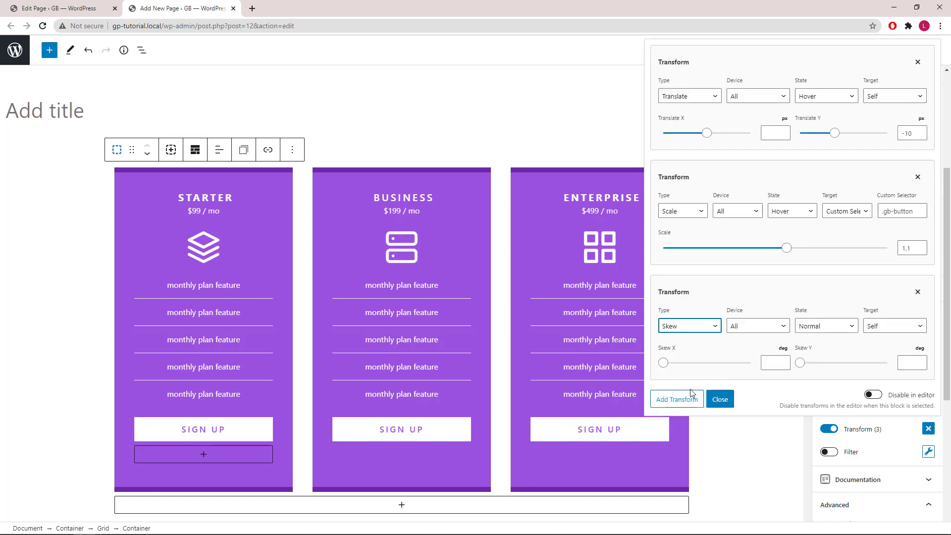
mouse_move(763, 336)
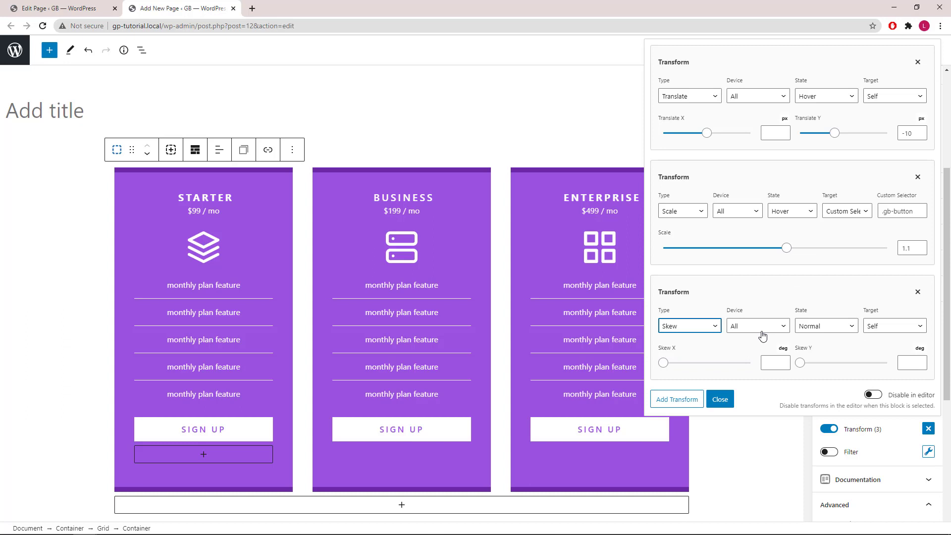
click(825, 326)
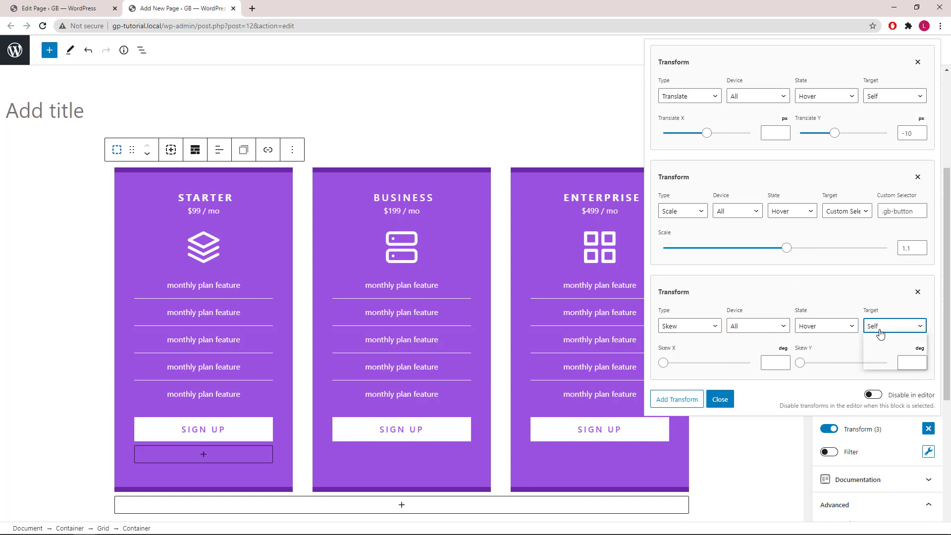
click(894, 326)
text(.gb)
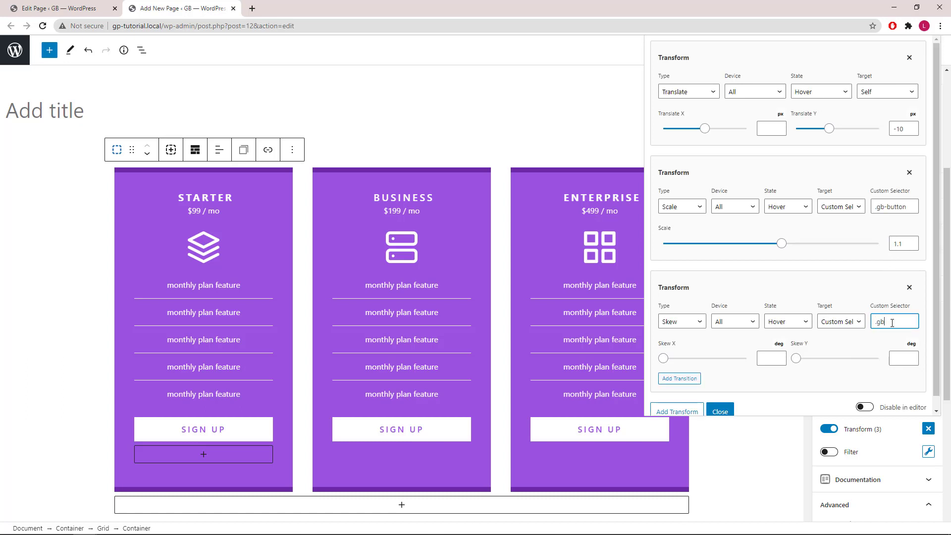
text(-button)
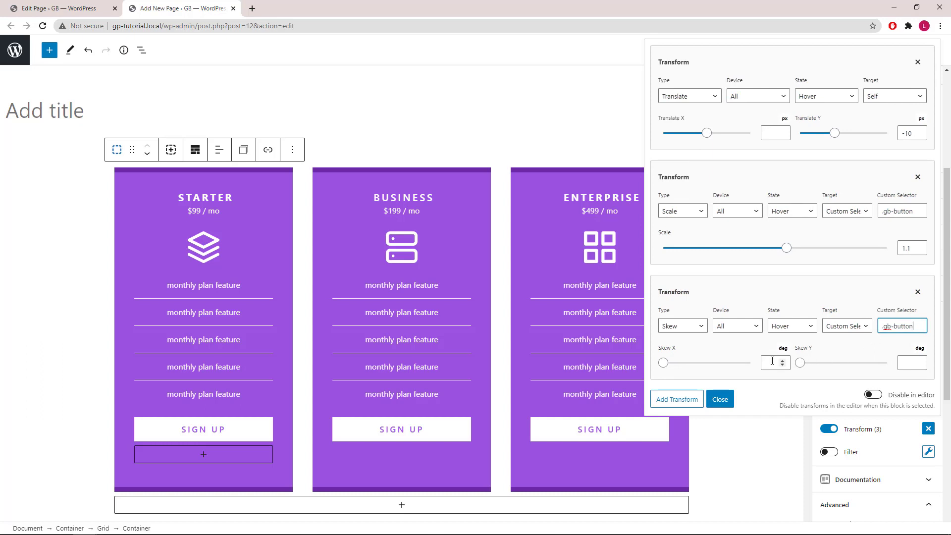
click(775, 363)
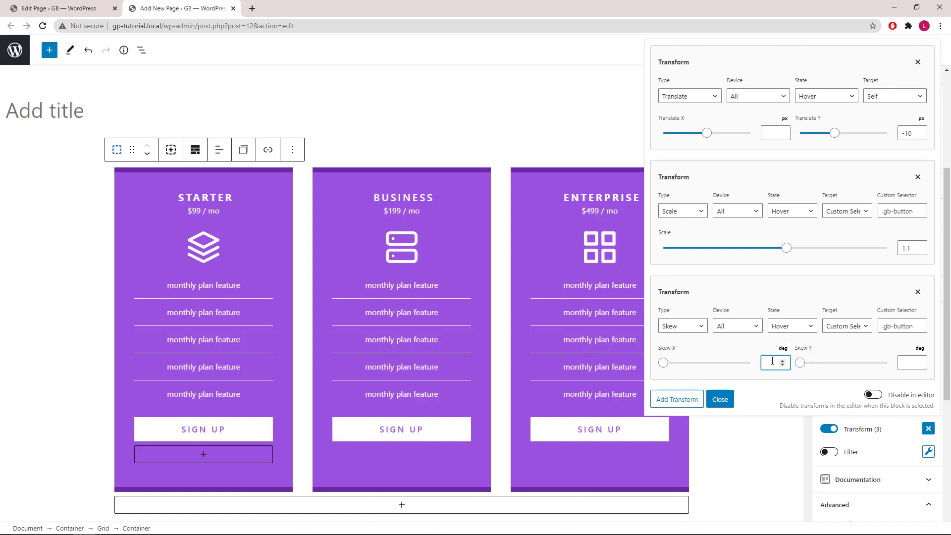
text(10)
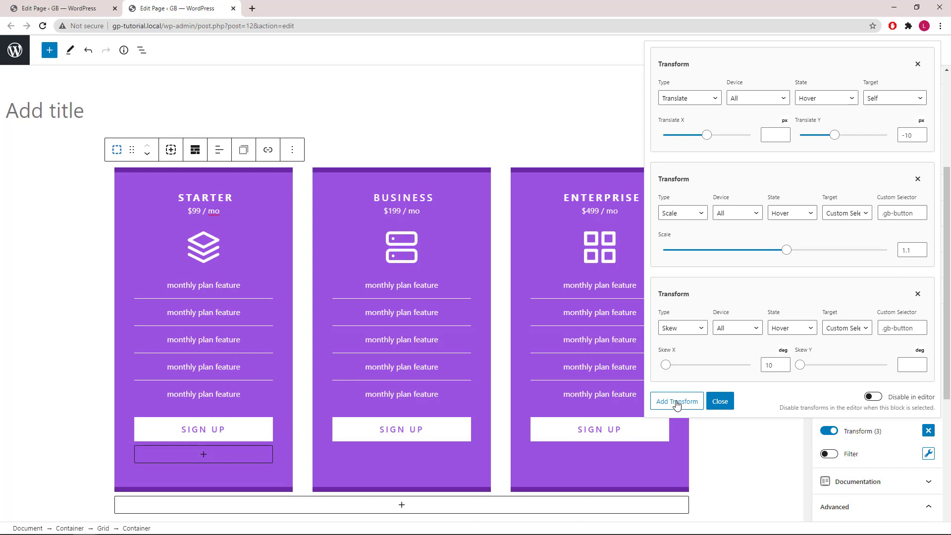
mouse_move(364, 202)
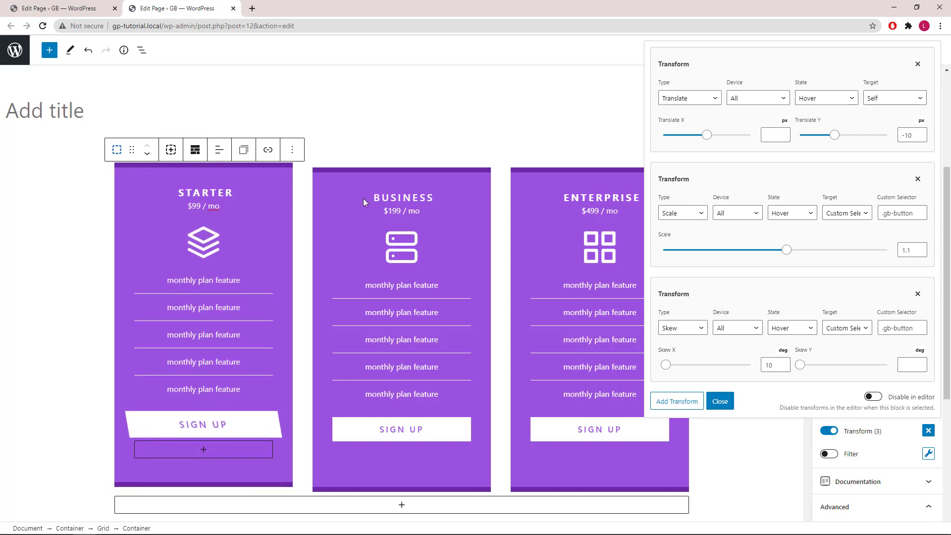
Step: Add a fourth transform: Scale 1.1 on Hover targeting the custom selector .pricing-title
click(676, 401)
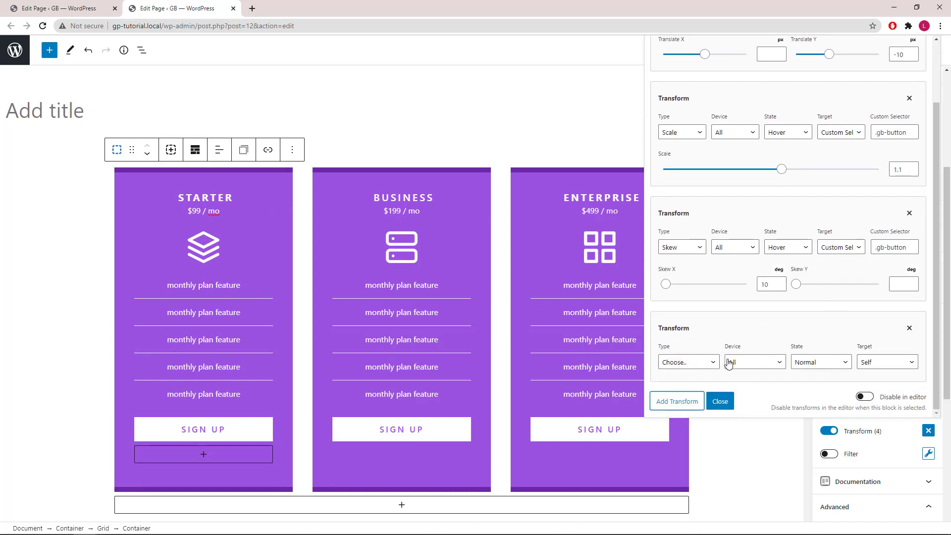
click(689, 362)
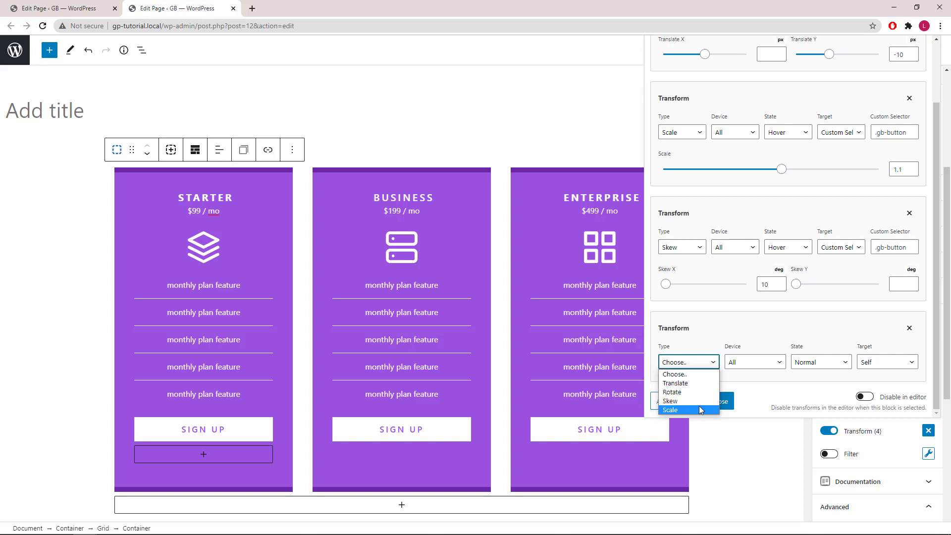
click(670, 409)
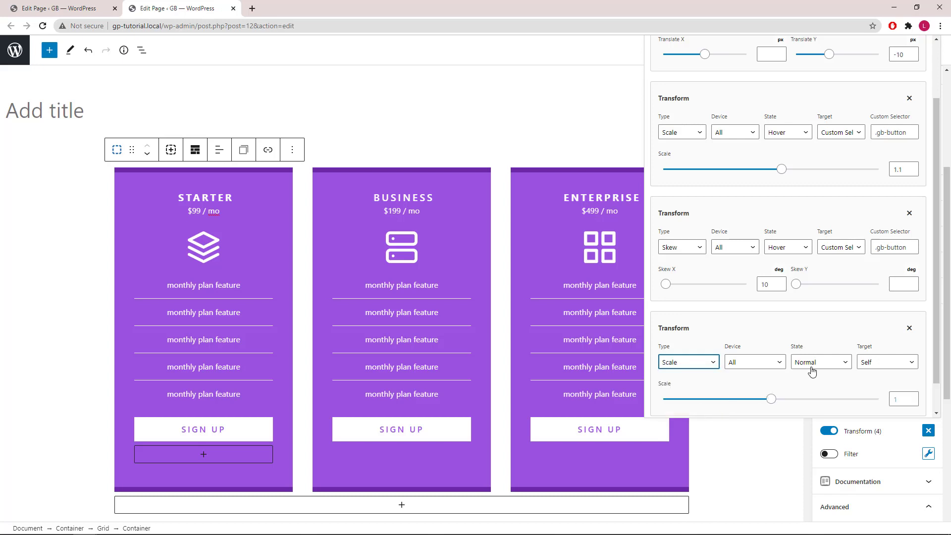
click(821, 362)
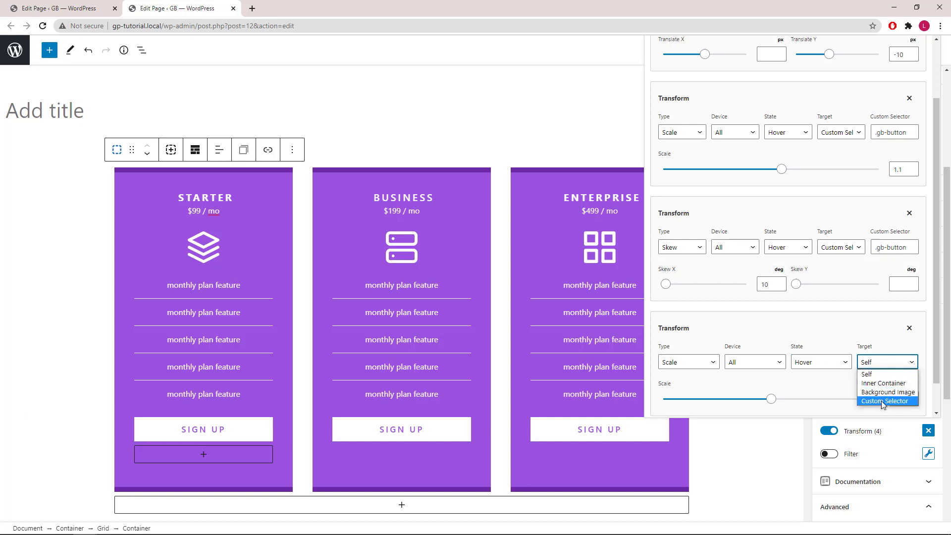
click(885, 401)
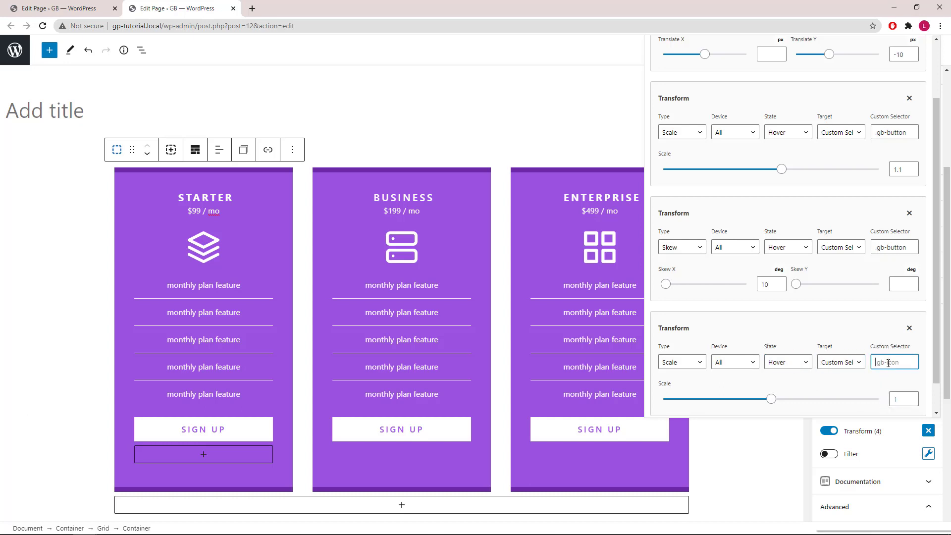
right_click(893, 363)
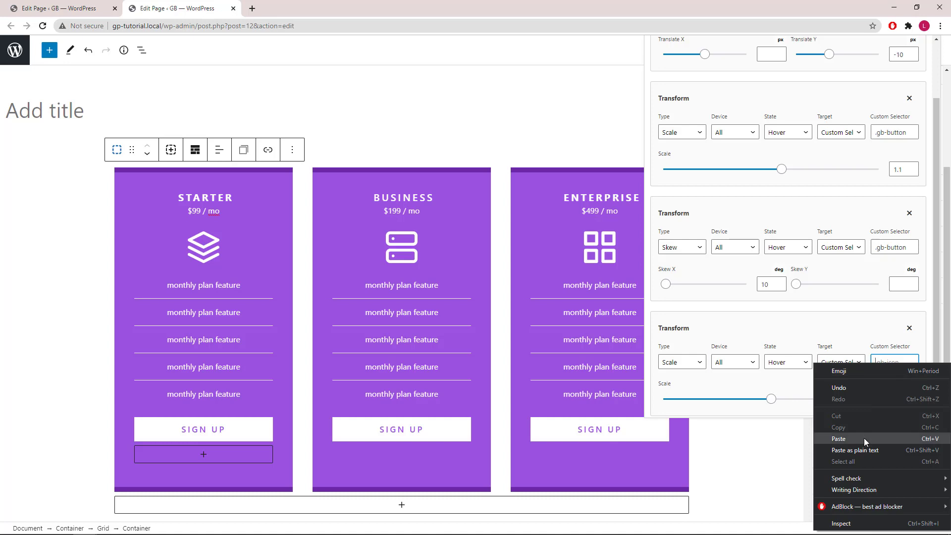
click(839, 438)
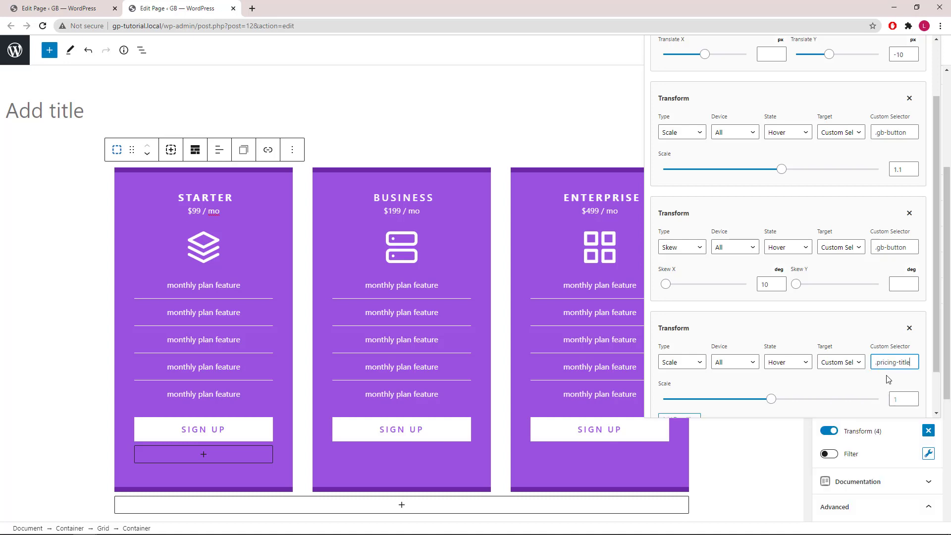
click(901, 399)
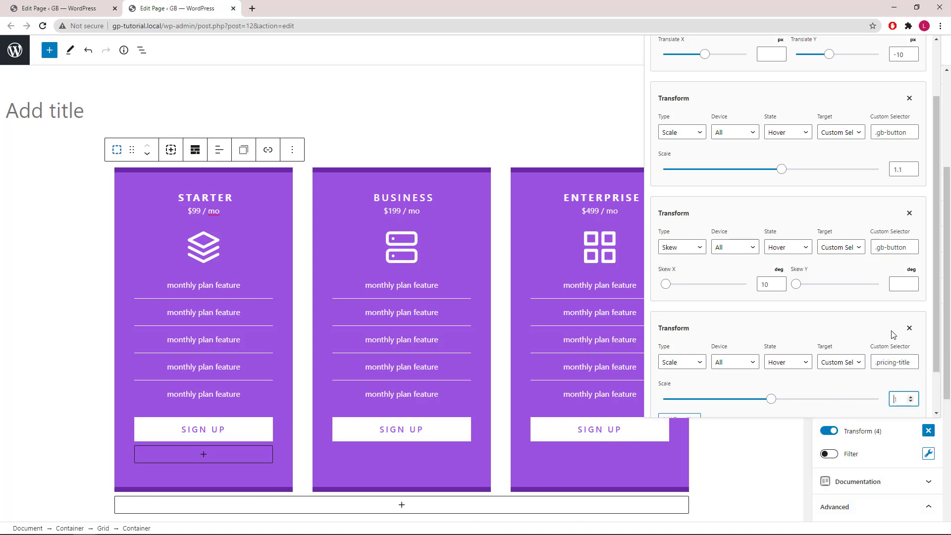
text(1.1)
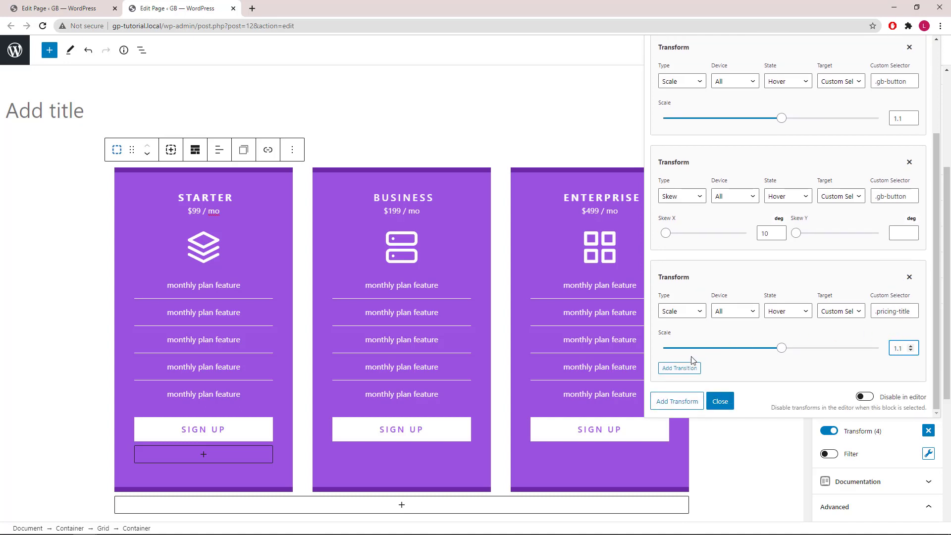
mouse_move(679, 369)
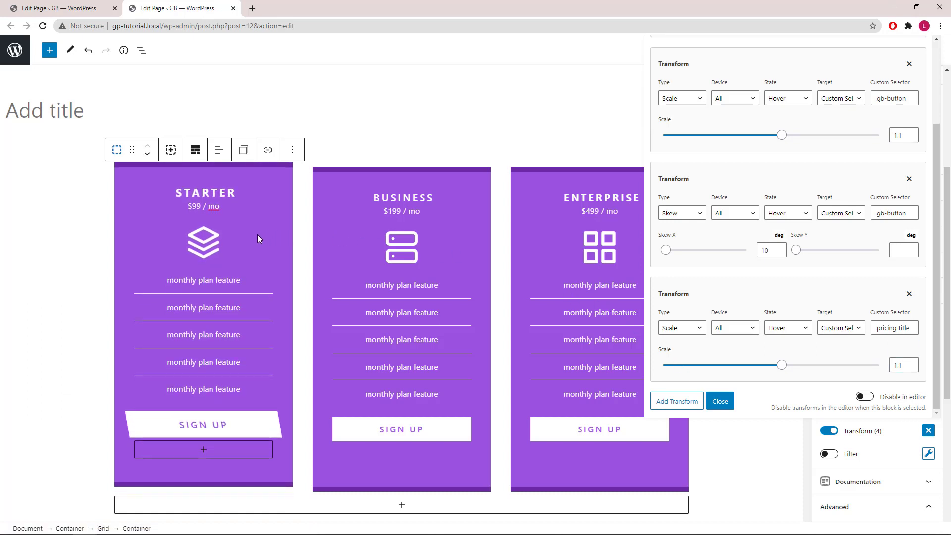
mouse_move(308, 236)
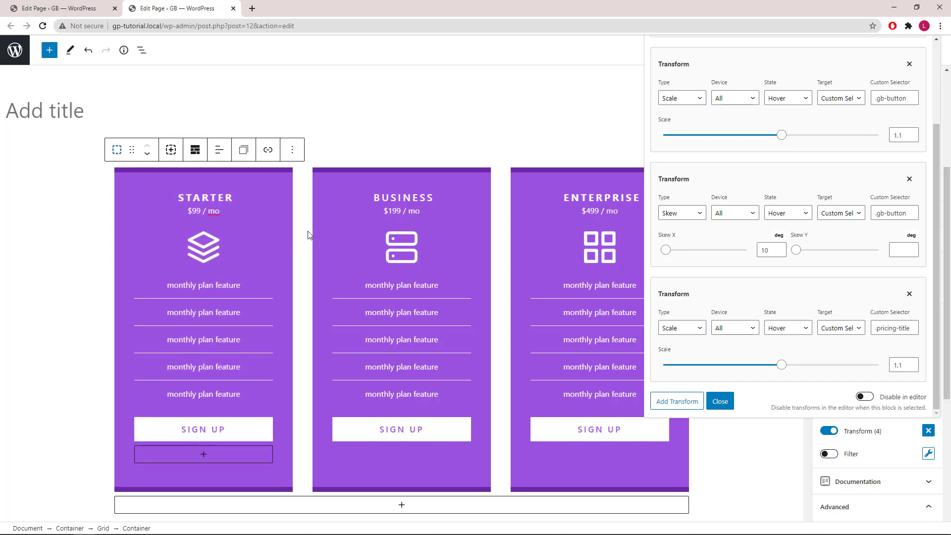
mouse_move(280, 211)
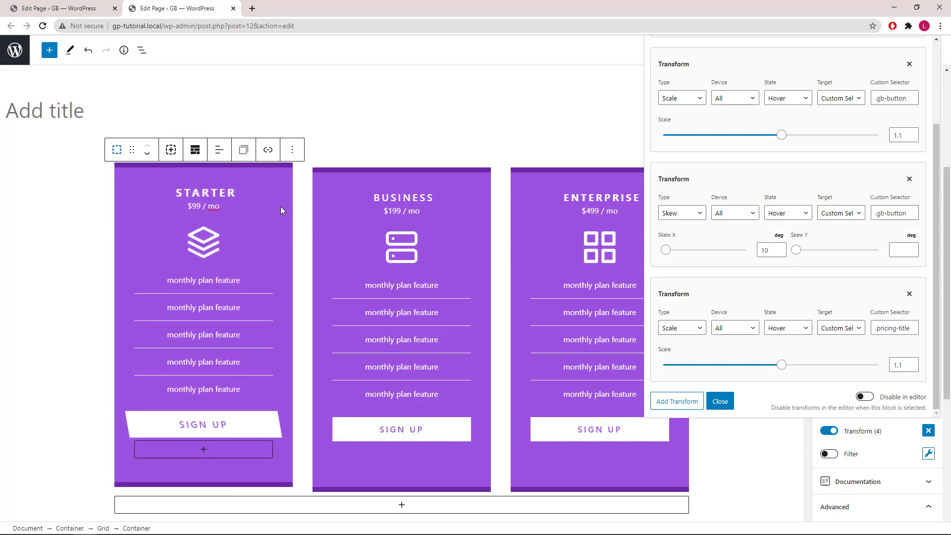
mouse_move(363, 217)
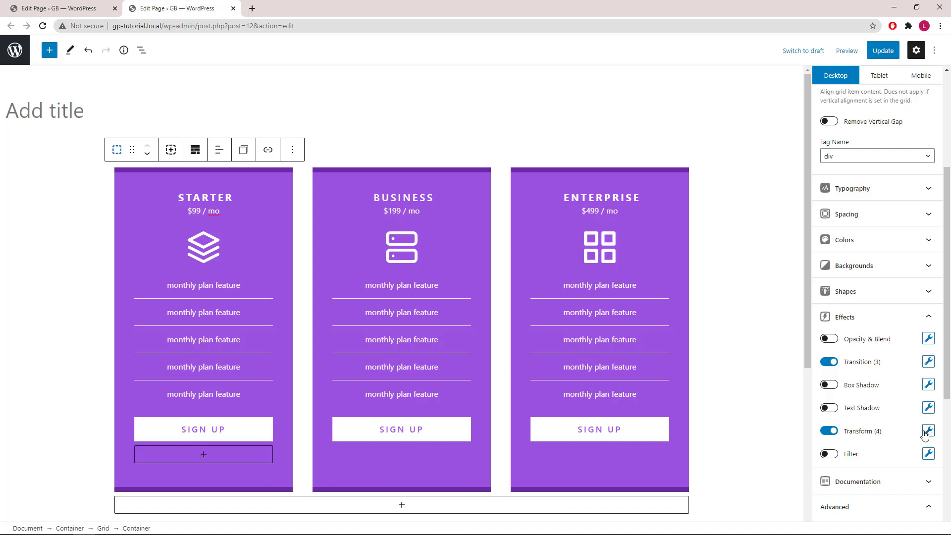
mouse_move(868, 436)
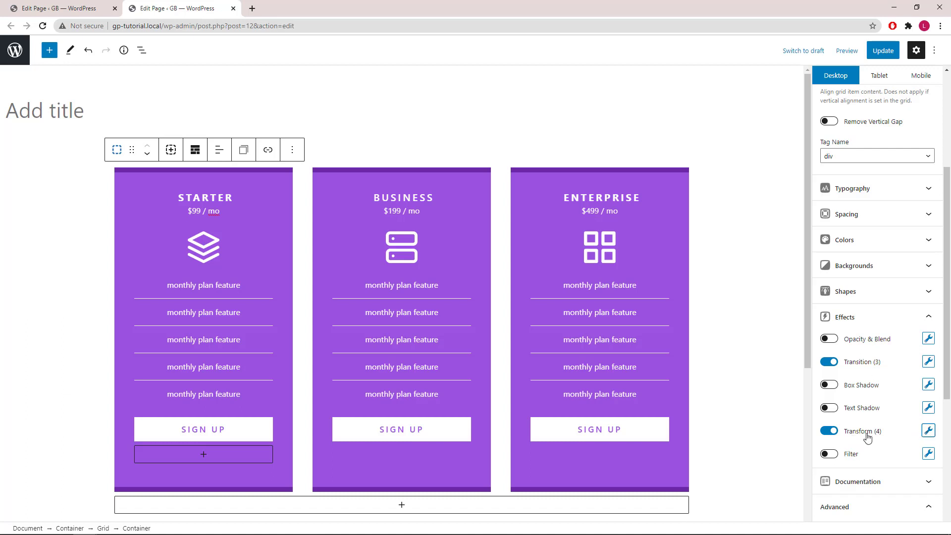
mouse_move(857, 368)
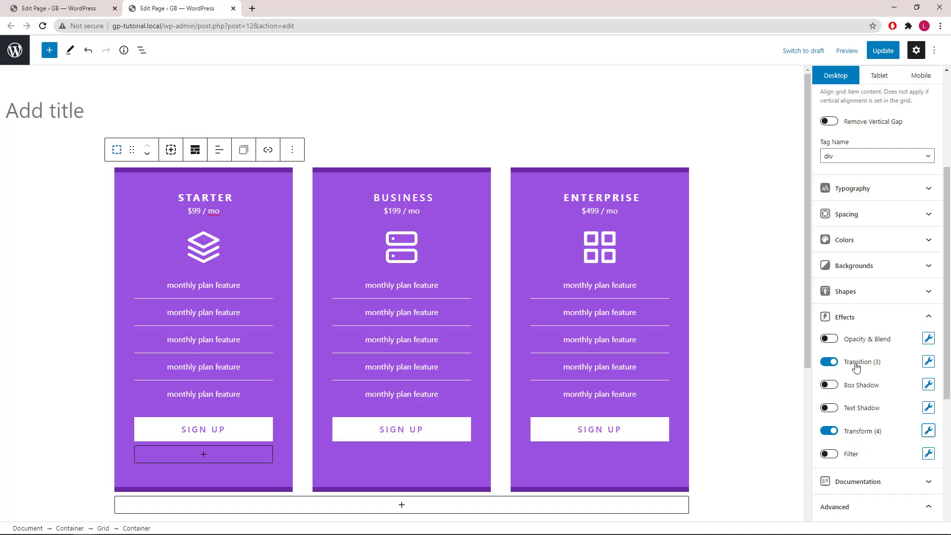
mouse_move(902, 364)
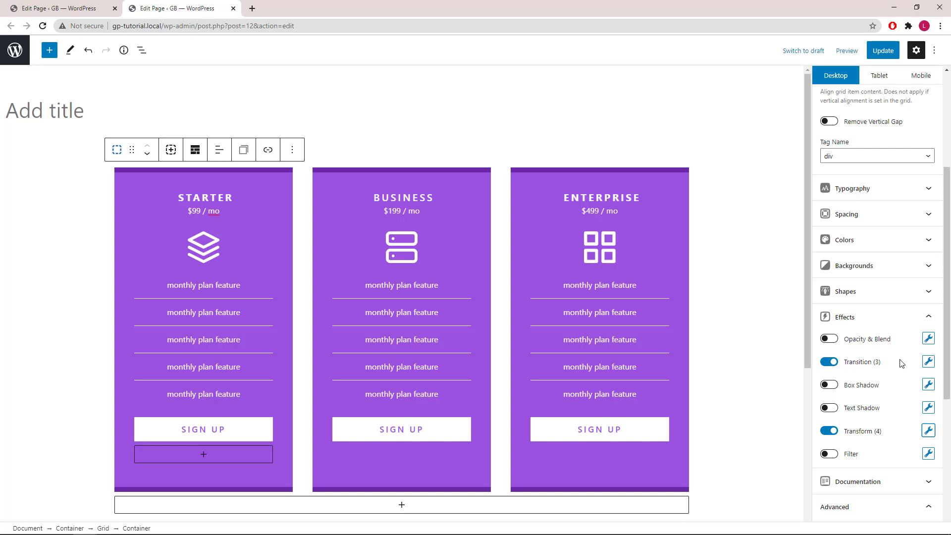
mouse_move(920, 385)
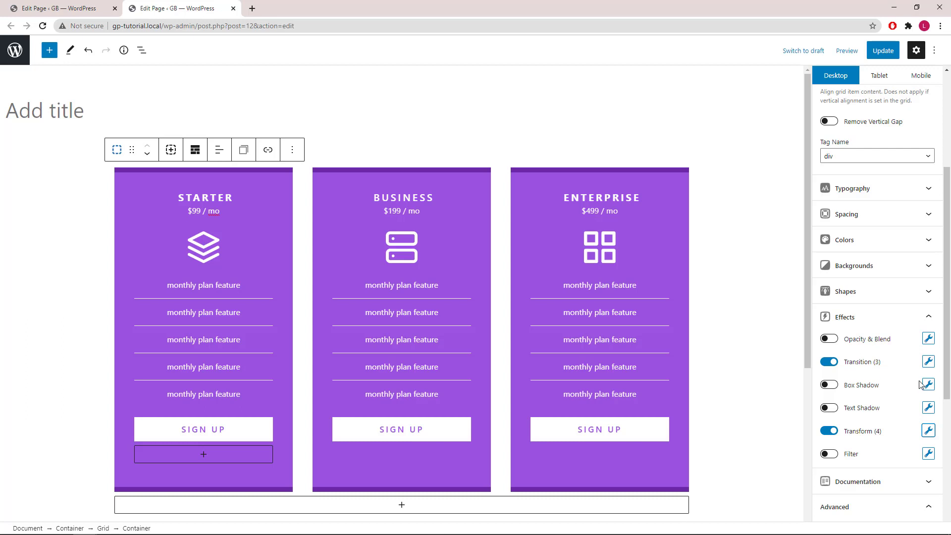
Step: Add a Box Shadow effect with horizontal 12, vertical 20, blur 10, spread 5, shown only on Hover
click(928, 385)
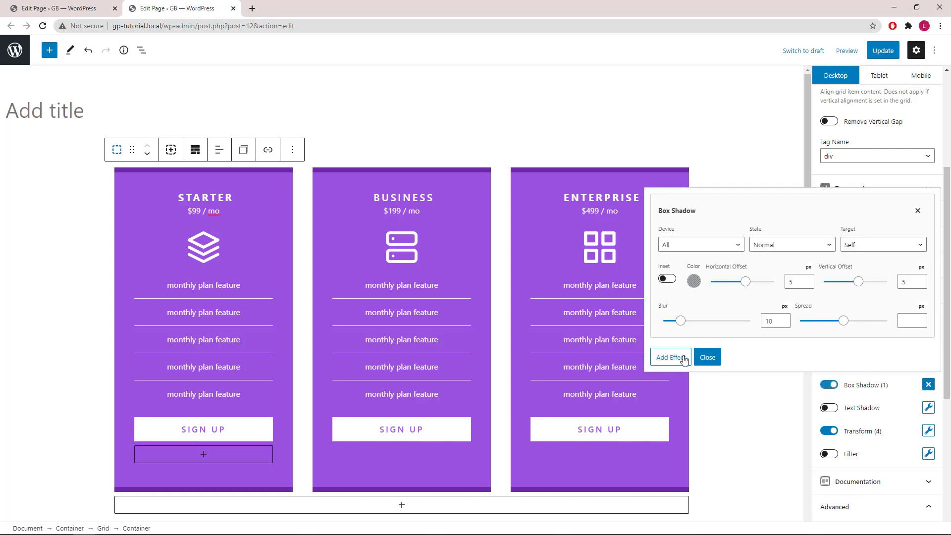
click(693, 281)
text(20)
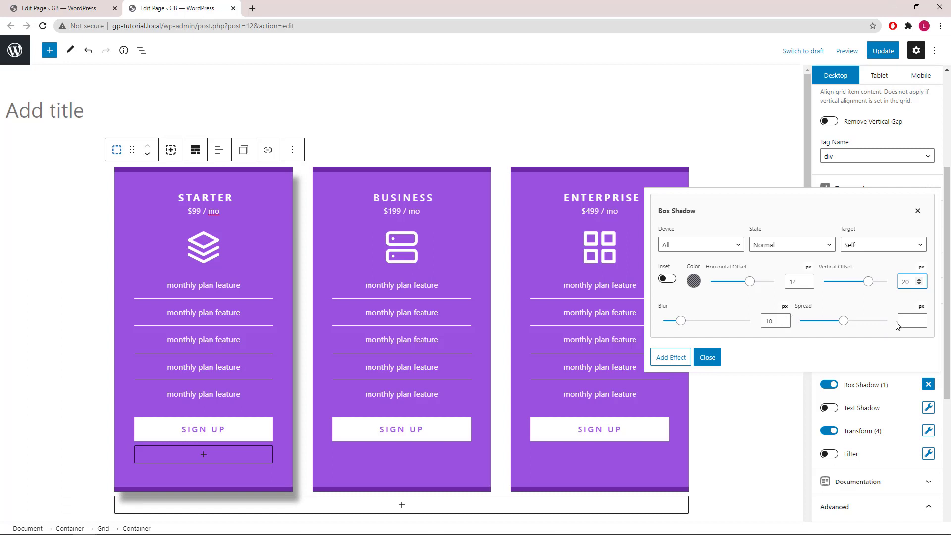
click(910, 320)
text(5)
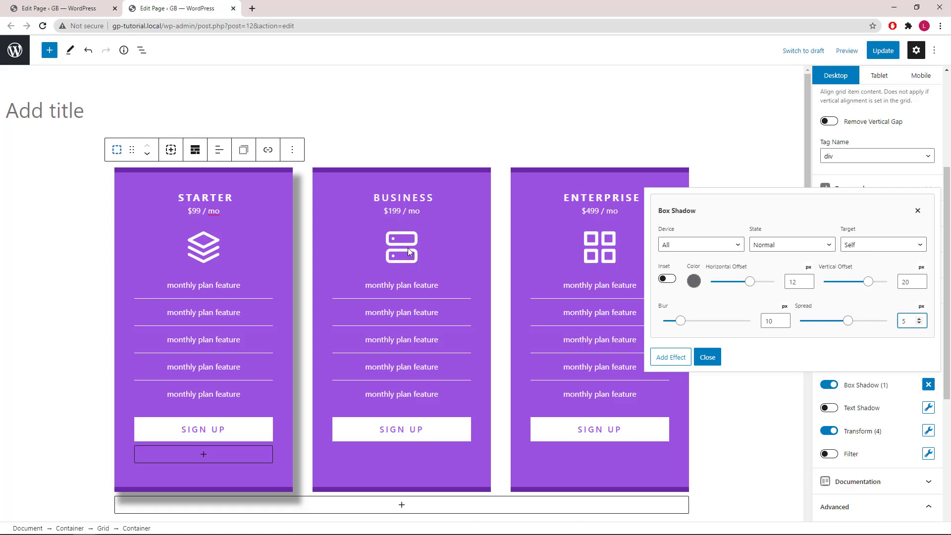
click(790, 245)
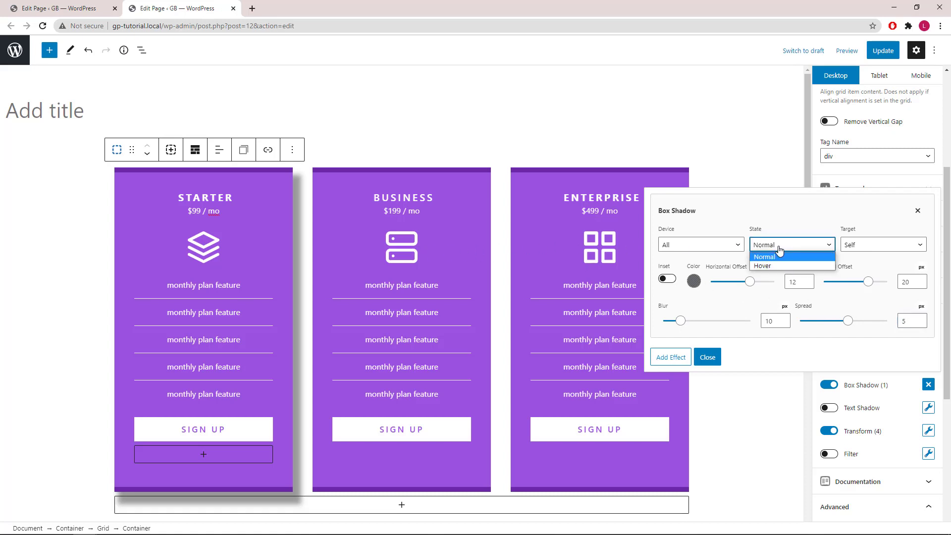
click(763, 266)
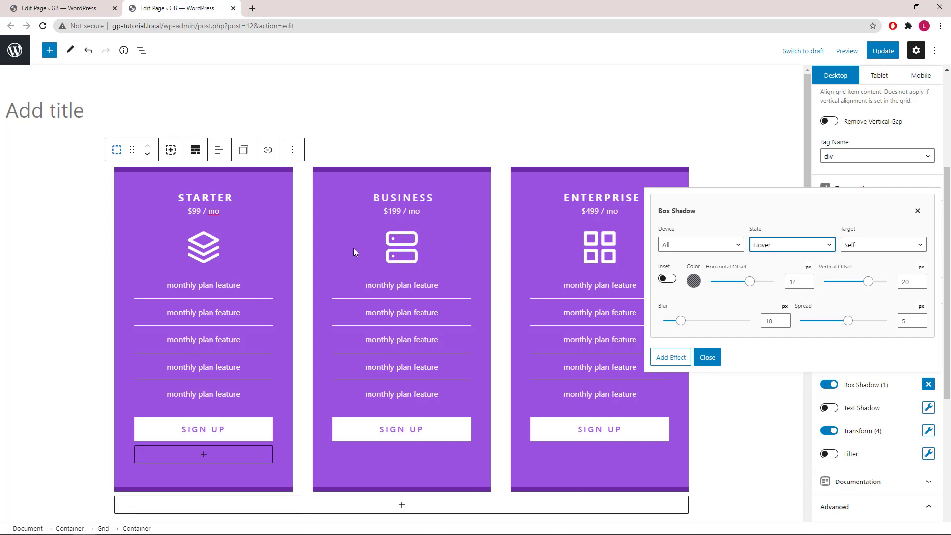
mouse_move(271, 250)
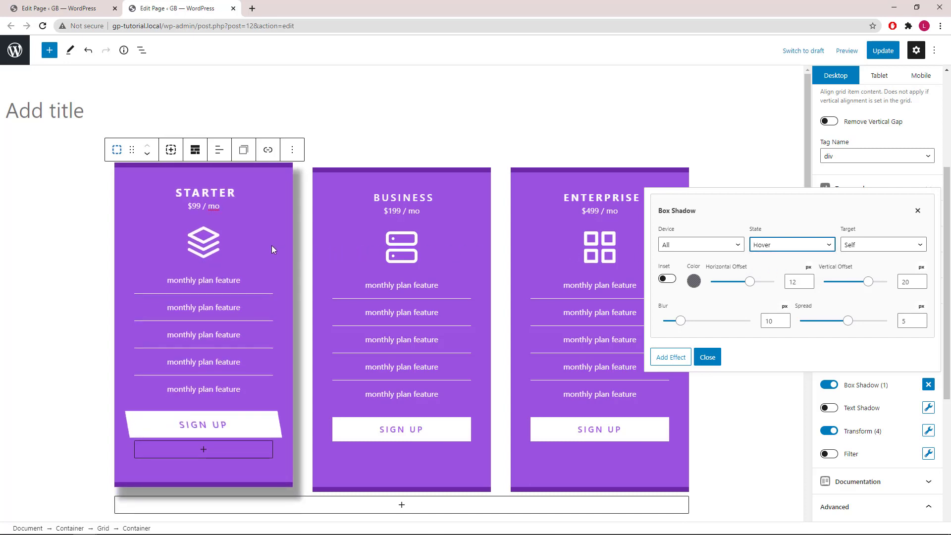
mouse_move(298, 250)
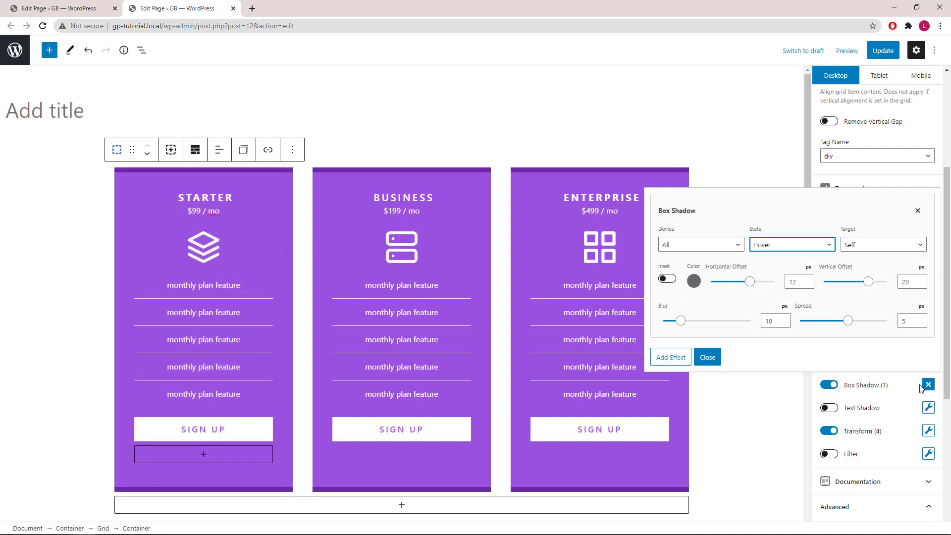
Step: Copy the Starter card's styles via the toolbar Copy Styles option
click(707, 357)
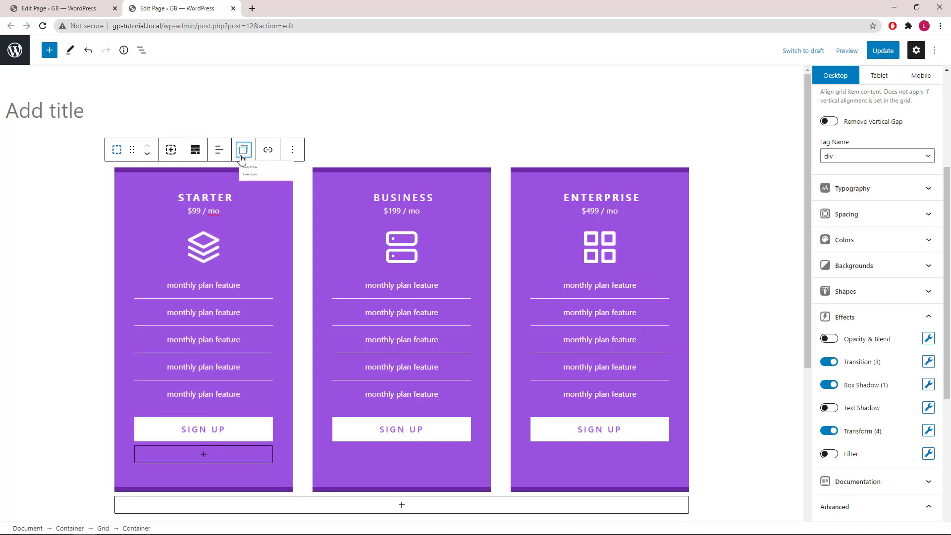
click(244, 150)
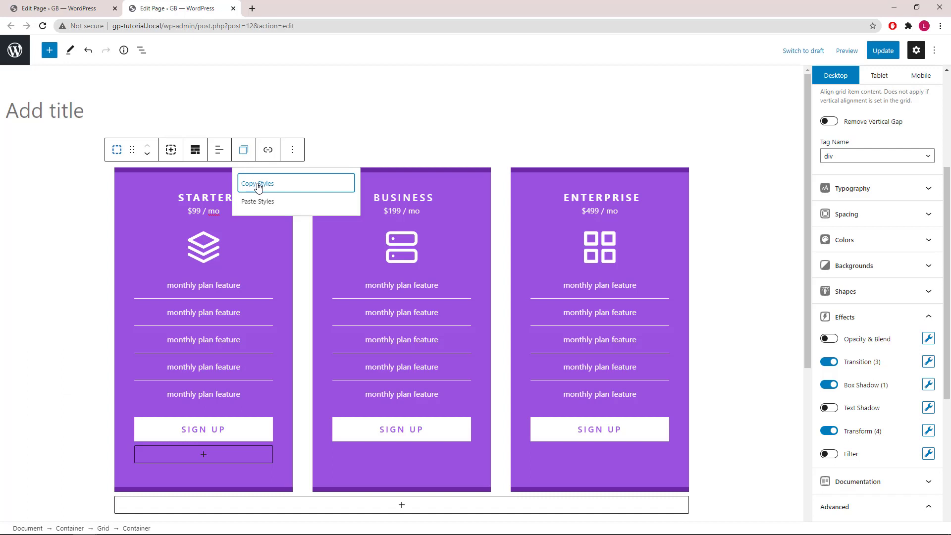
click(257, 184)
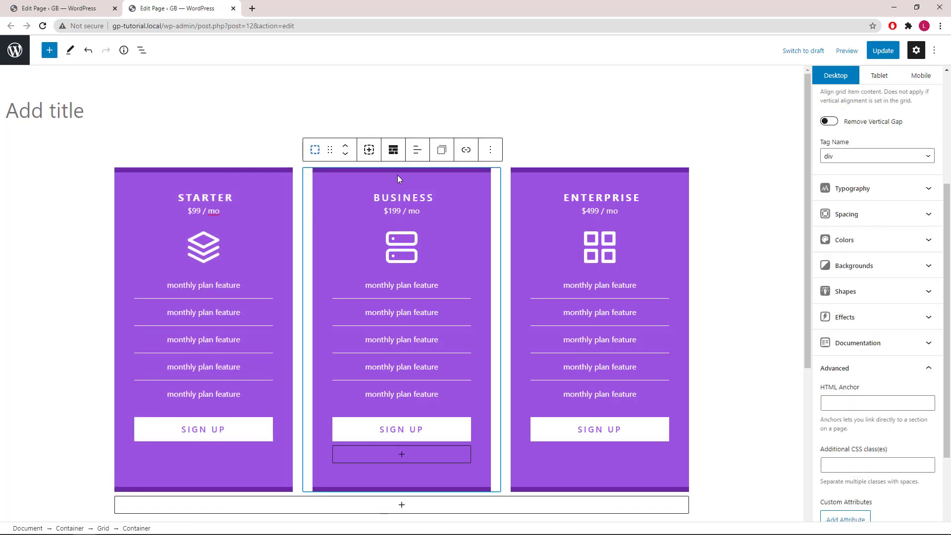
Step: Paste the copied styles onto the Business and Enterprise cards
click(442, 150)
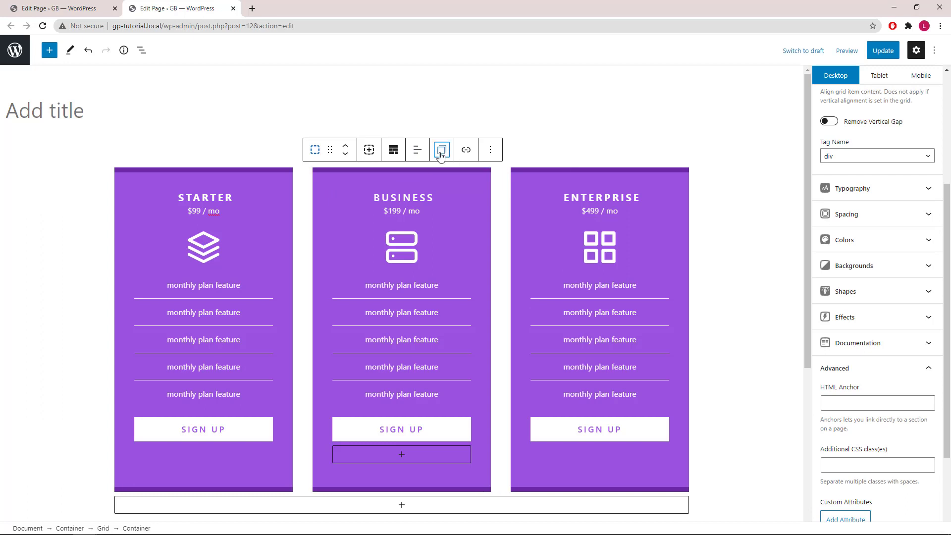
click(442, 150)
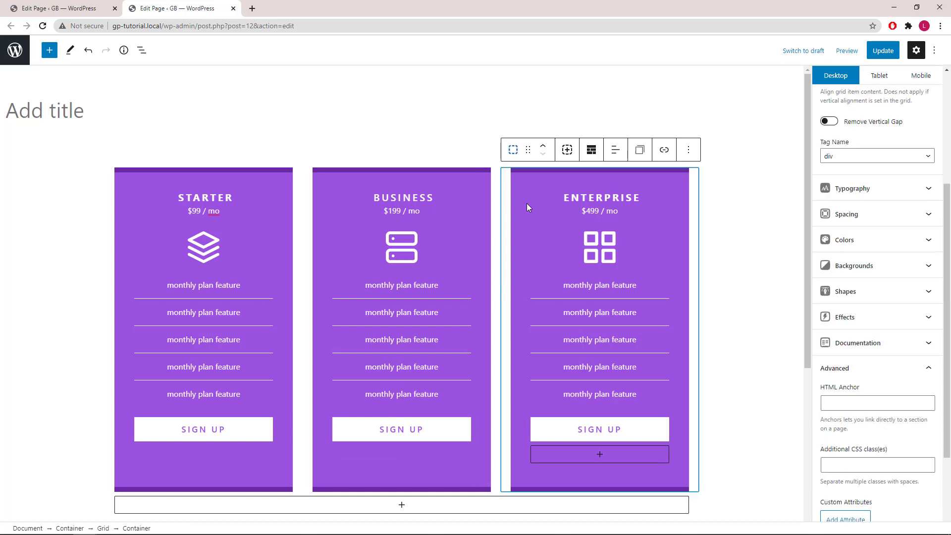
click(639, 149)
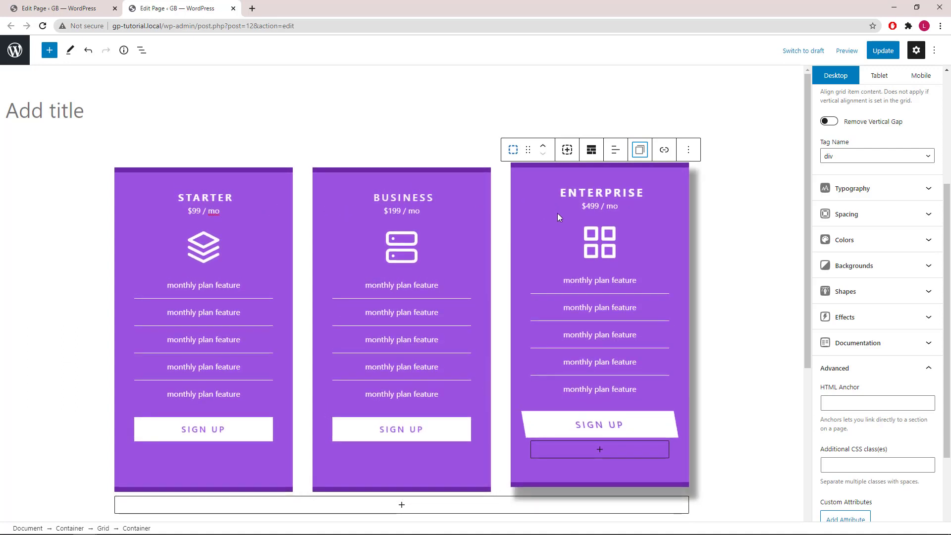
mouse_move(728, 215)
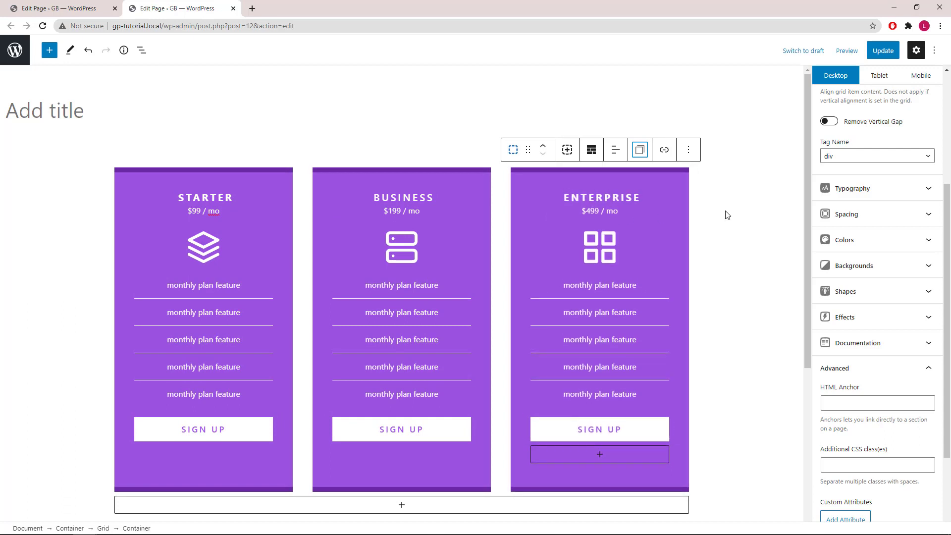